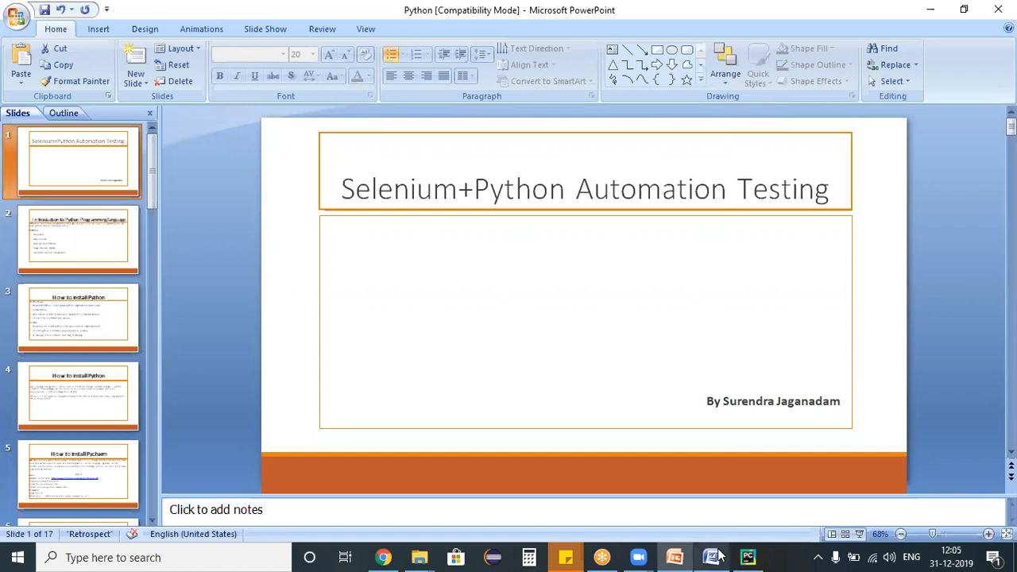
Step: In Word, type the scenario line about searching on bing.com and a 'Steps:' heading
{"action": "left_click", "coordinate": [712, 557]}
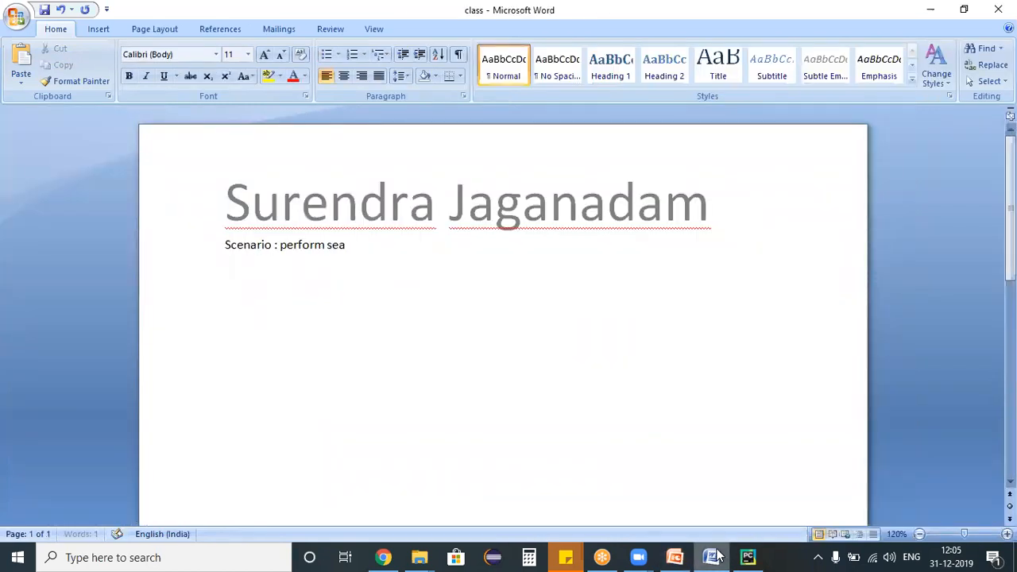
{"action": "type", "text": "rch operation on"}
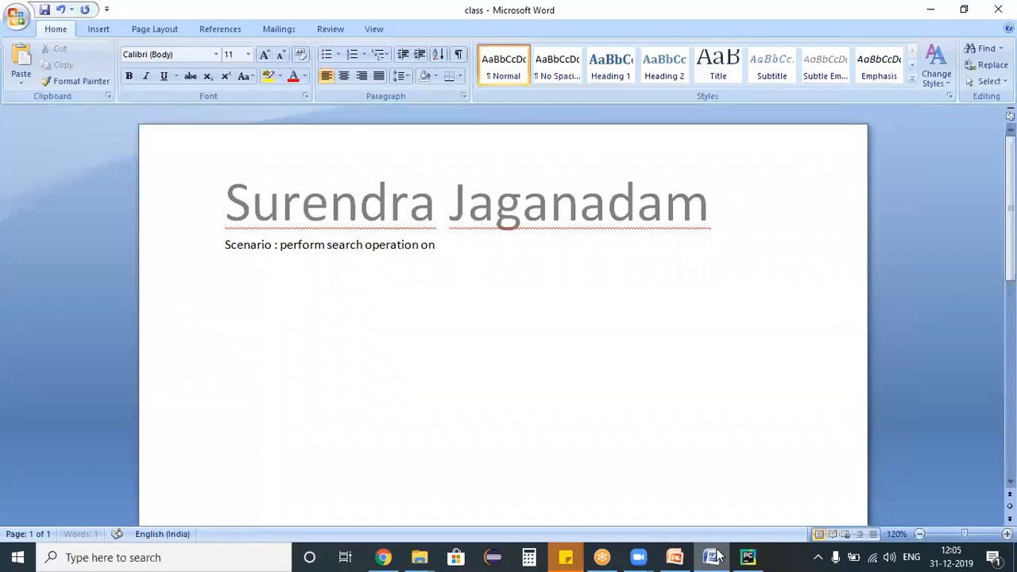
{"action": "type", "text": "bing.com"}
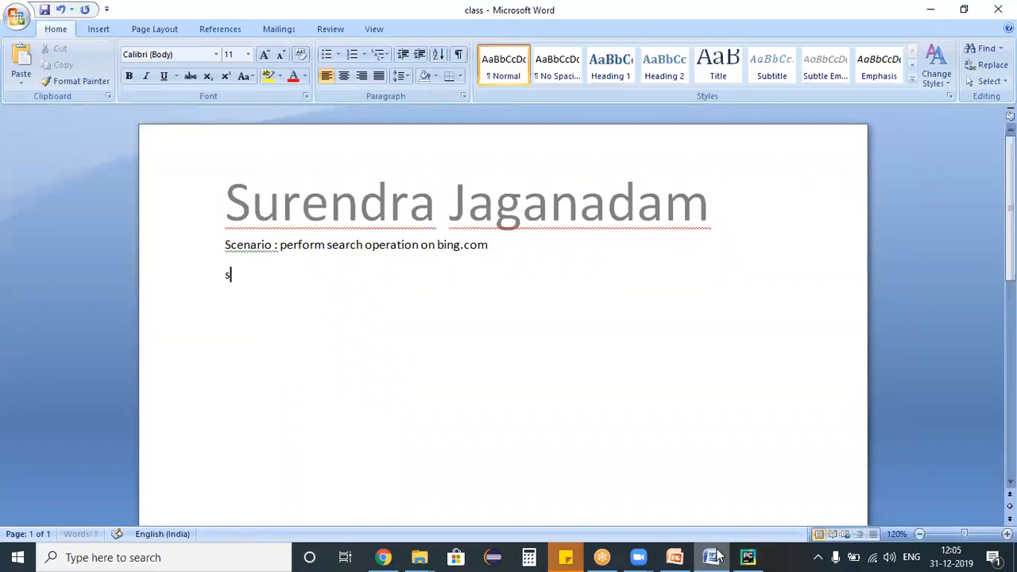
{"action": "type", "text": "teps:"}
{"action": "type", "text": "1) o"}
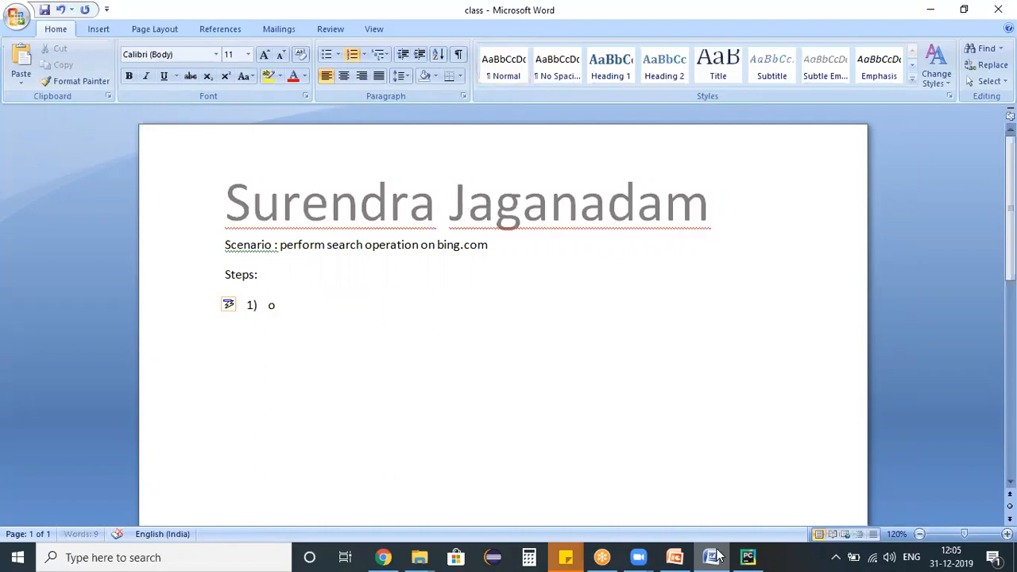
Step: List four steps: open browser, open bing.com, enter command in search field, use search button
{"action": "type", "text": "pen the browser"}
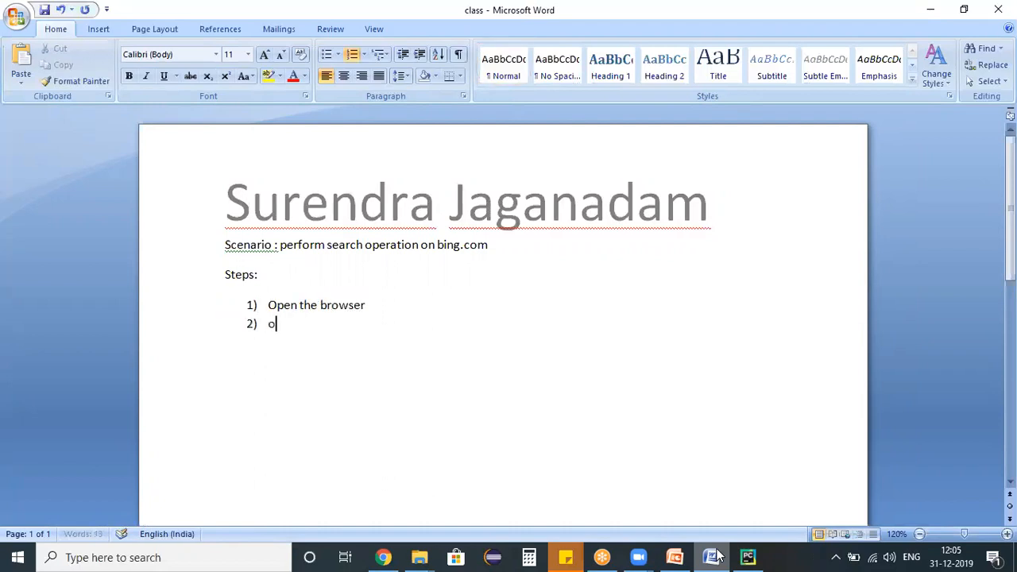
{"action": "type", "text": "pen the bing.com app"}
{"action": "type", "text": "Identify property for t"}
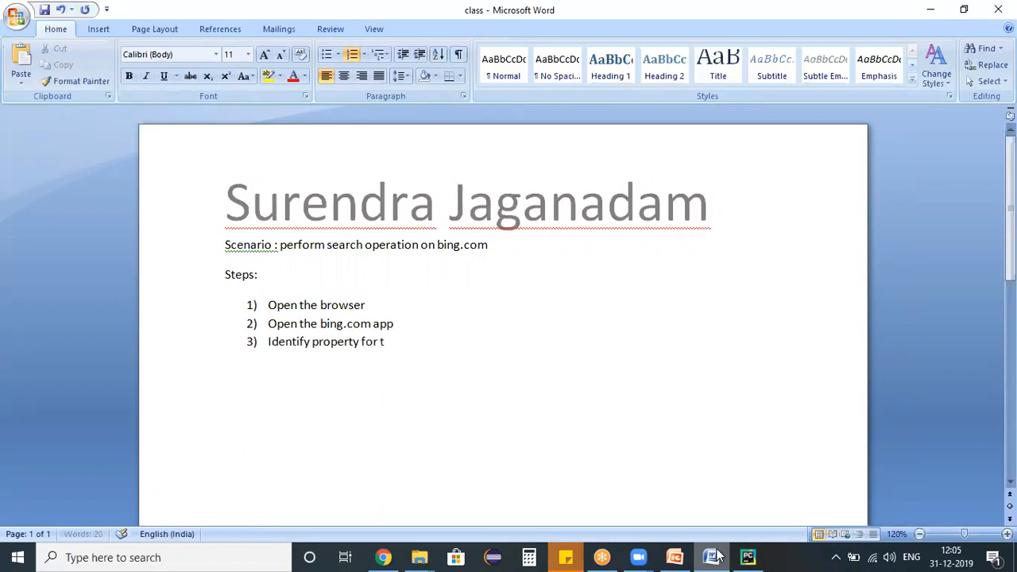
{"action": "type", "text": "he search field and use it in the program and use a desired"}
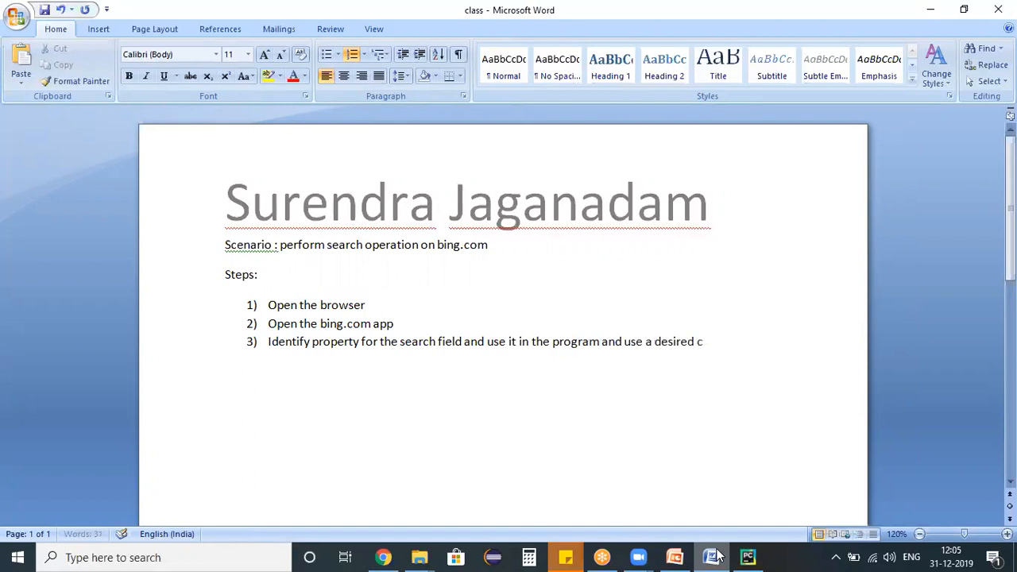
{"action": "type", "text": "command to perform it"}
{"action": "type", "text": "Identify the property"}
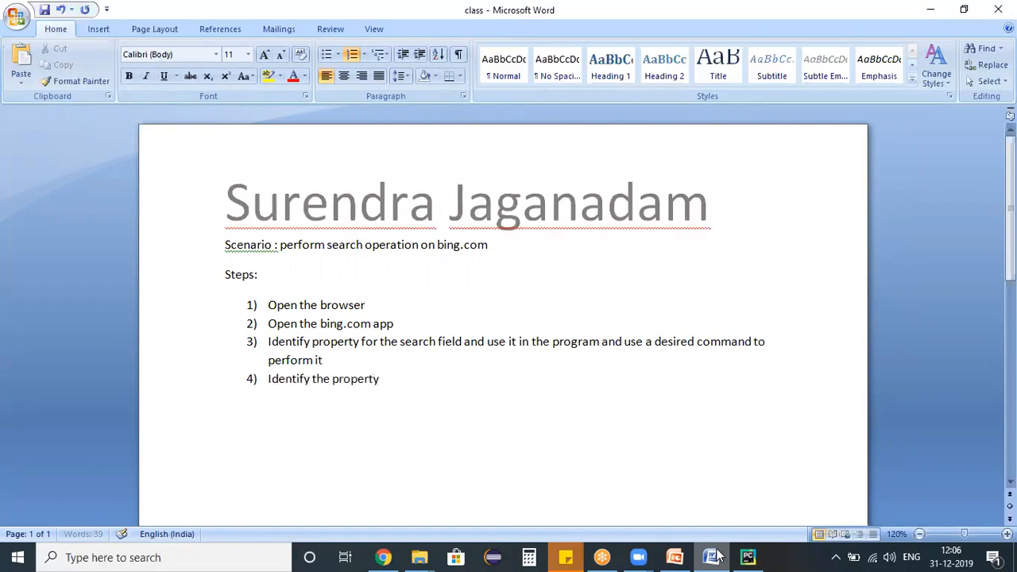
{"action": "type", "text": "for search"}
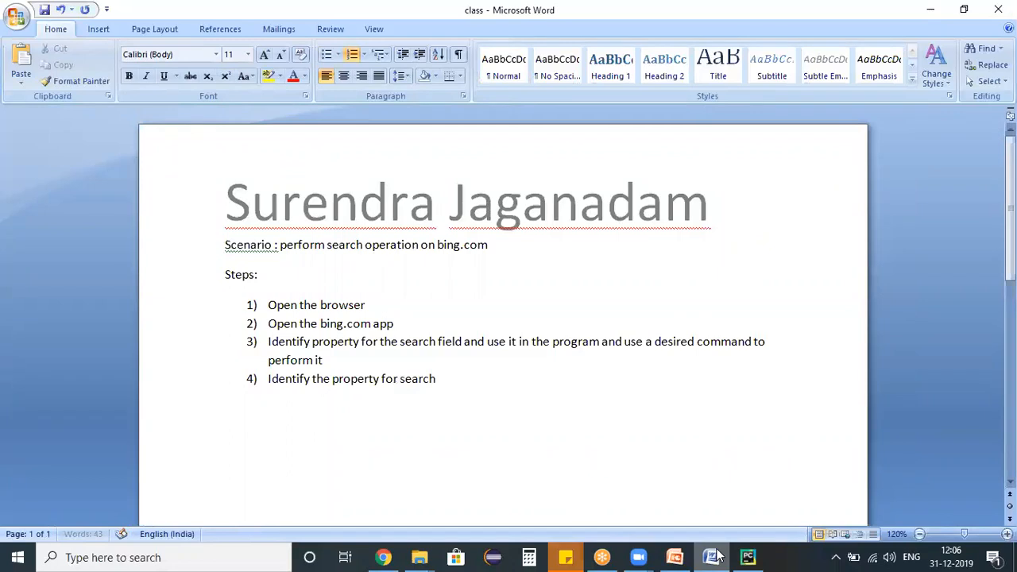
{"action": "type", "text": "button and use"}
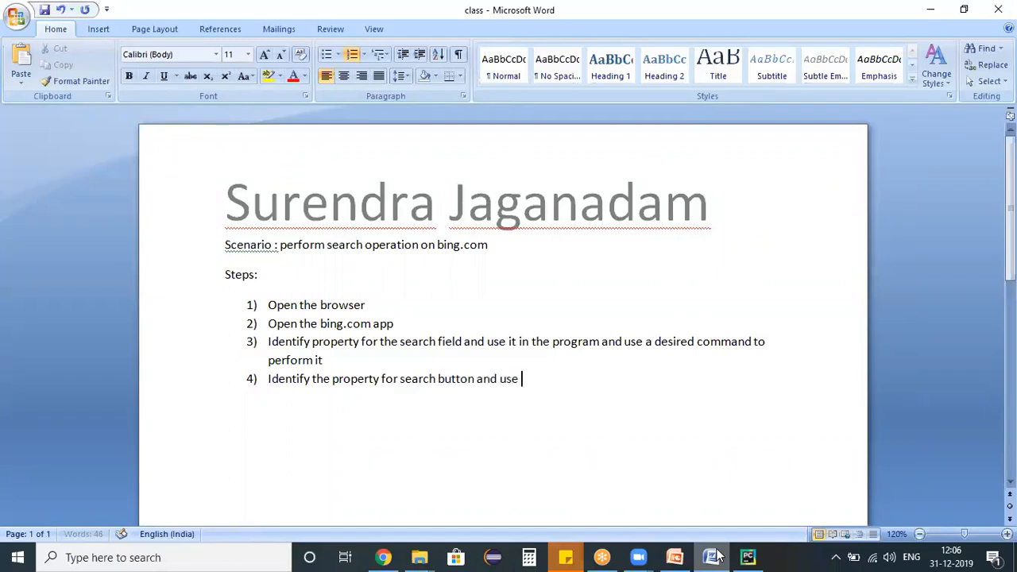
{"action": "type", "text": "desired comma"}
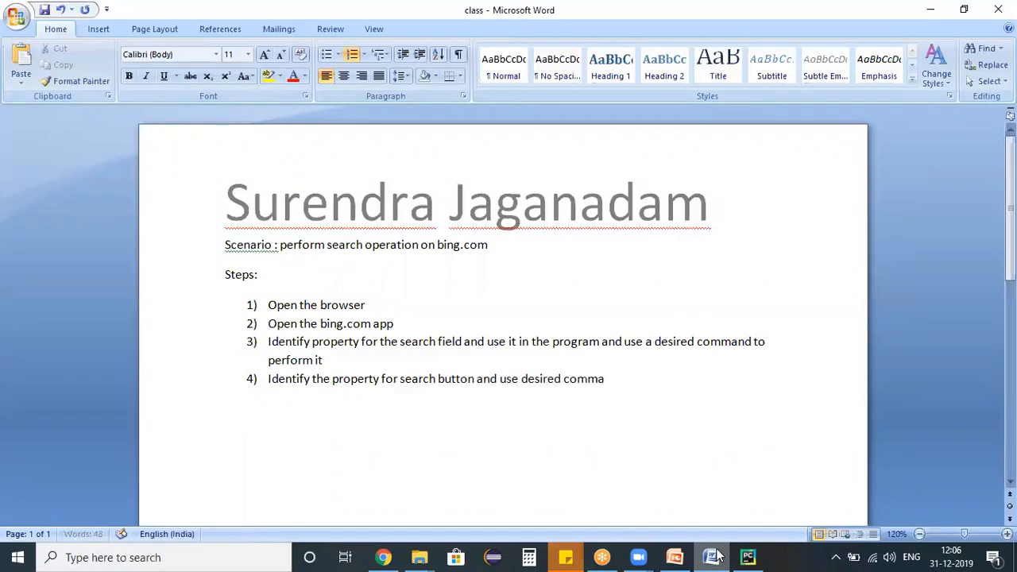
{"action": "type", "text": "nd to perform this"}
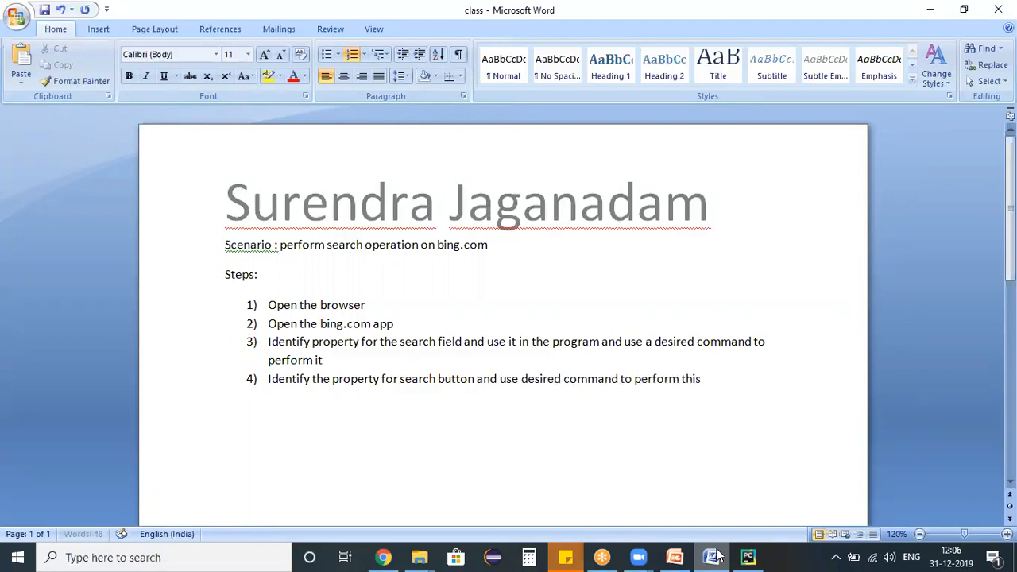
{"action": "type", "text": "operation"}
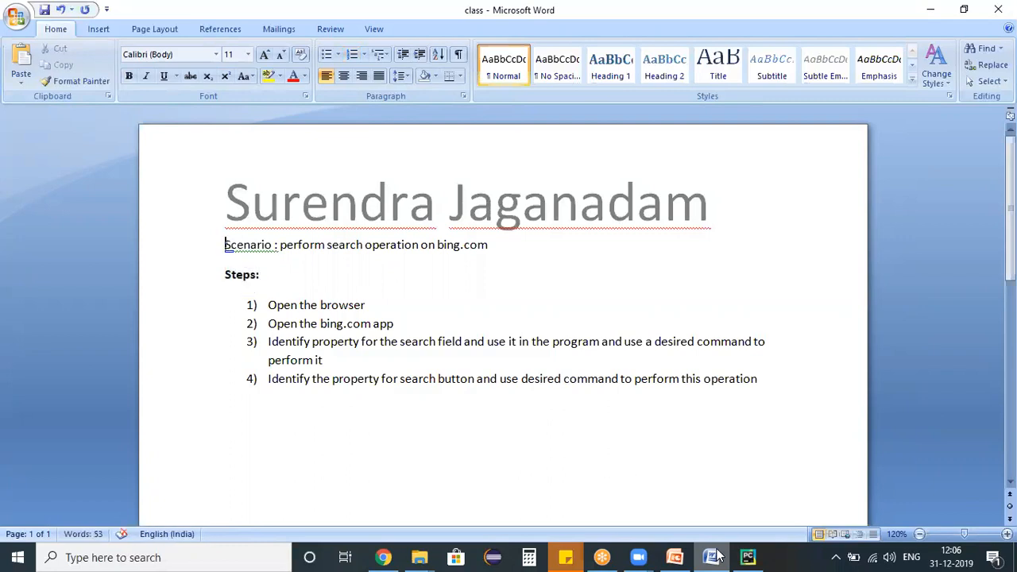
Step: Bold the 'Scenario' label and add a bold note to verify the scenario manually first
{"action": "double_click", "coordinate": [248, 245]}
{"action": "type", "text": "P"}
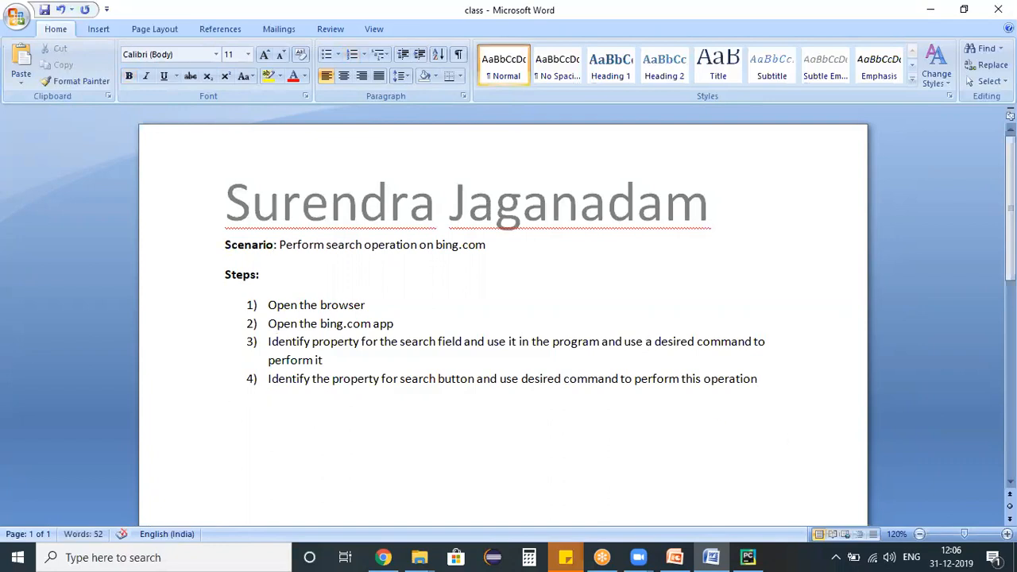
{"action": "type", "text": "We need"}
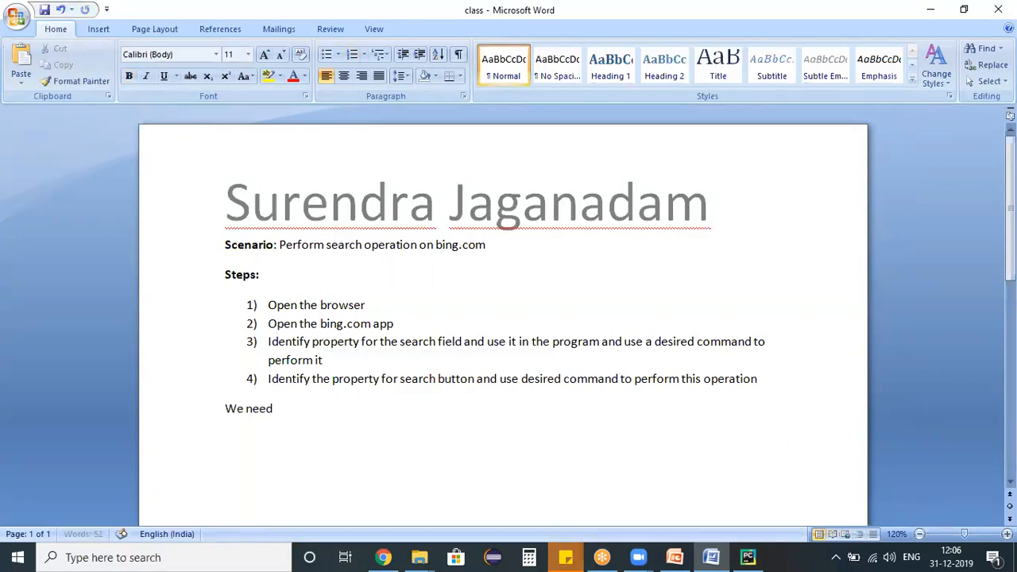
{"action": "type", "text": "to verify that"}
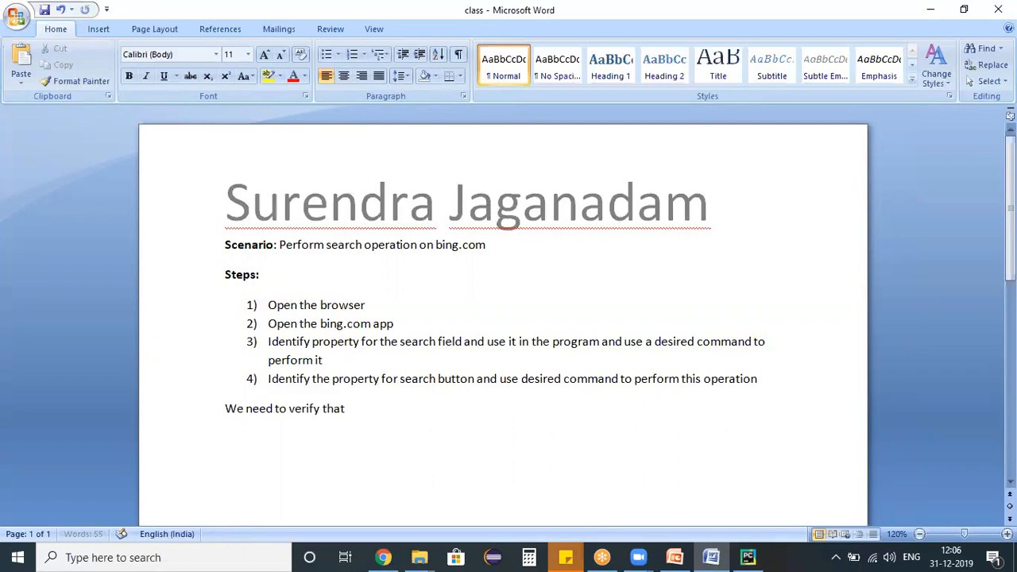
{"action": "type", "text": "scenario manually 1st"}
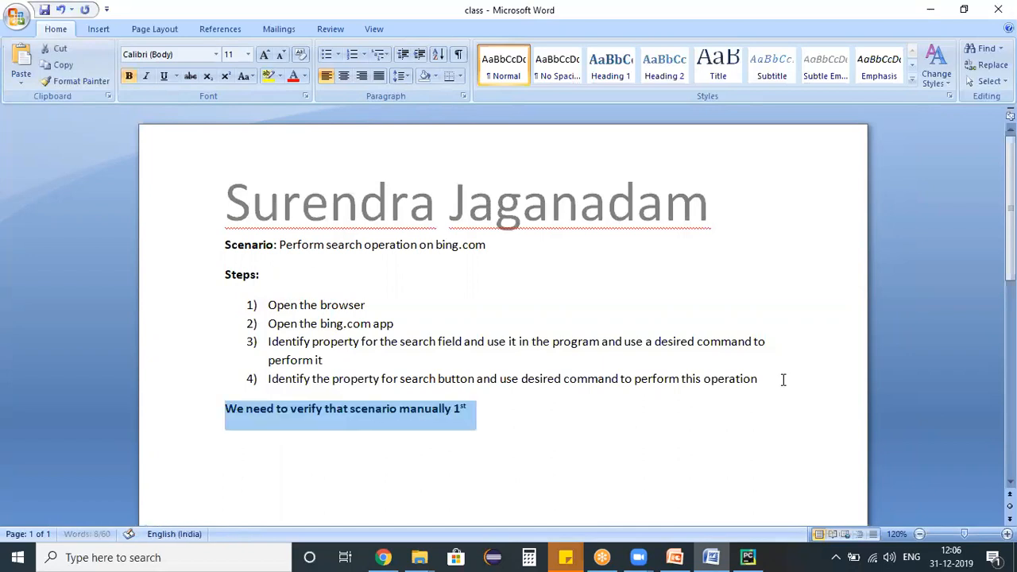
{"action": "mouse_move", "coordinate": [382, 557]}
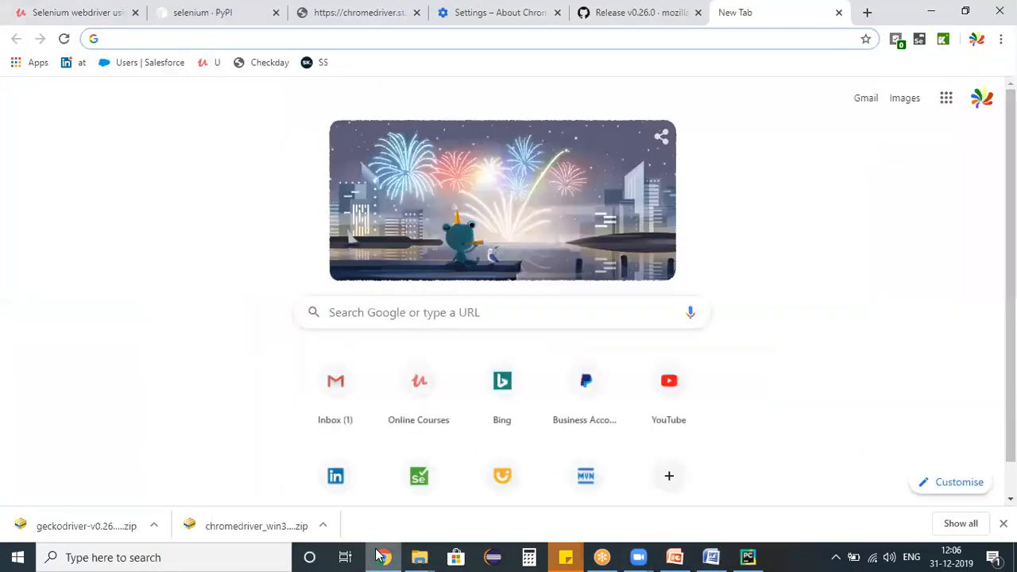
{"action": "left_click", "coordinate": [502, 381]}
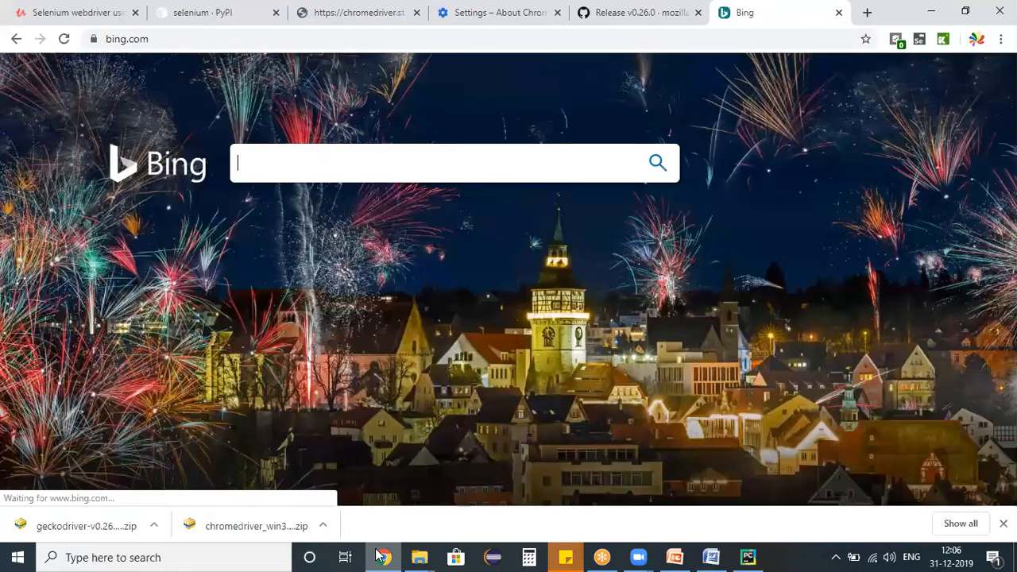
{"action": "type", "text": "surendra jag"}
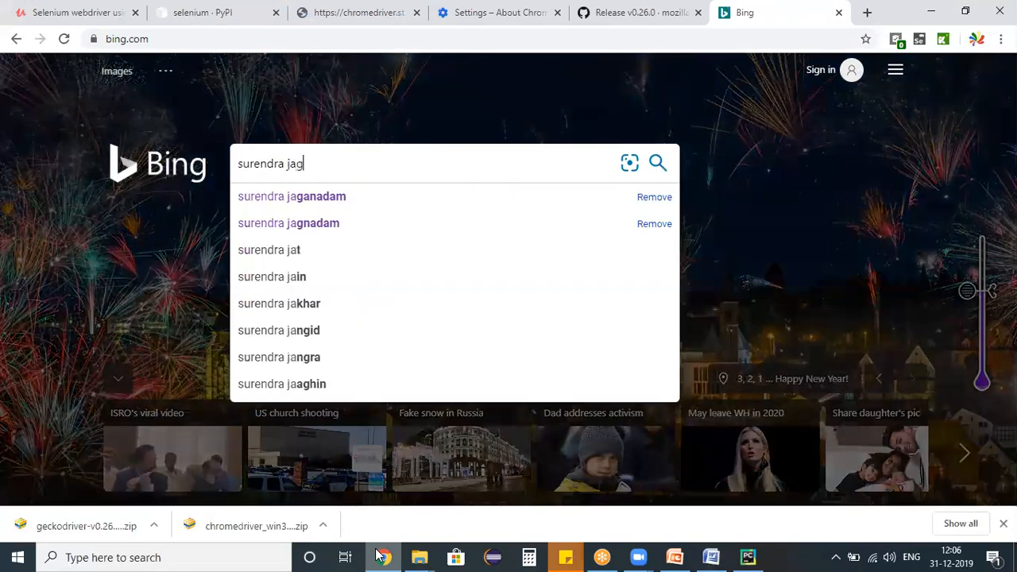
{"action": "left_click", "coordinate": [292, 197]}
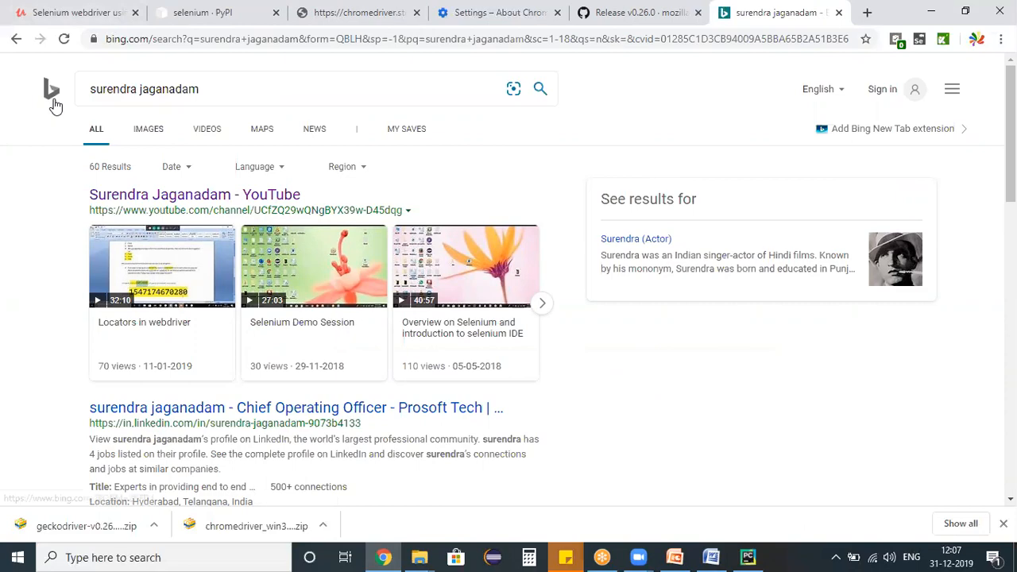
{"action": "left_click", "coordinate": [52, 89]}
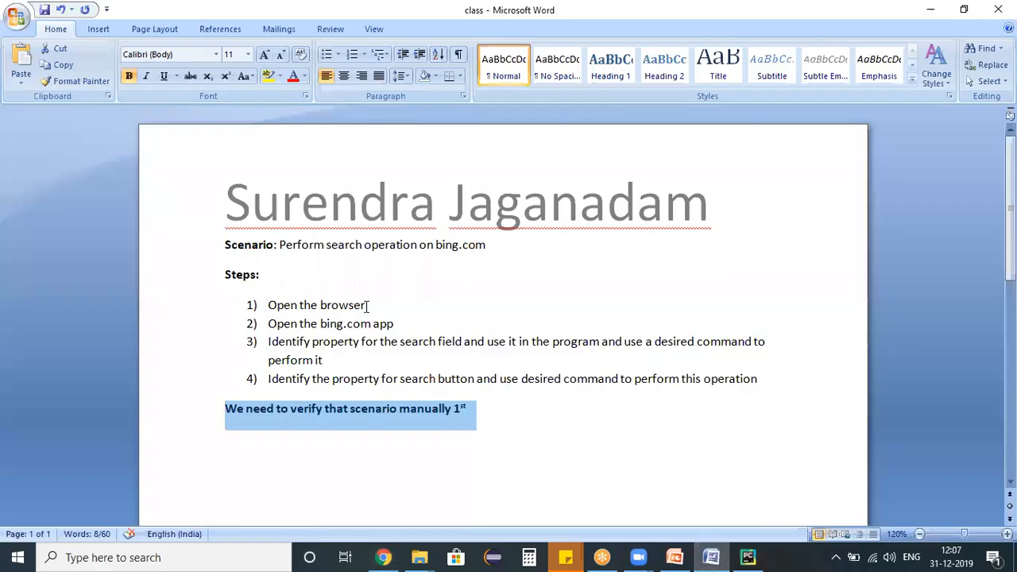
Step: Annotate steps 1 and 2 with webdriver.chrome(exe file location) and driver.get("URL") code hints
{"action": "left_click", "coordinate": [368, 305]}
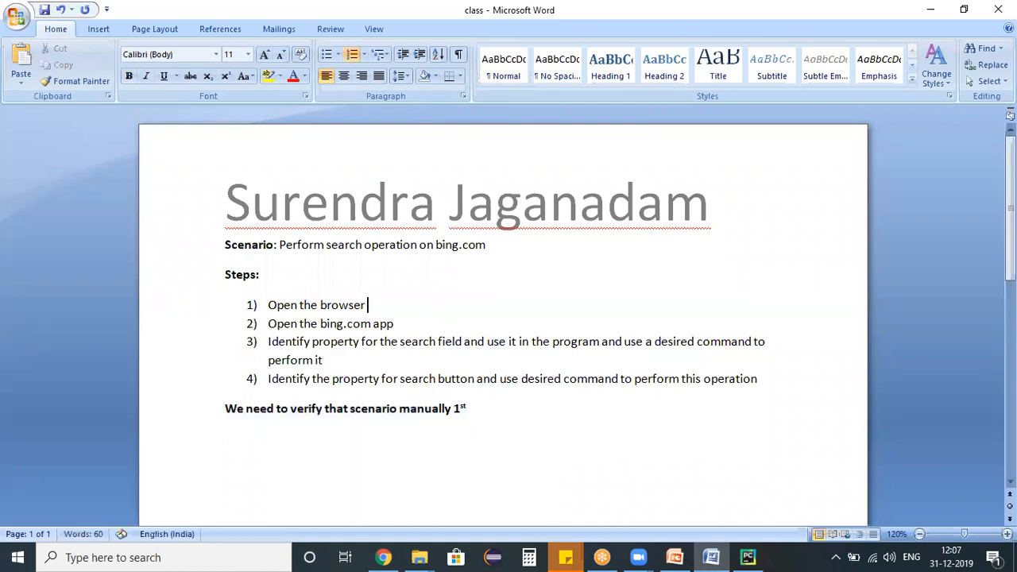
{"action": "type", "text": ":"}
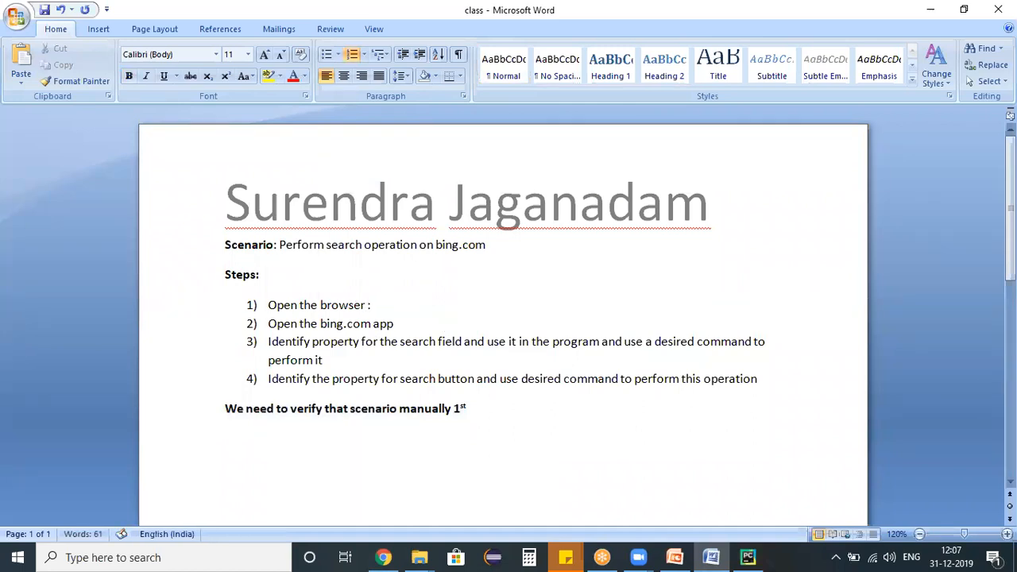
{"action": "type", "text": "webdriver.chrome"}
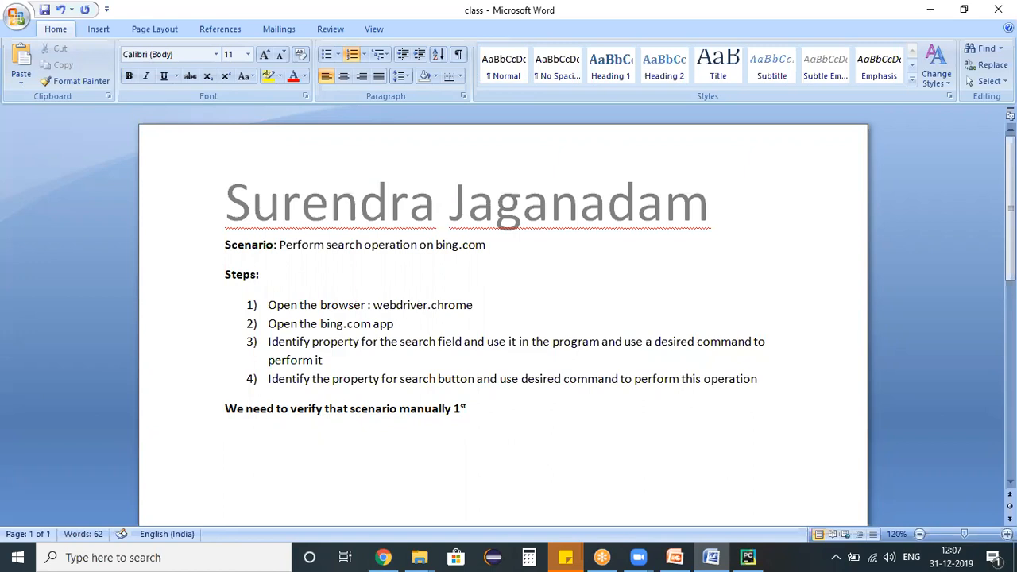
{"action": "type", "text": "(exe f"}
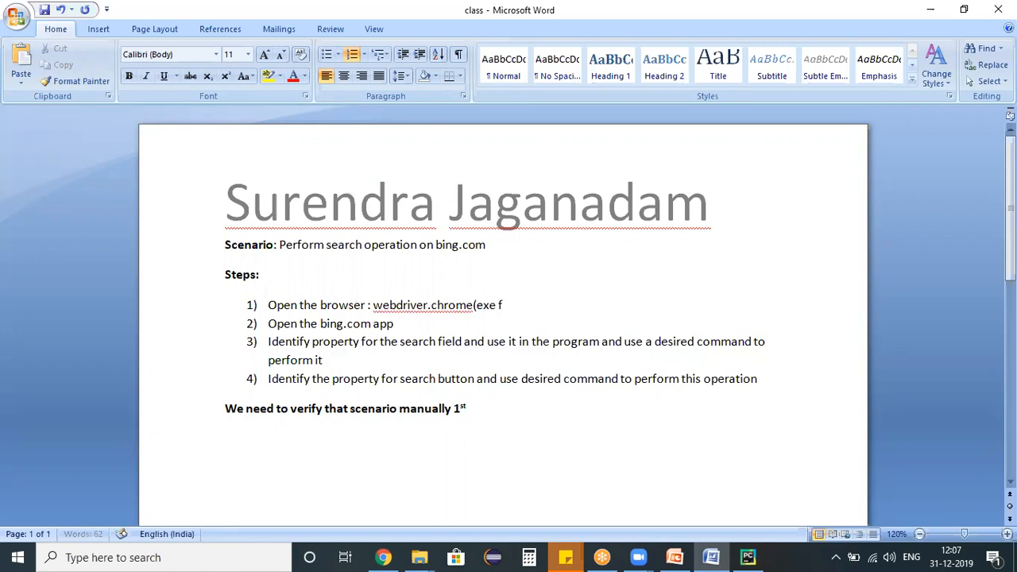
{"action": "type", "text": "ile location"}
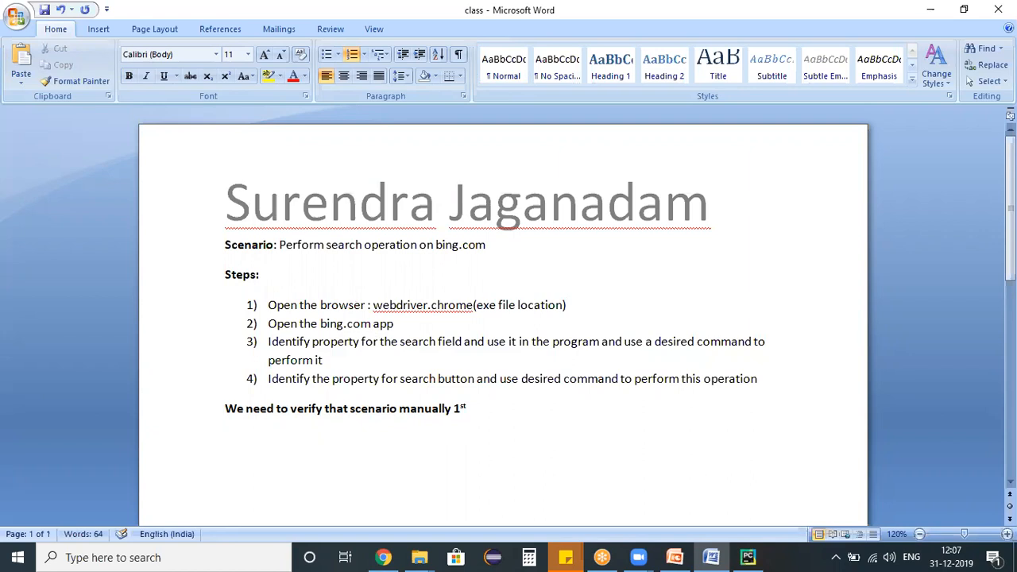
{"action": "type", "text": "("}
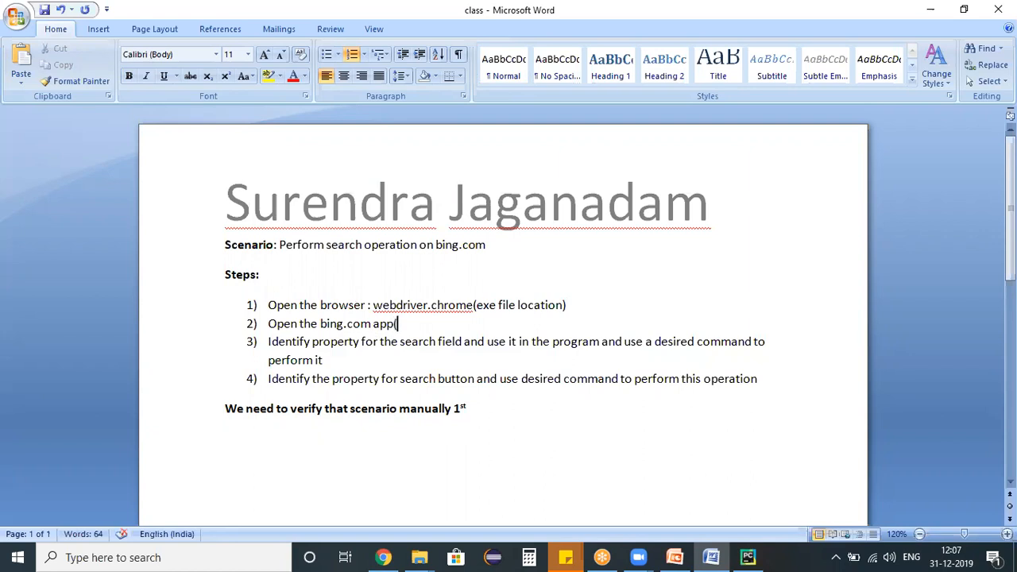
{"action": "type", "text": "driver.get"}
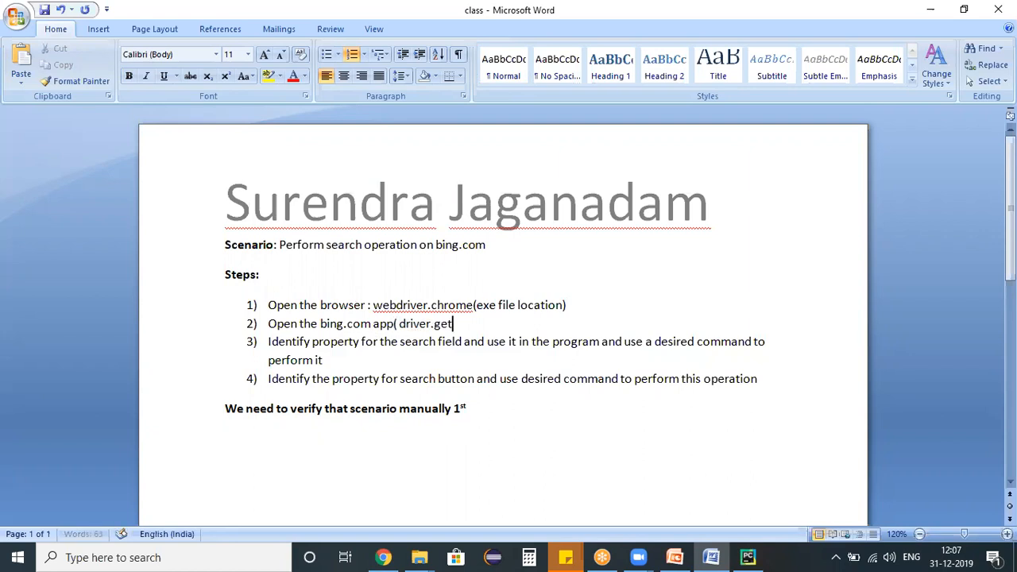
{"action": "type", "text": "\""}
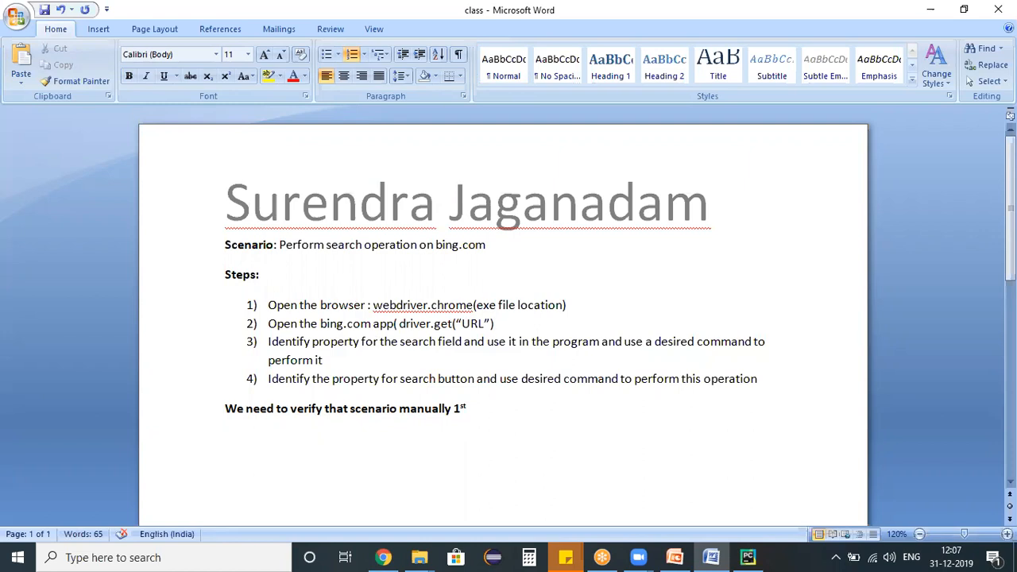
{"action": "type", "text": ")"}
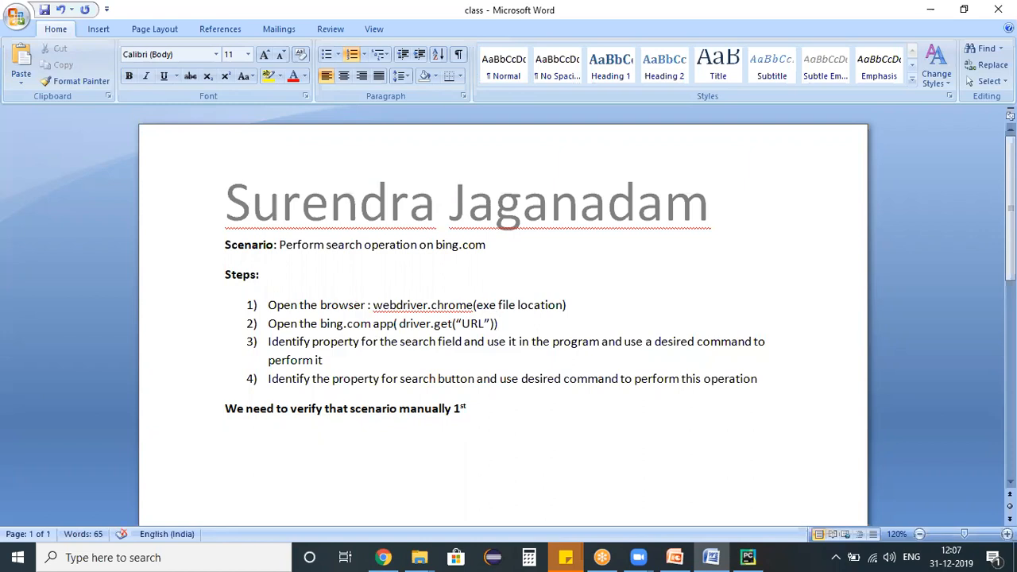
{"action": "left_click_drag", "start_coordinate": [268, 305], "coordinate": [498, 323]}
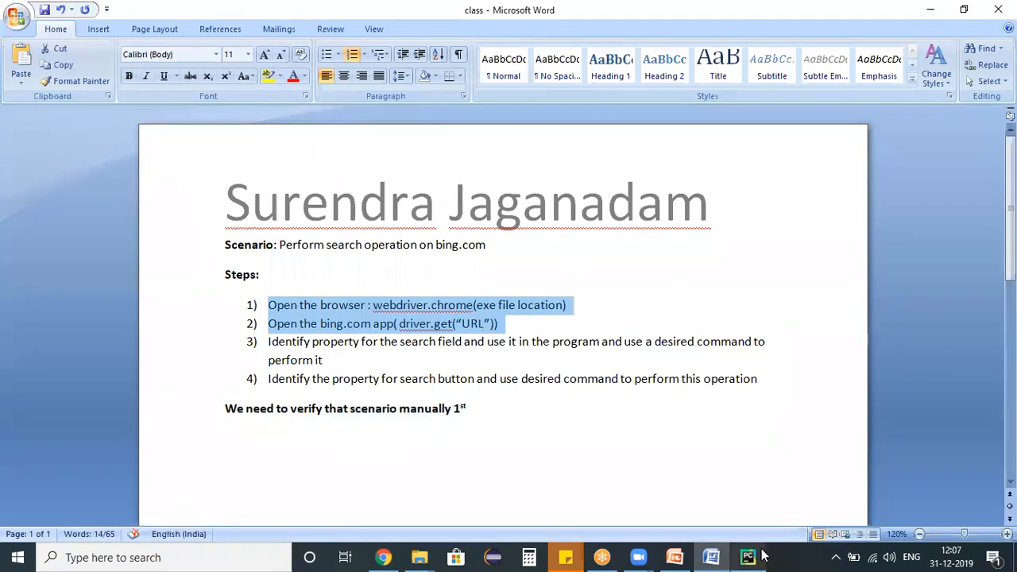
{"action": "left_click", "coordinate": [748, 557]}
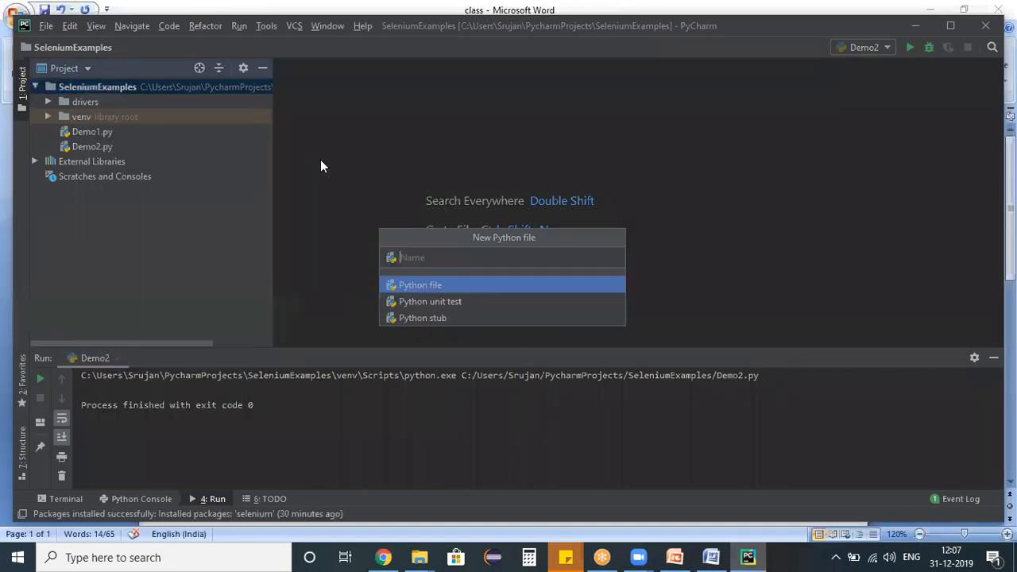
Step: Create Demo3.py importing webdriver and creating a Chrome driver from drivers/chromedriver.exe
{"action": "type", "text": "Demo3"}
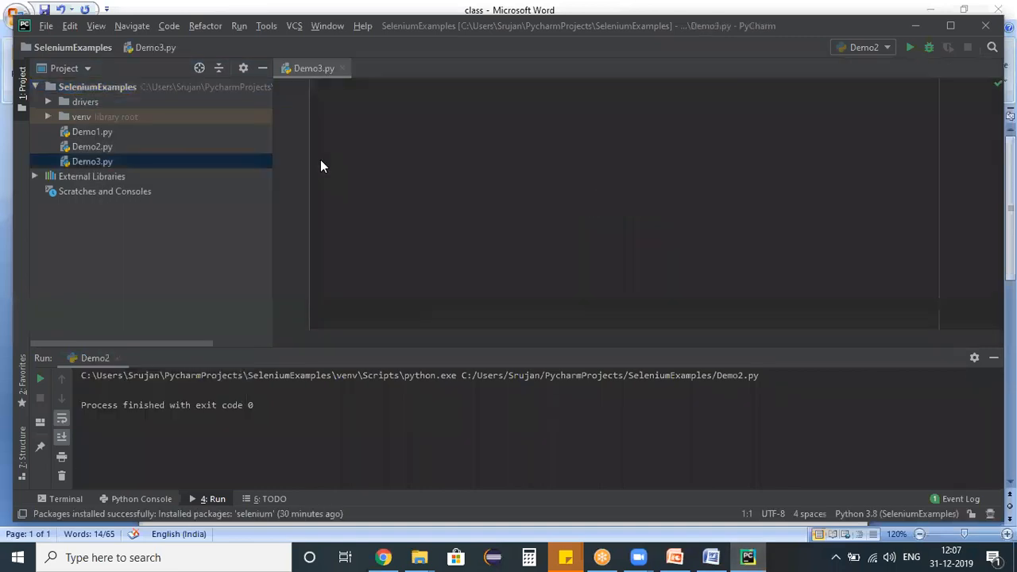
{"action": "type", "text": "import sel"}
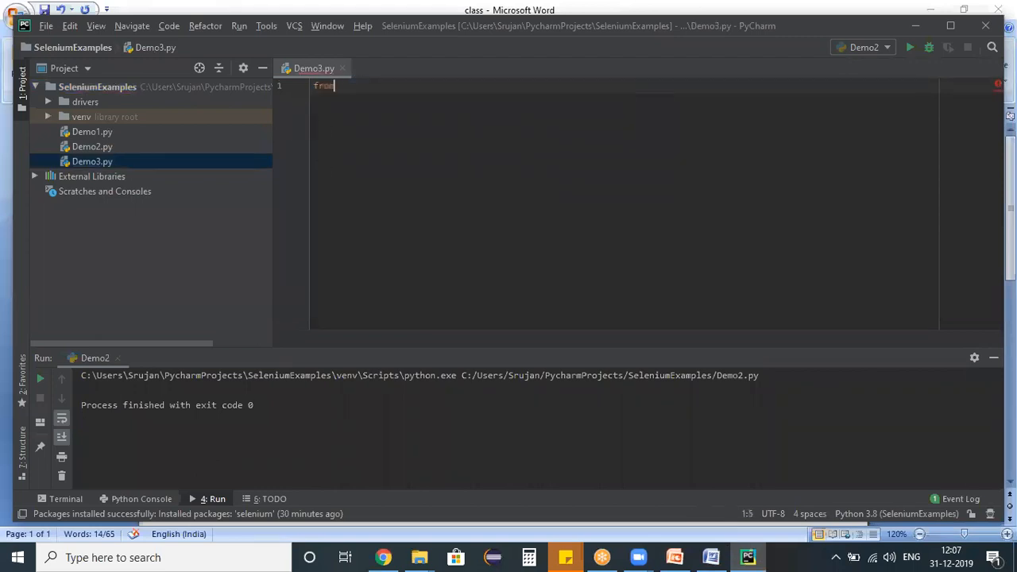
{"action": "type", "text": "selenium import web"}
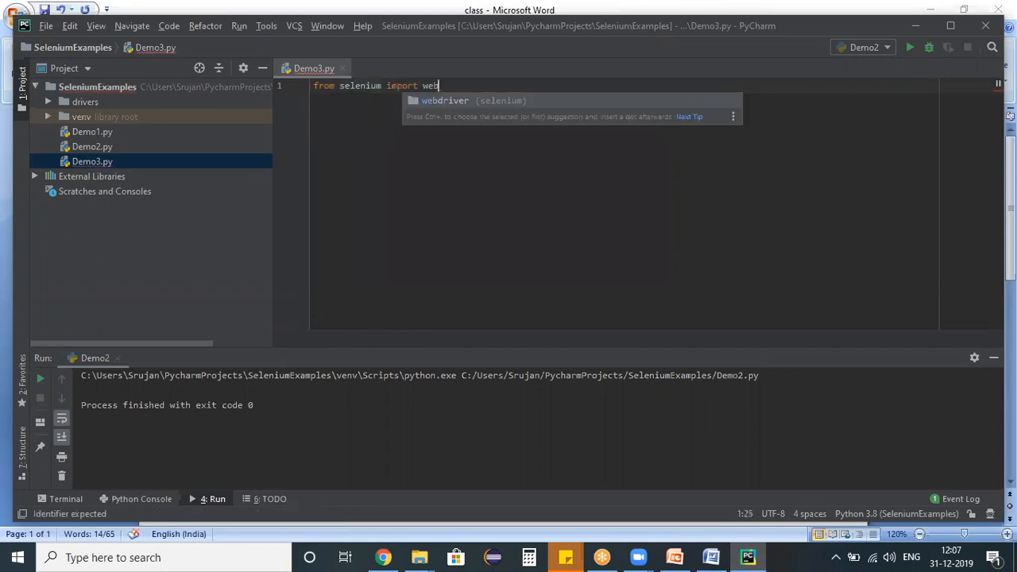
{"action": "key", "text": "enter"}
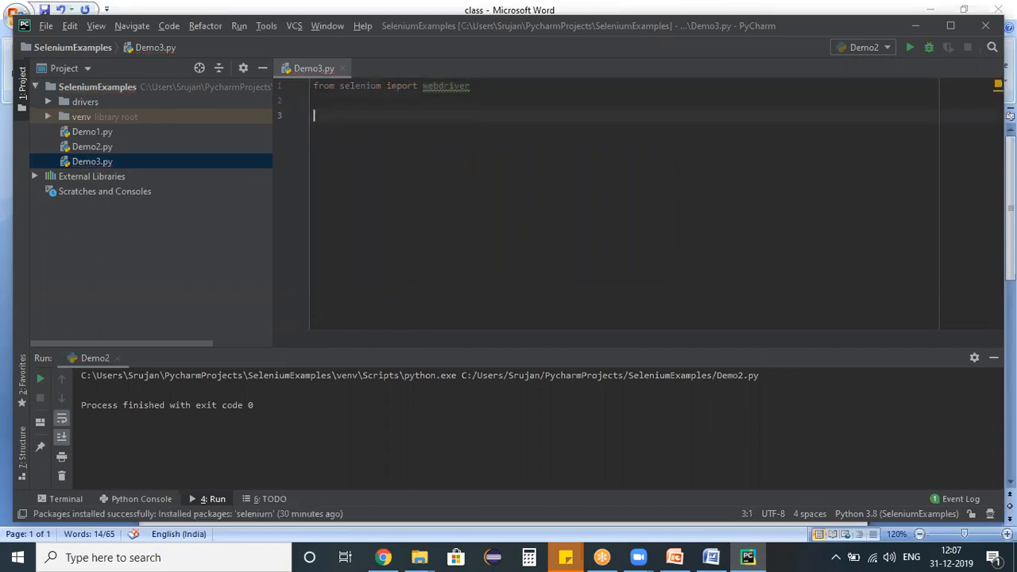
{"action": "type", "text": "driver=webdriver.Chrome("}
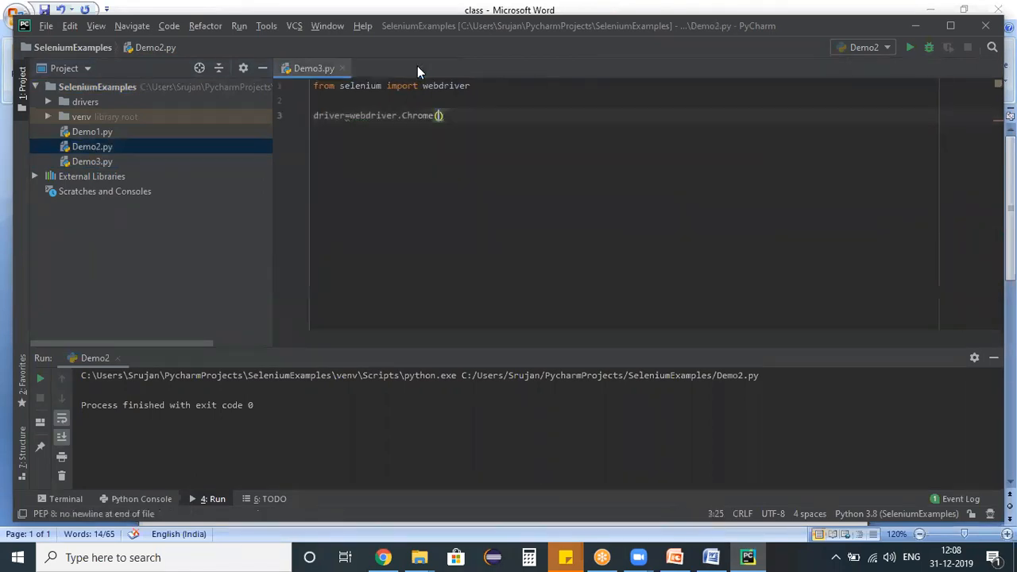
{"action": "triple_click", "coordinate": [378, 115]}
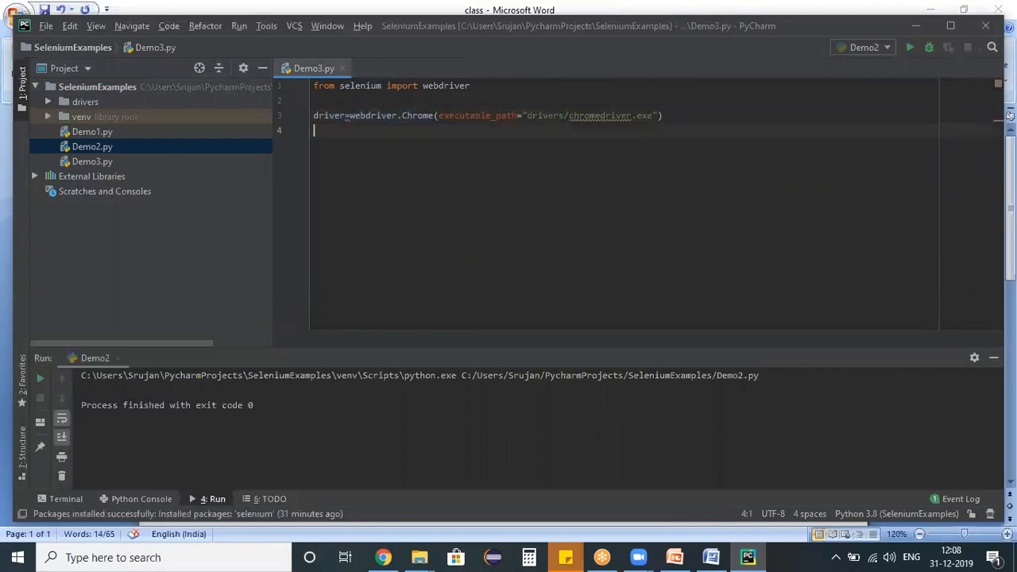
{"action": "type", "text": "dr"}
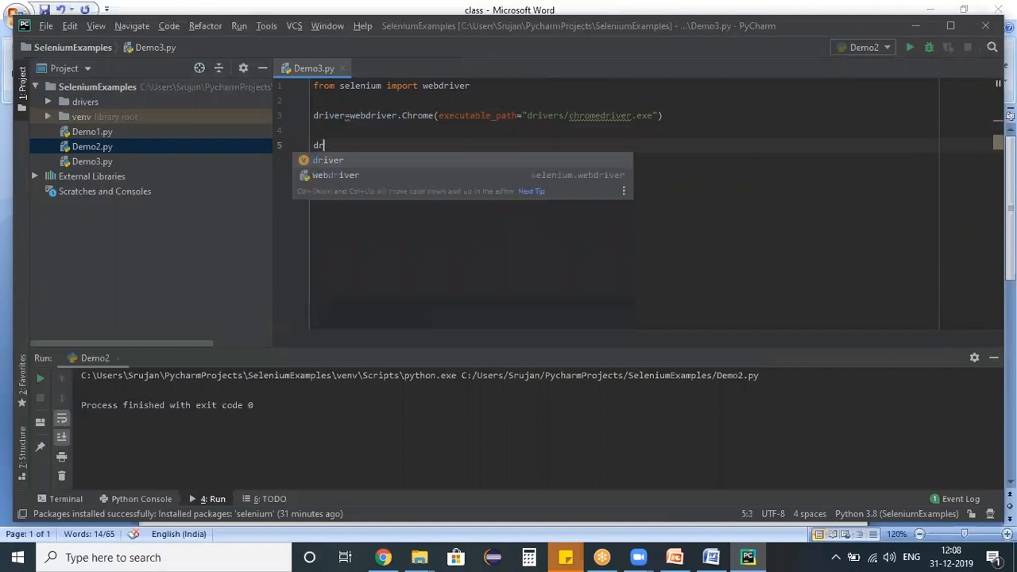
{"action": "type", "text": "iver.get("}
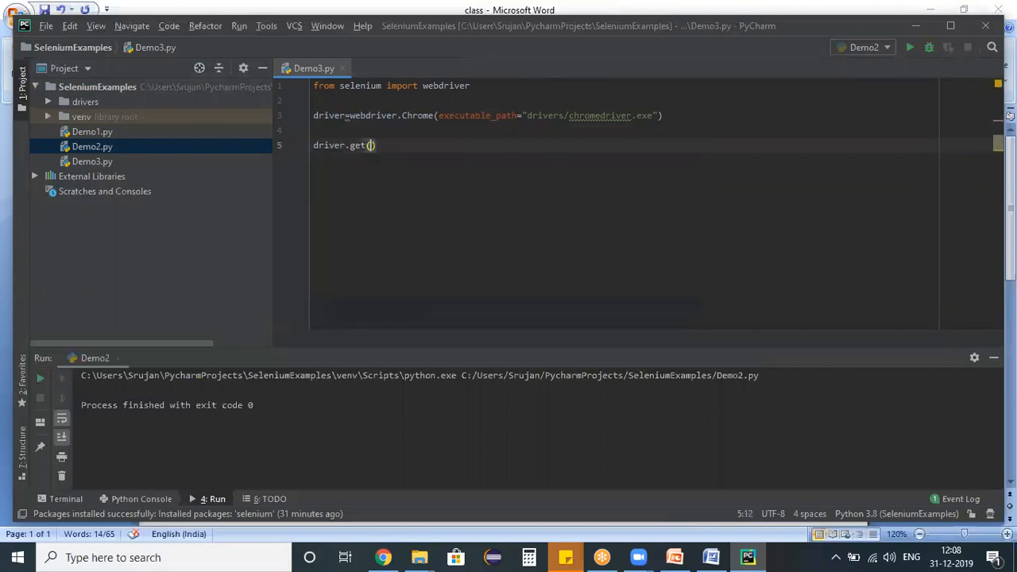
{"action": "type", "text": "\"https\""}
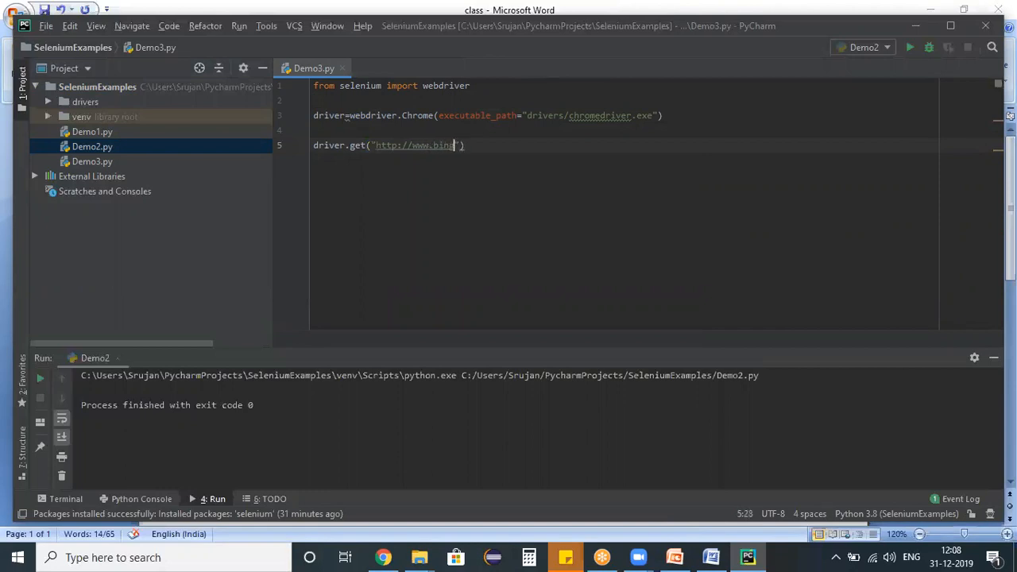
{"action": "type", "text": ".com"}
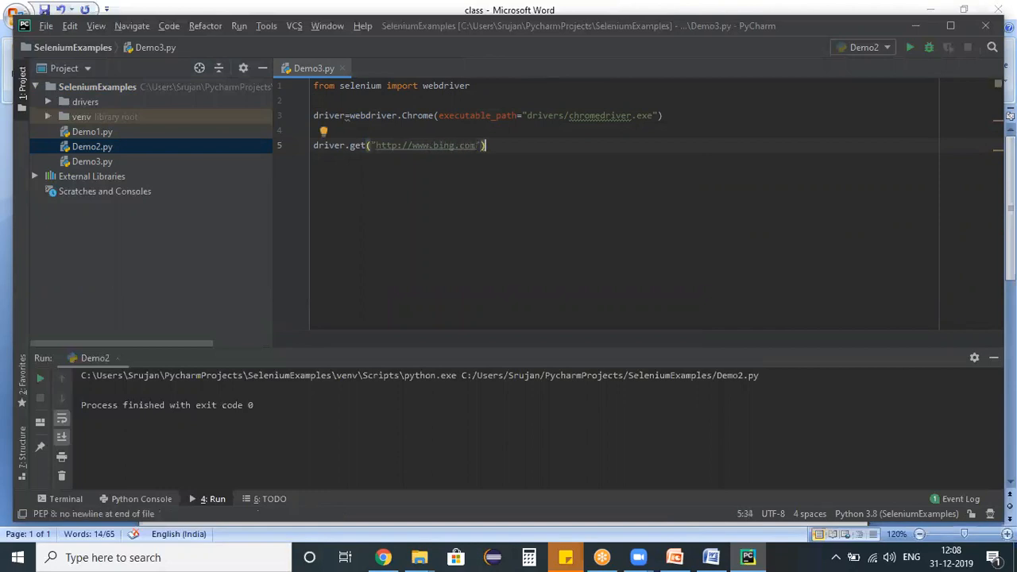
{"action": "key", "text": "enter"}
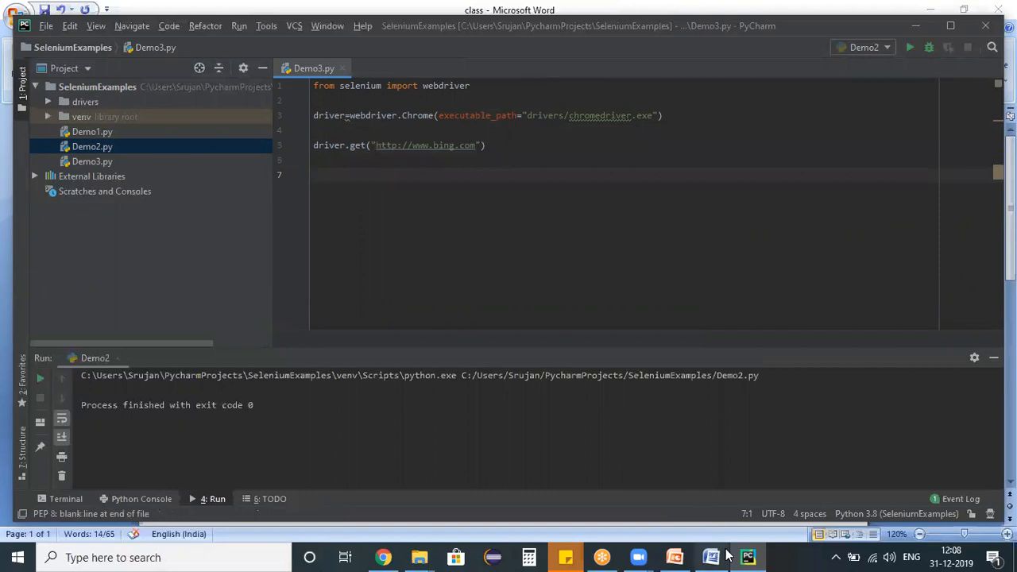
Step: Inspect Bing's search box in Chrome developer tools, finding id sb_form_q and name q
{"action": "left_click", "coordinate": [711, 557]}
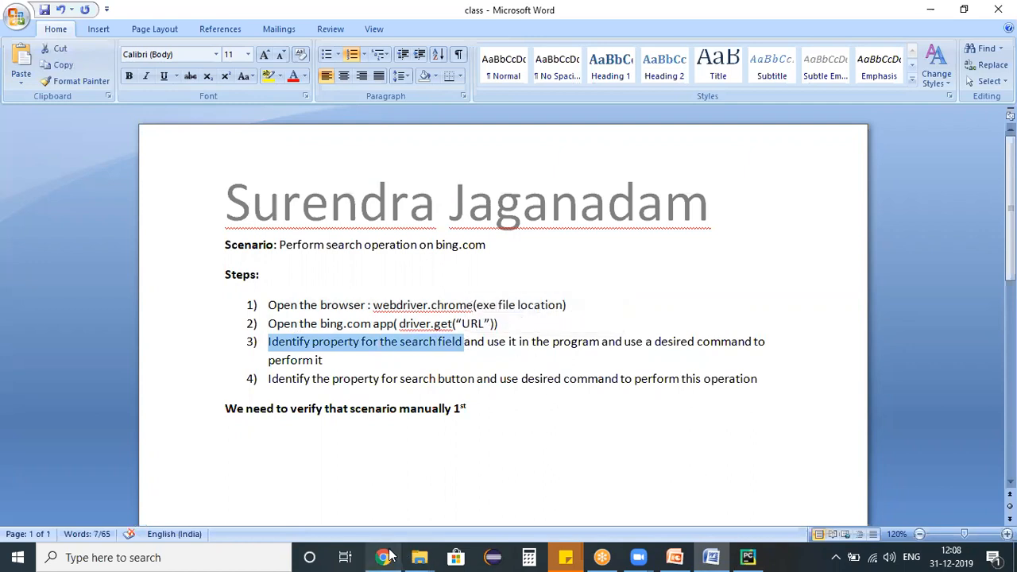
{"action": "left_click", "coordinate": [384, 557]}
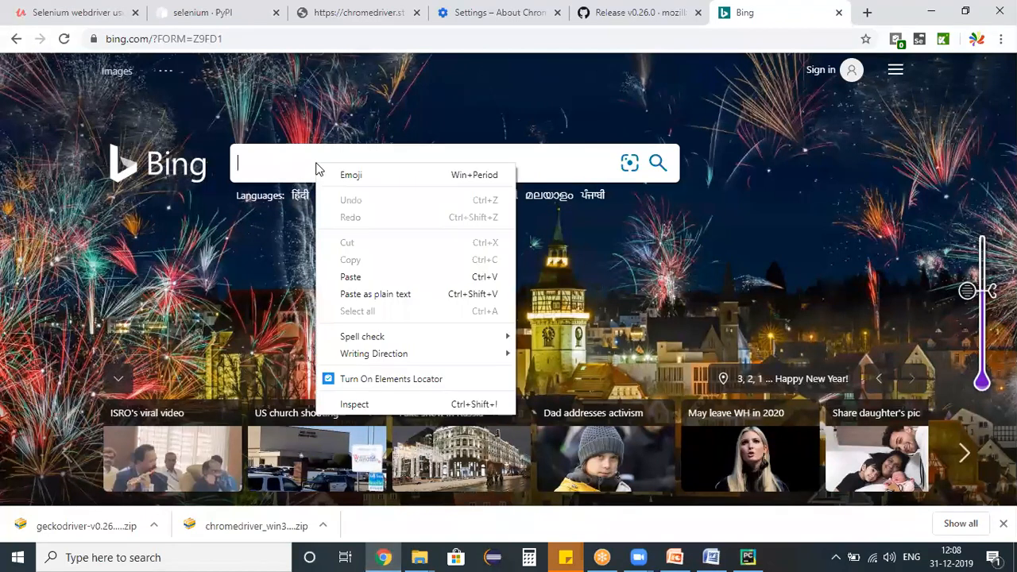
{"action": "mouse_move", "coordinate": [355, 405]}
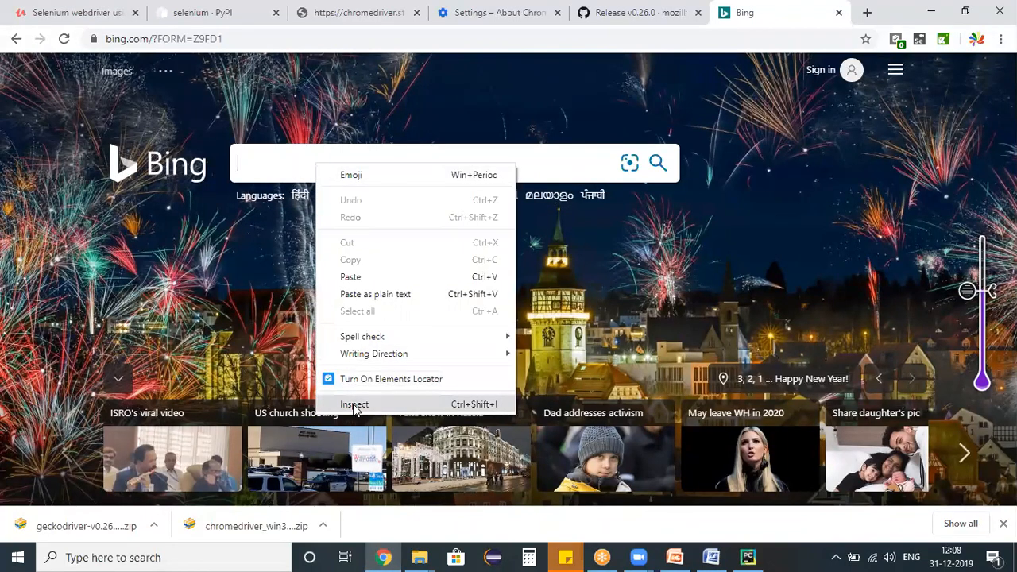
{"action": "left_click", "coordinate": [354, 404]}
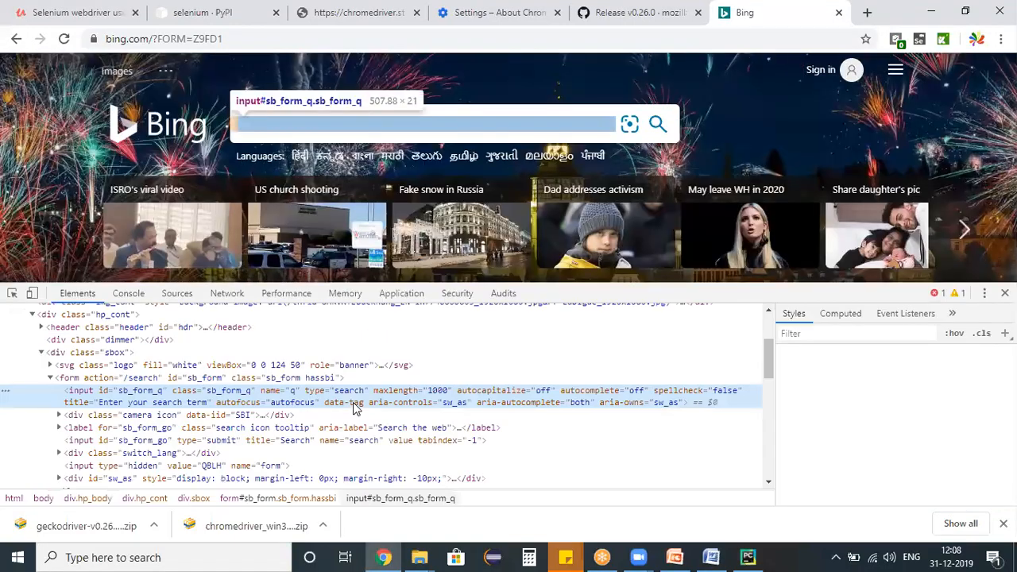
{"action": "left_click", "coordinate": [140, 390]}
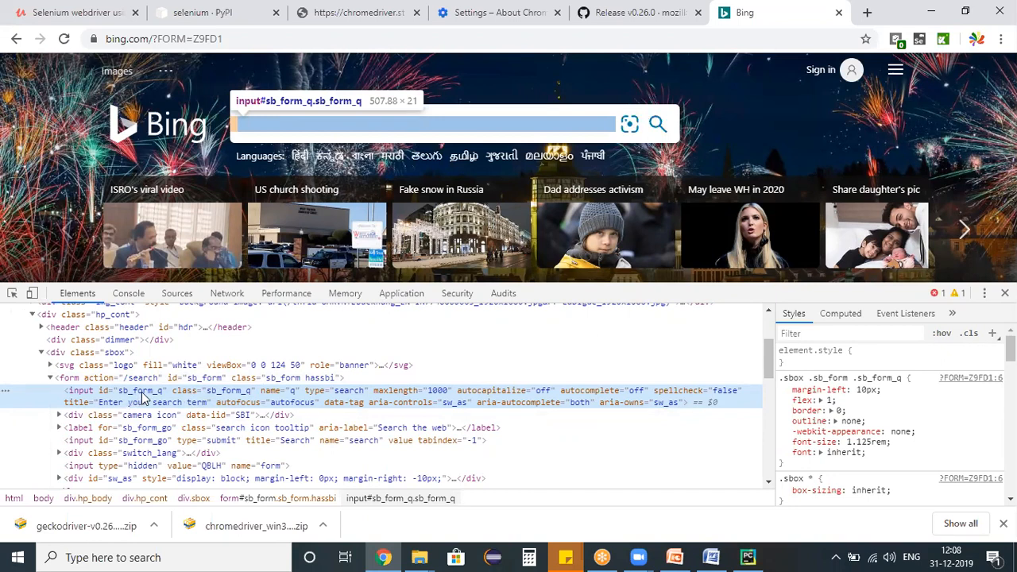
{"action": "mouse_move", "coordinate": [340, 403]}
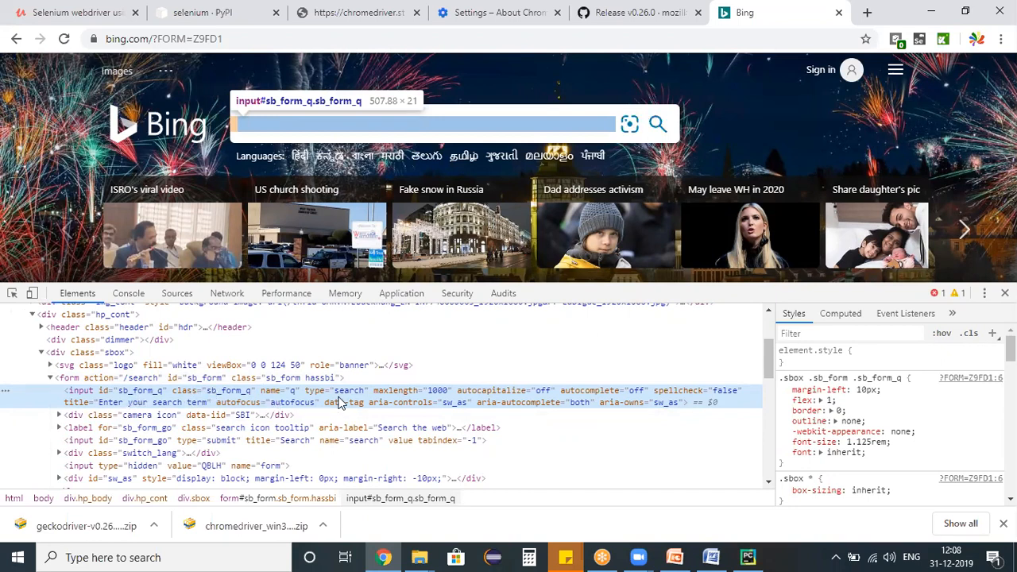
{"action": "mouse_move", "coordinate": [443, 411]}
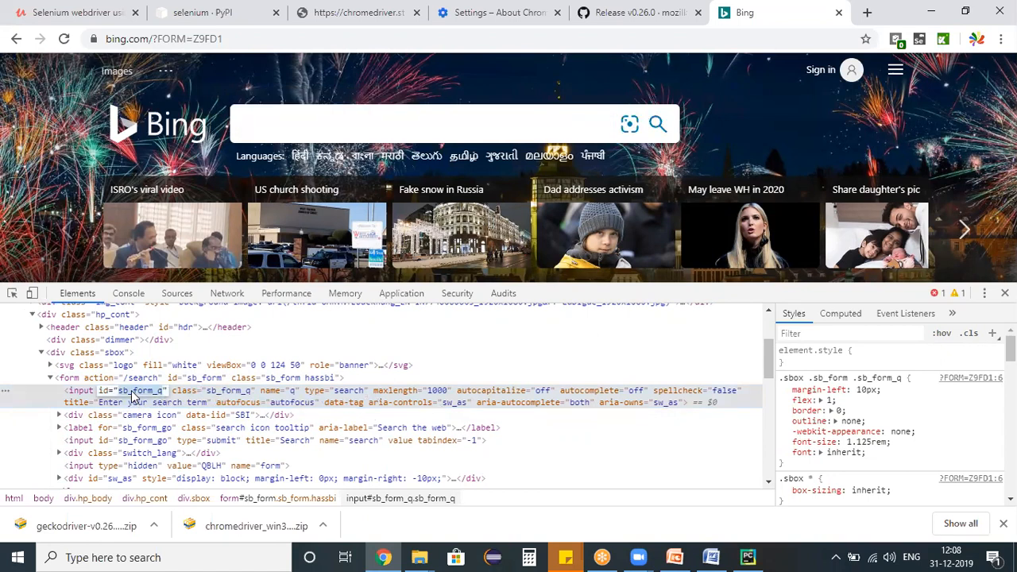
{"action": "right_click", "coordinate": [139, 390]}
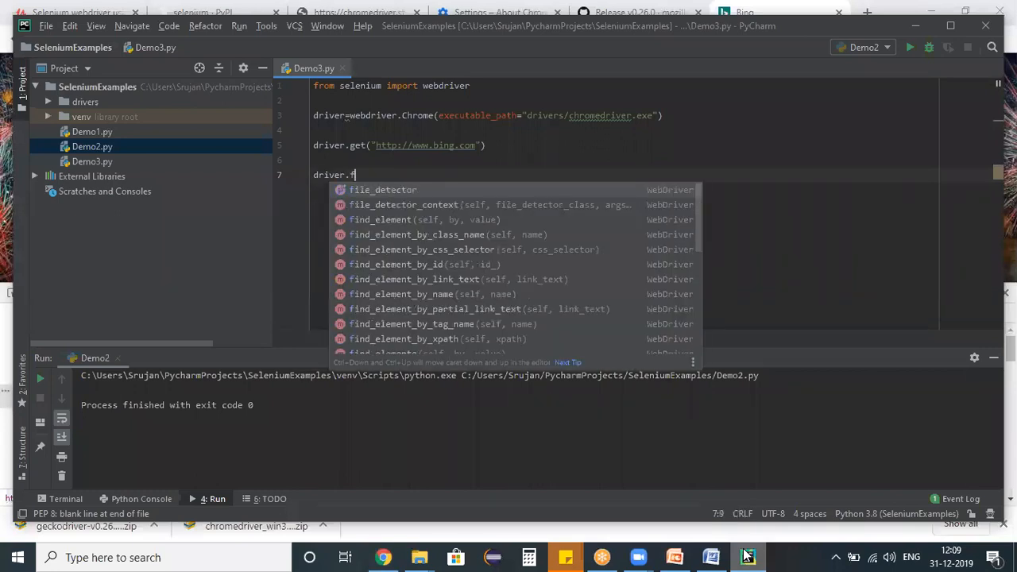
Step: Add driver.find_element_by_id("sb_form_q") on line 7 using autocomplete
{"action": "key", "text": "Down"}
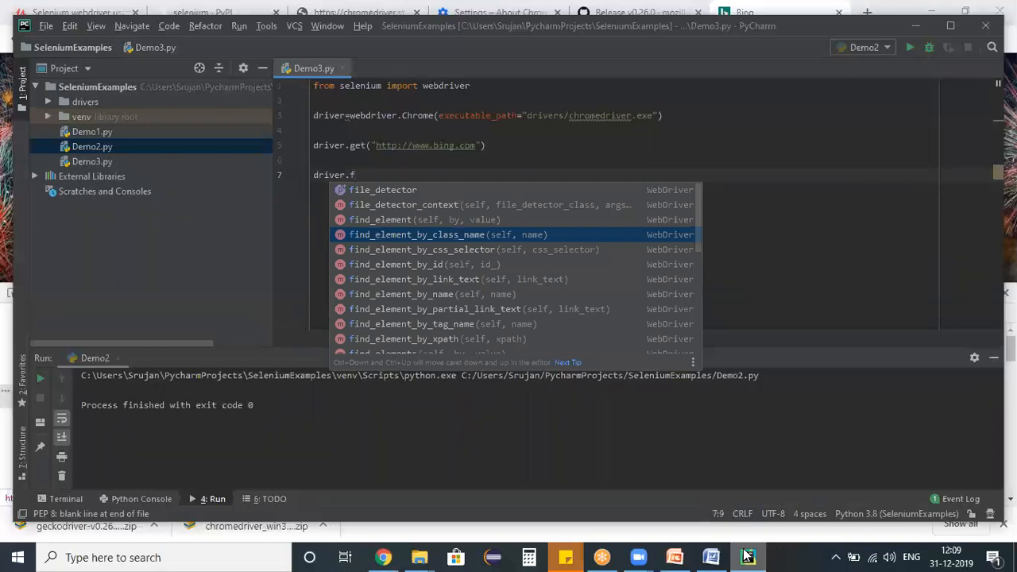
{"action": "key", "text": "down"}
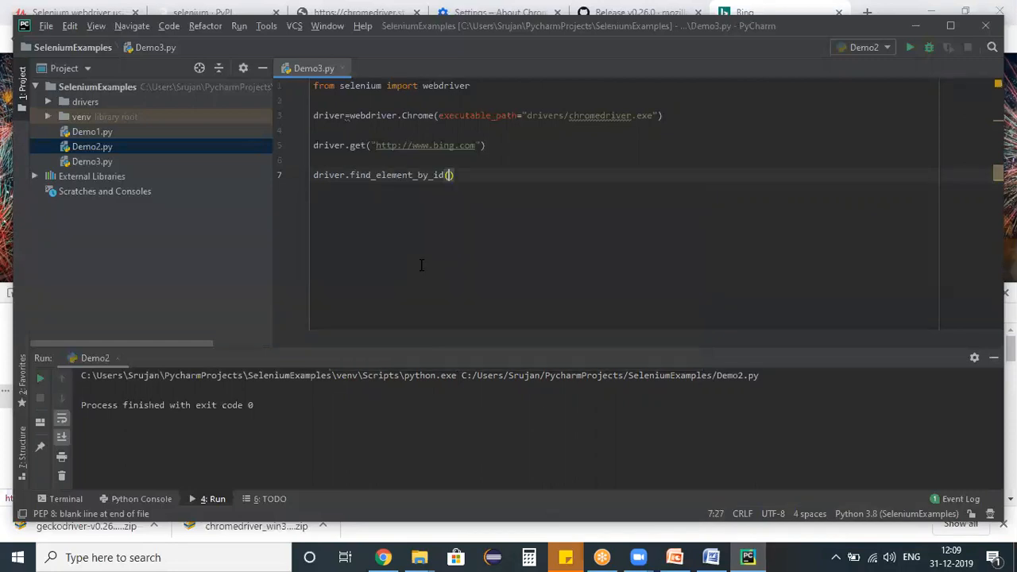
{"action": "type", "text": "\"sb_form_q\""}
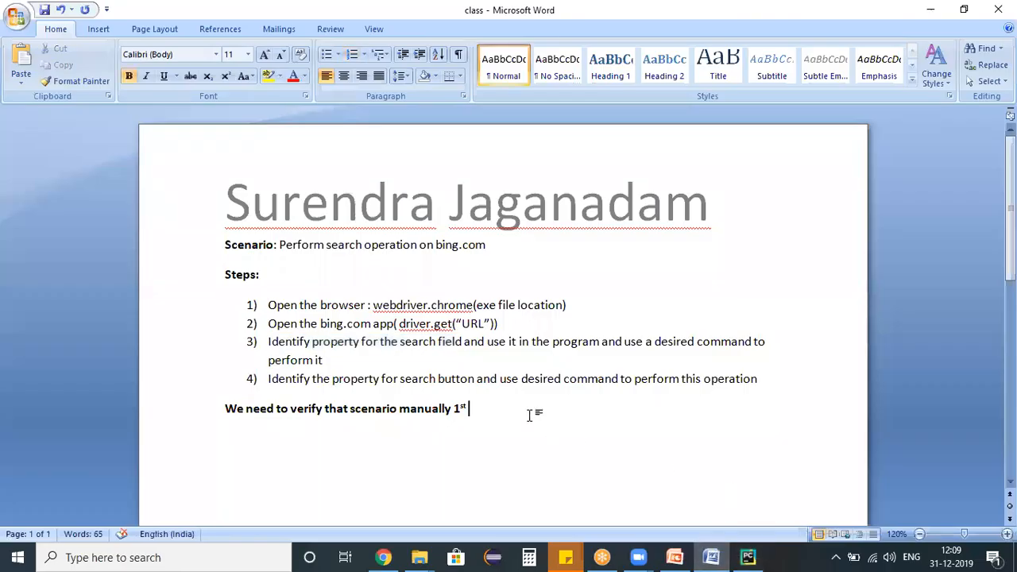
Step: Note the find_element_by_id("sb_form_q") line identifies the object, and step 3 enters a value
{"action": "type", "text": "driver.find_element_by_id(\"sb_form_q\")"}
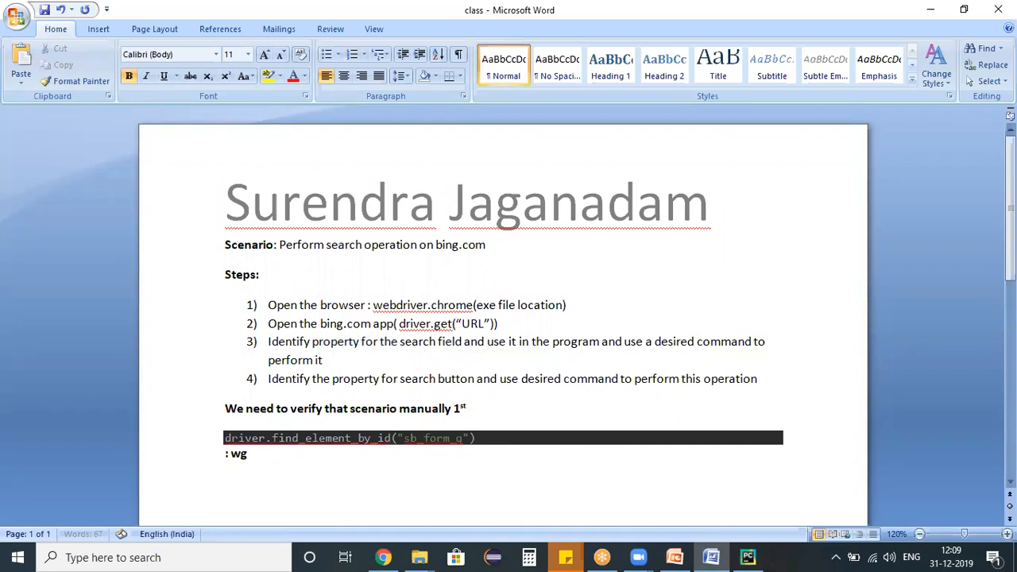
{"action": "type", "text": "hich w"}
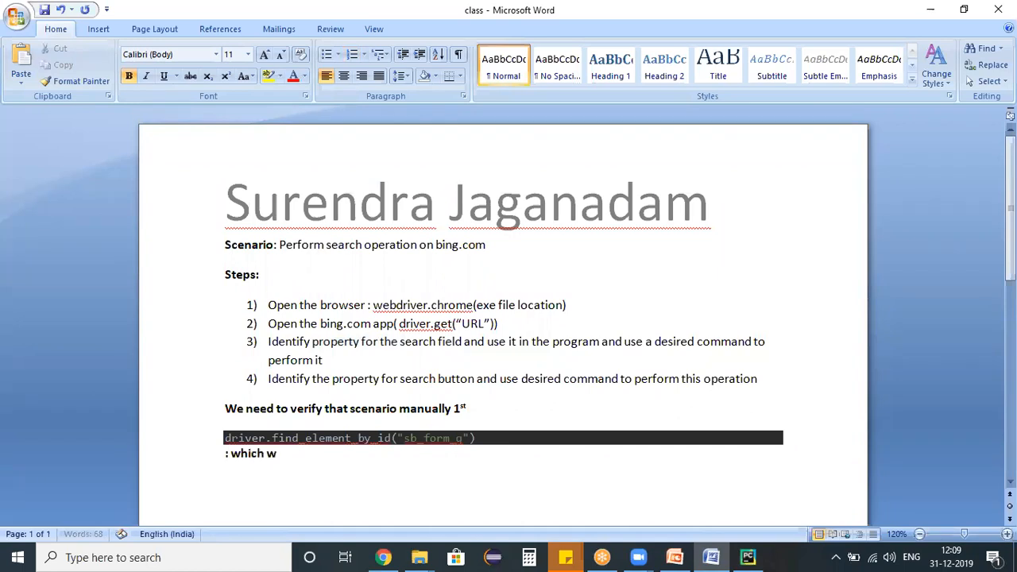
{"action": "type", "text": "ill be identifying my object"}
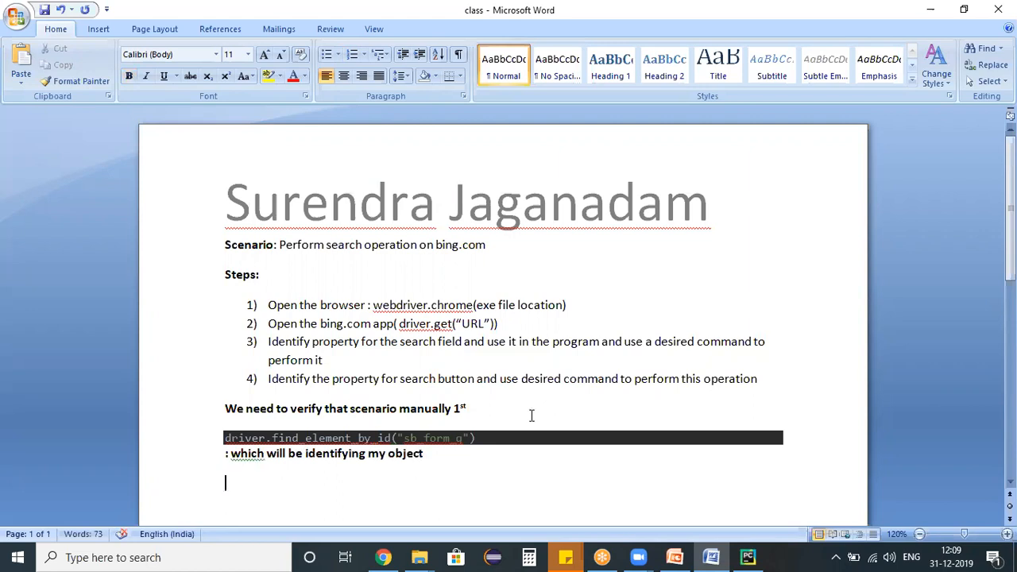
{"action": "type", "text": "As per"}
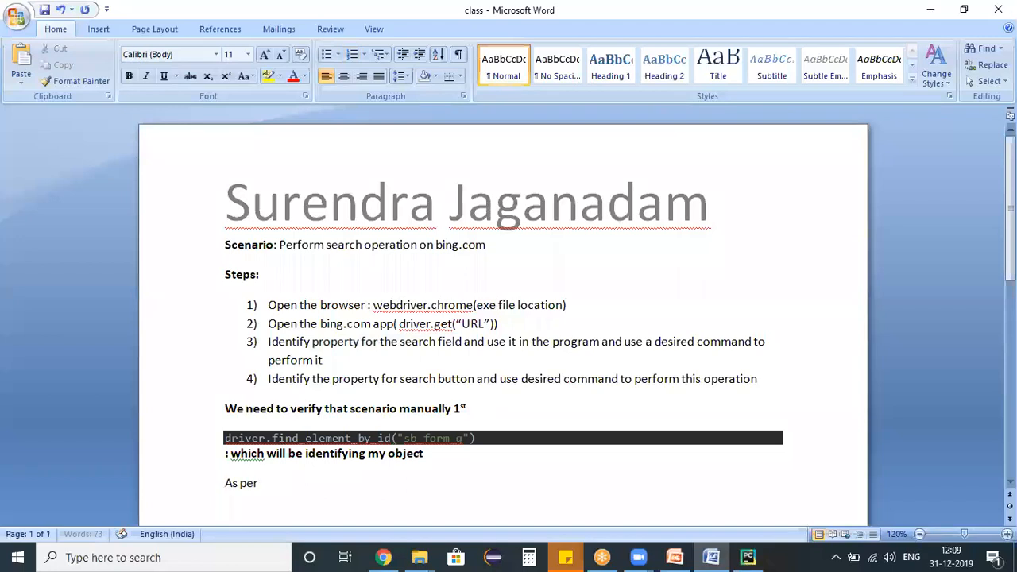
{"action": "type", "text": "my step3"}
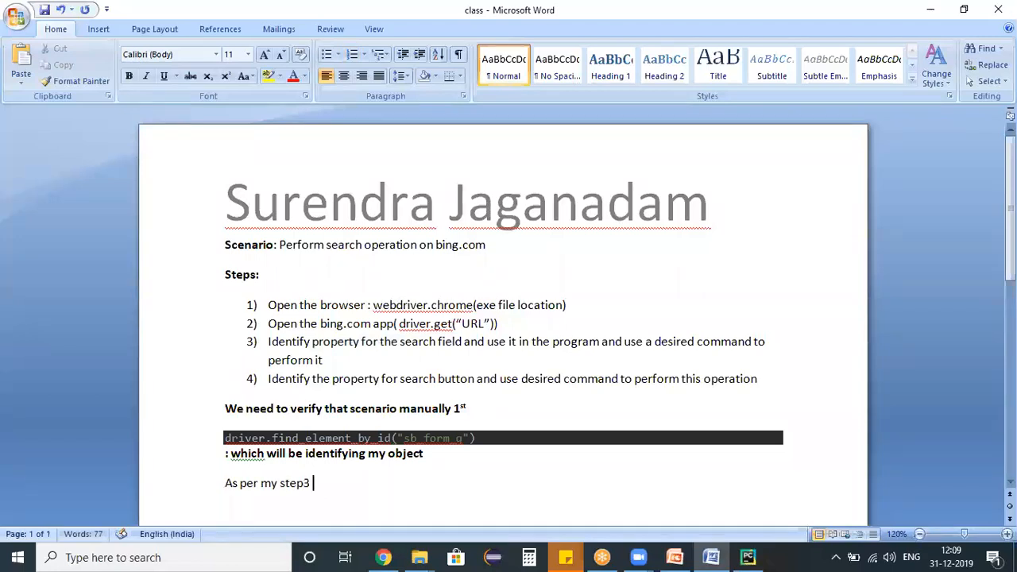
{"action": "type", "text": "it needs to eneter"}
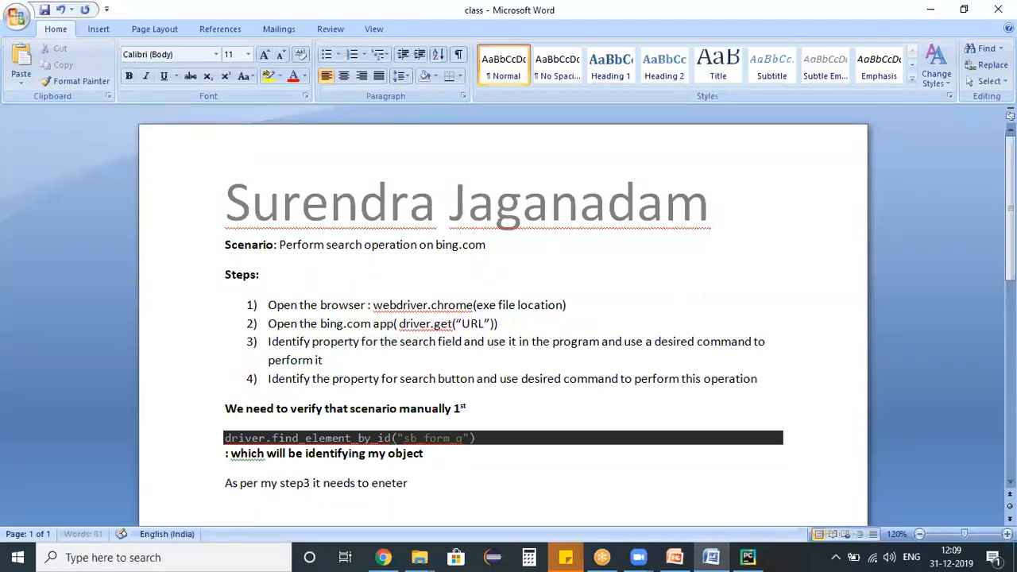
{"action": "type", "text": "a value into that field"}
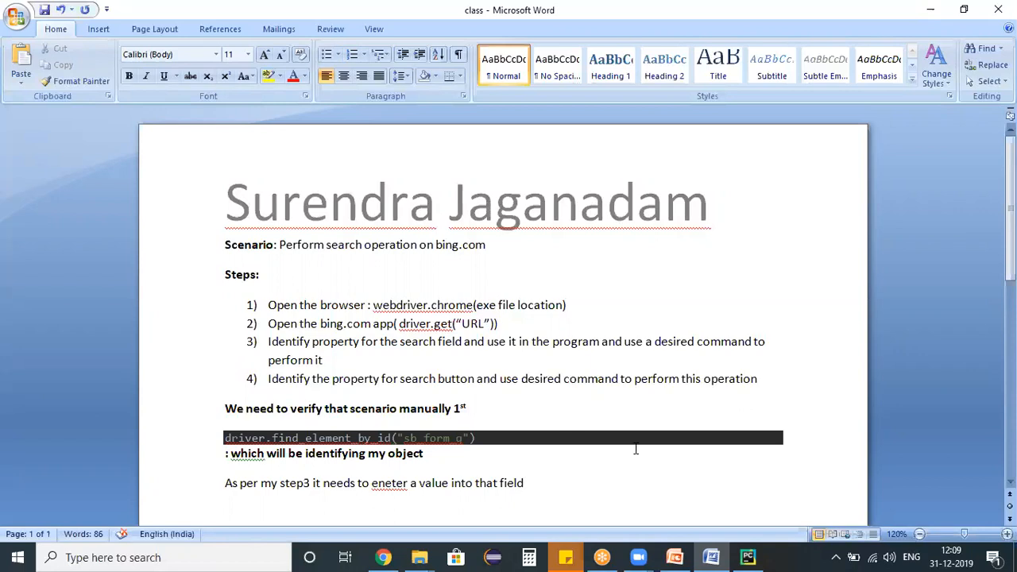
Step: Chain .send_keys(' ') onto the sb_form_q lookup on line 7
{"action": "left_click", "coordinate": [748, 557]}
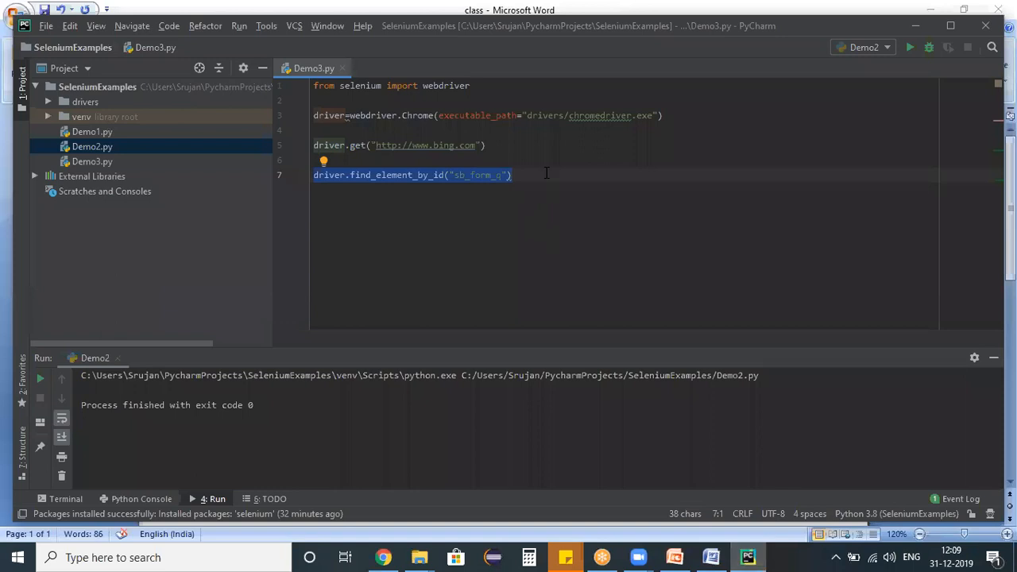
{"action": "type", "text": "."}
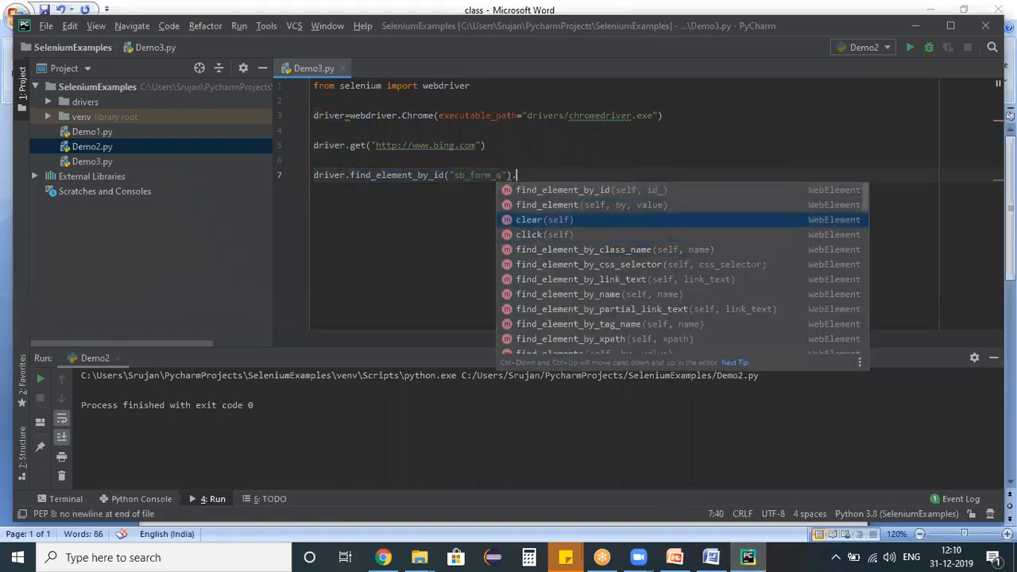
{"action": "key", "text": "Down"}
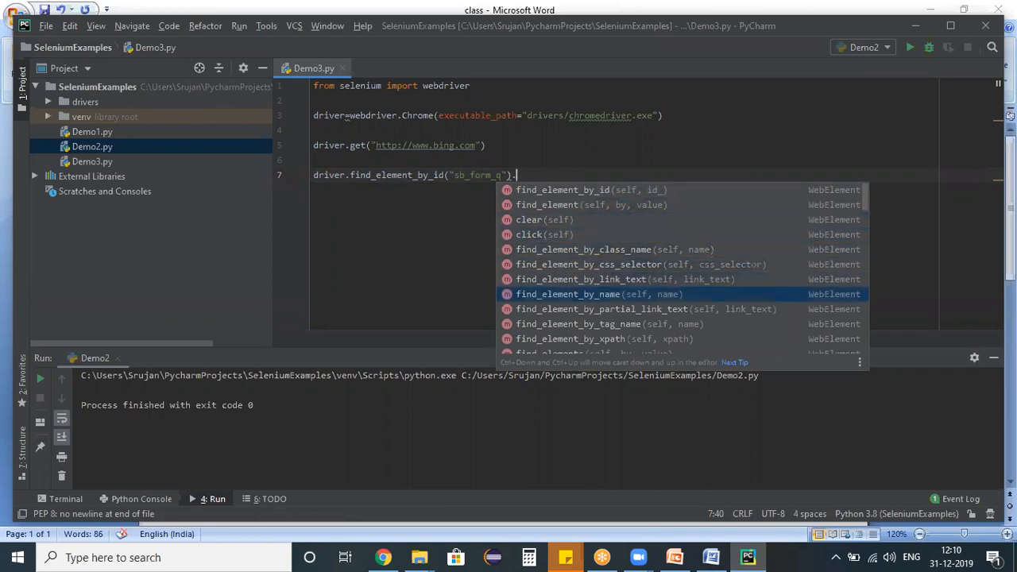
{"action": "scroll", "scroll_direction": "down", "scroll_amount": 3}
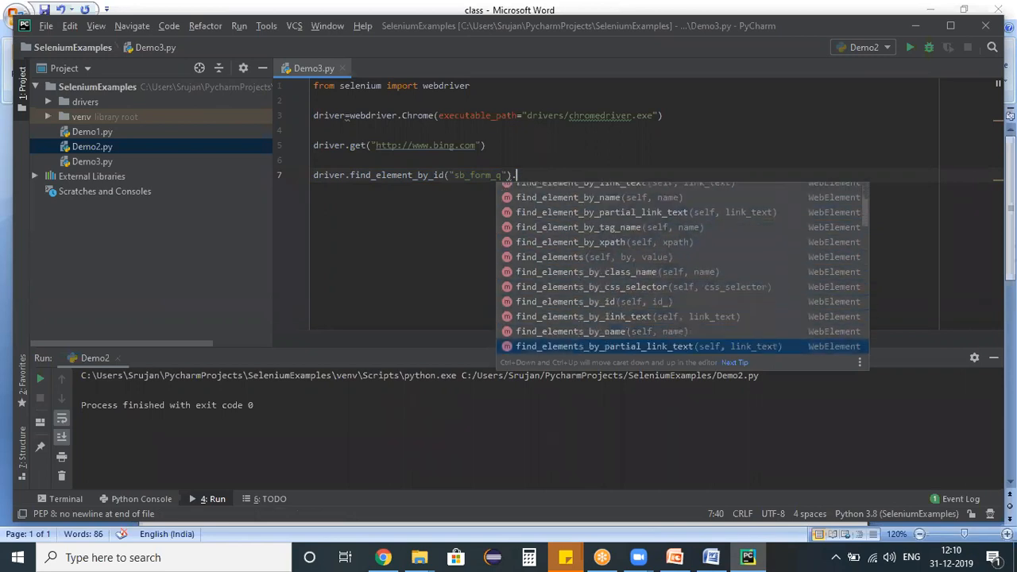
{"action": "type", "text": "send_keys("}
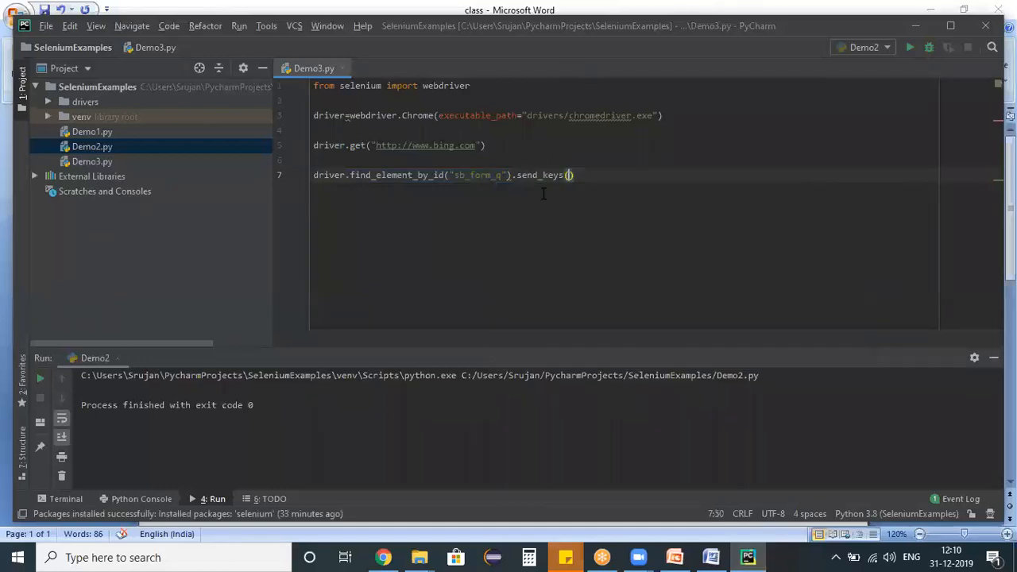
{"action": "type", "text": "'"}
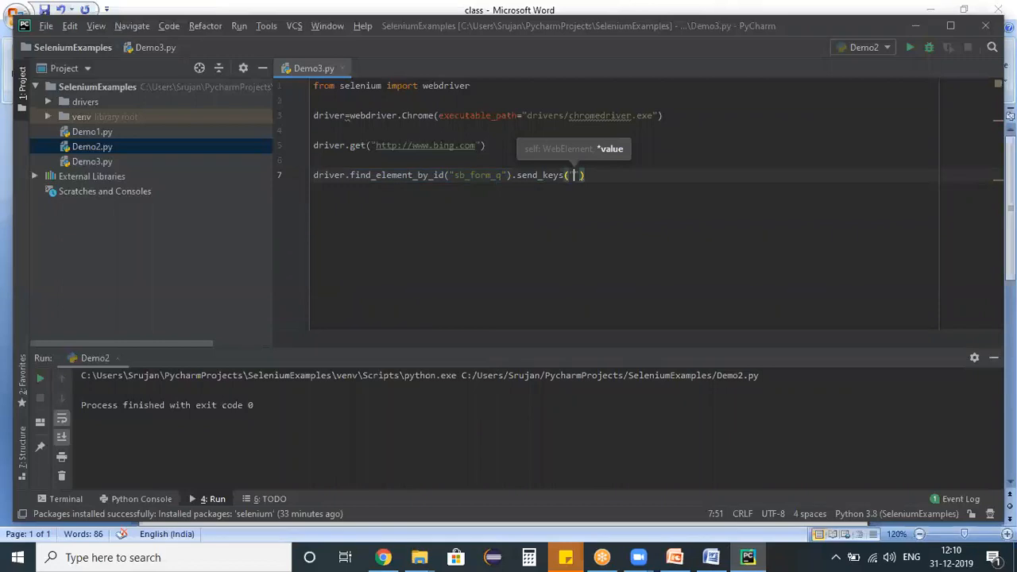
{"action": "mouse_move", "coordinate": [712, 556]}
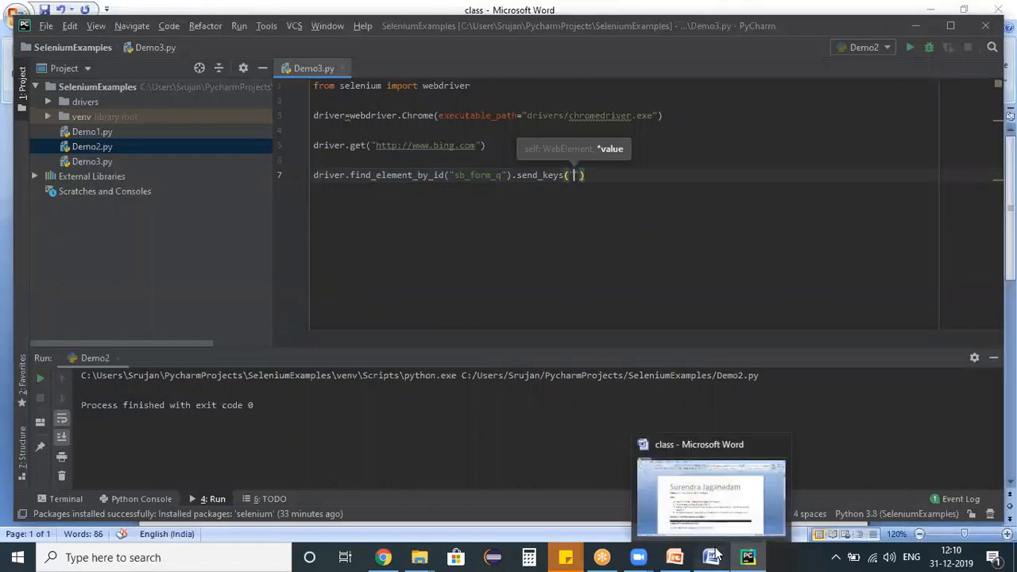
Step: Add a note defining Sendkeys as entering/appending a value to a text field
{"action": "left_click", "coordinate": [711, 497]}
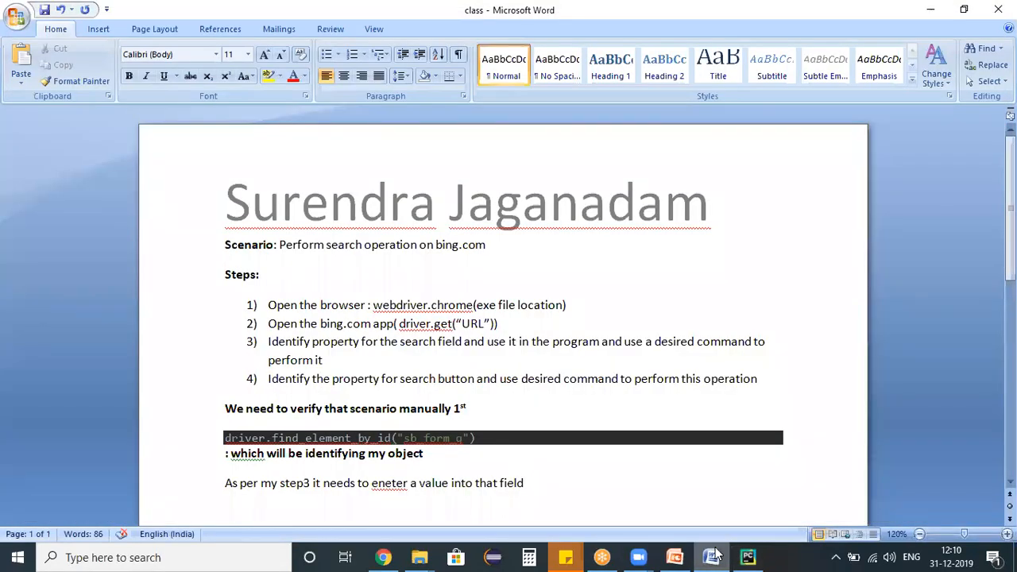
{"action": "type", "text": "sen"}
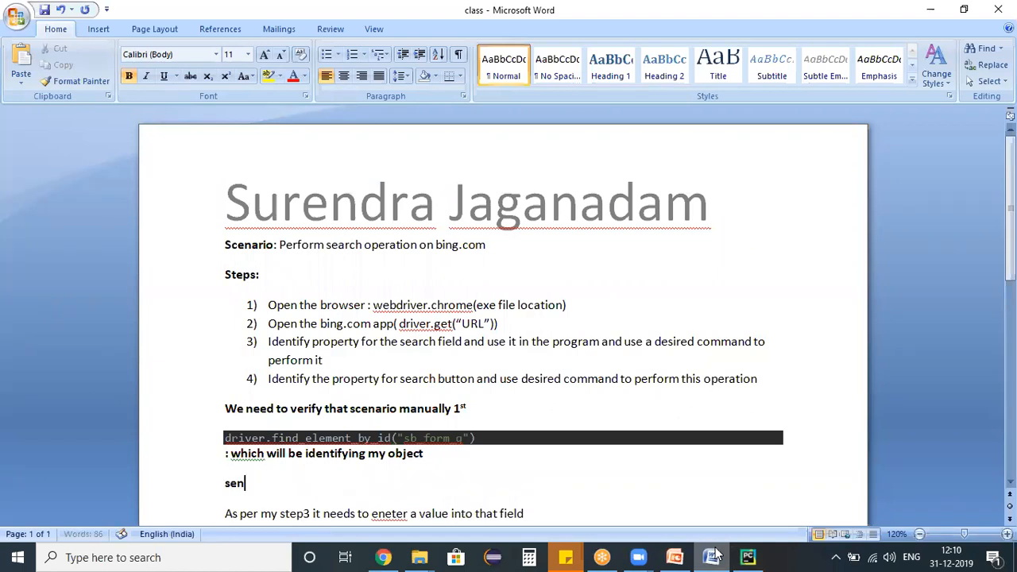
{"action": "type", "text": "Sendkeys: t"}
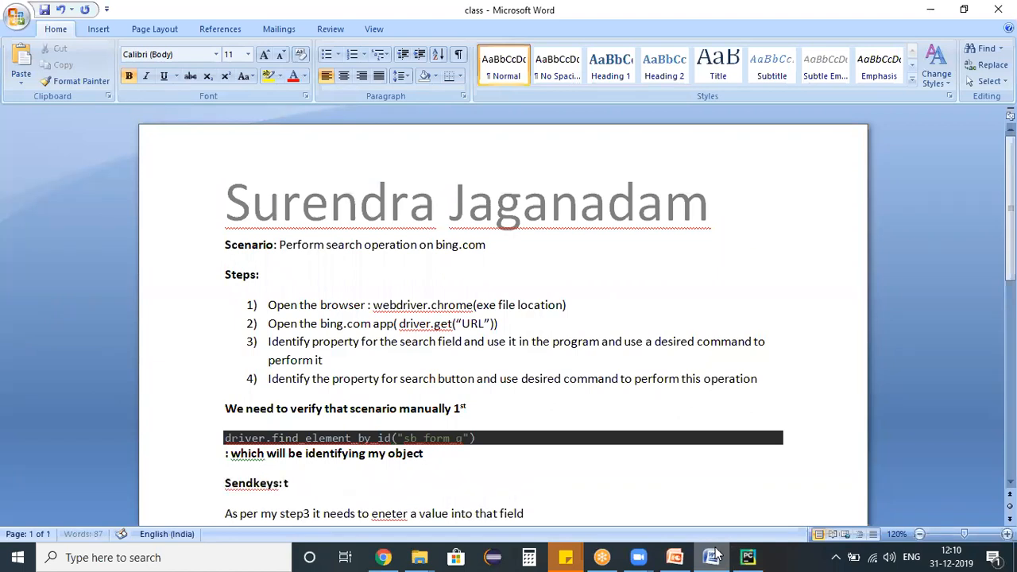
{"action": "type", "text": "o eneter a value to a text filed"}
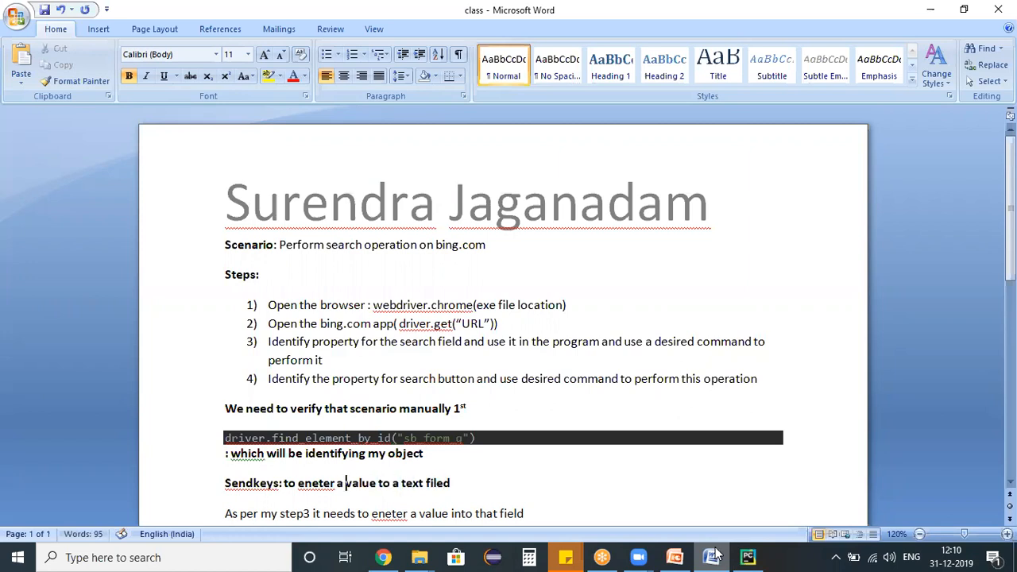
{"action": "type", "text": "/append"}
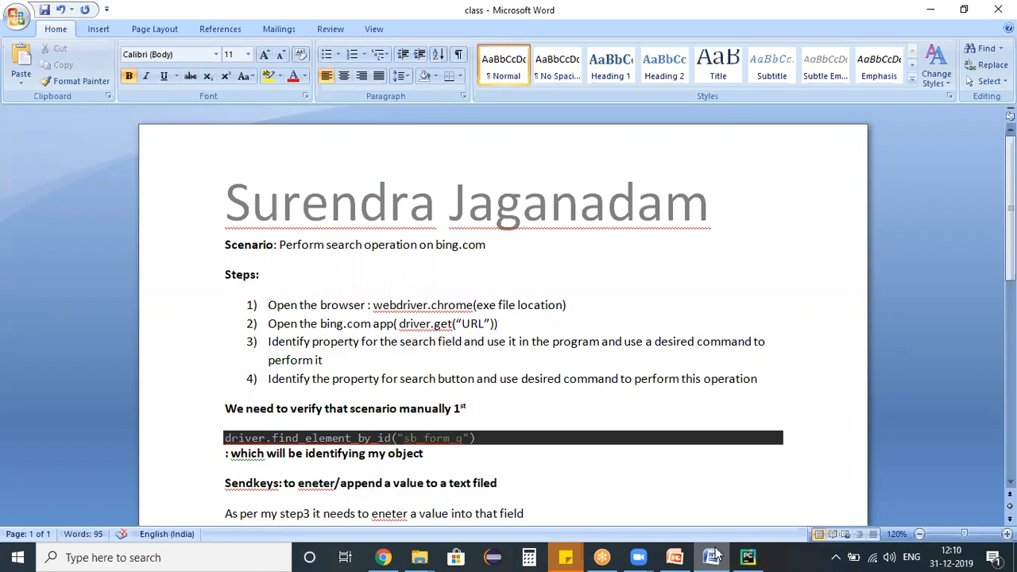
{"action": "left_click", "coordinate": [748, 557]}
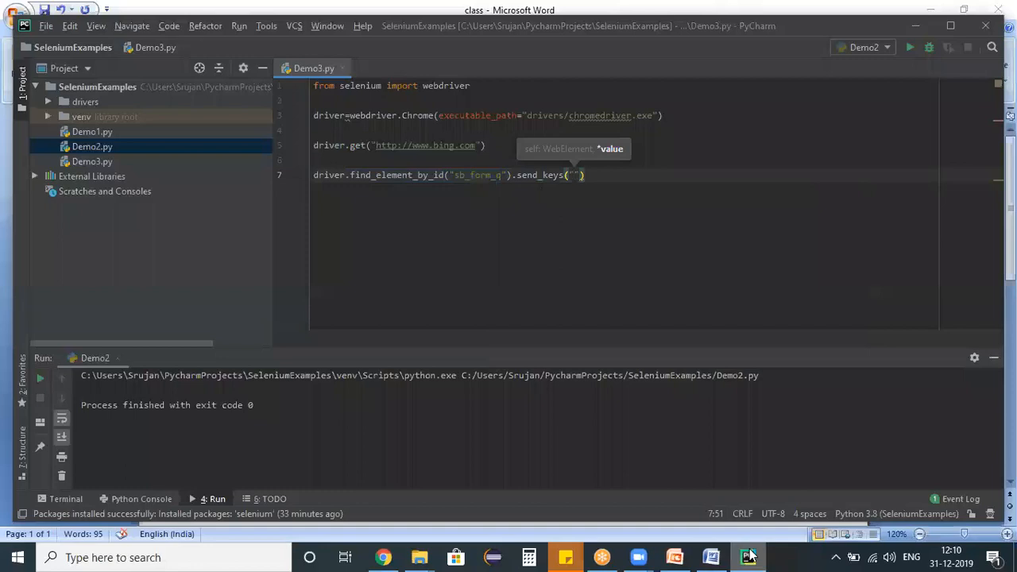
{"action": "type", "text": "sb"}
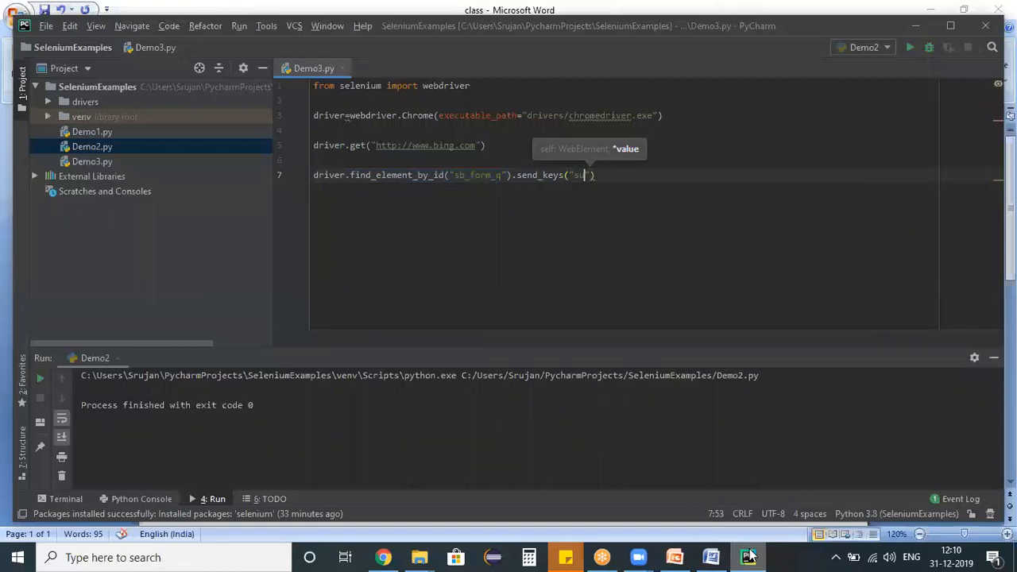
{"action": "type", "text": "urendra jai"}
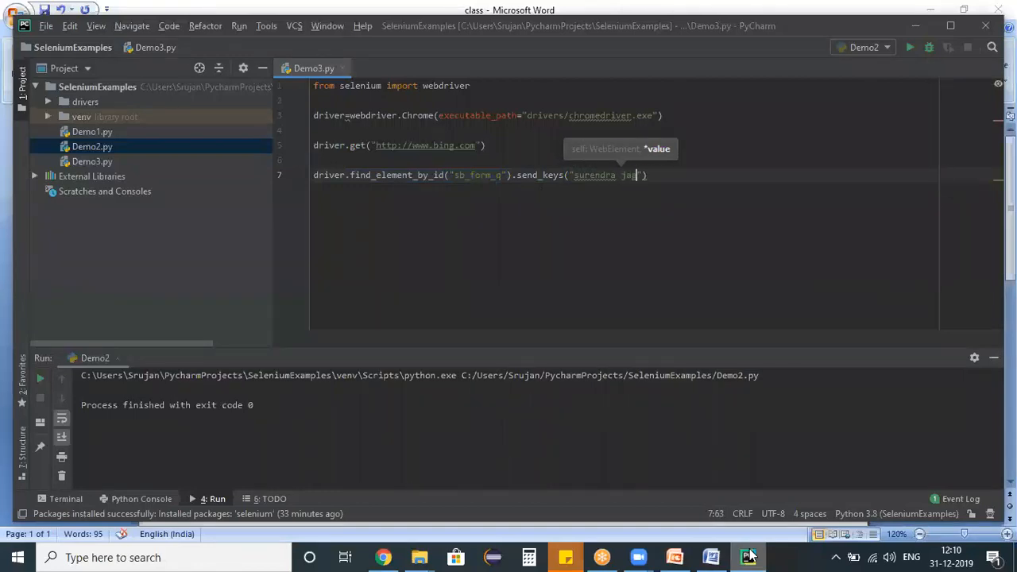
{"action": "type", "text": "andam"}
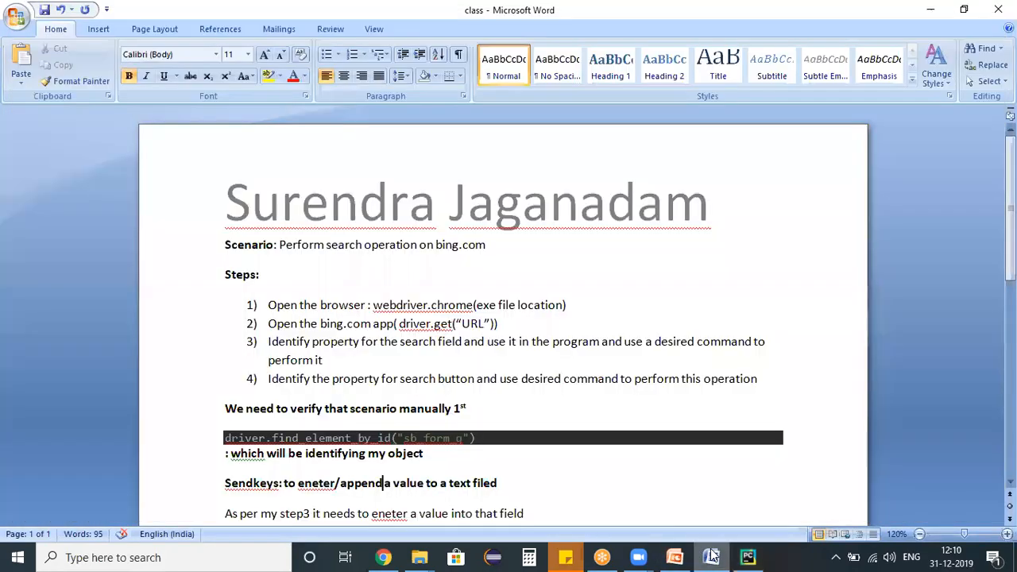
{"action": "triple_click", "coordinate": [517, 342]}
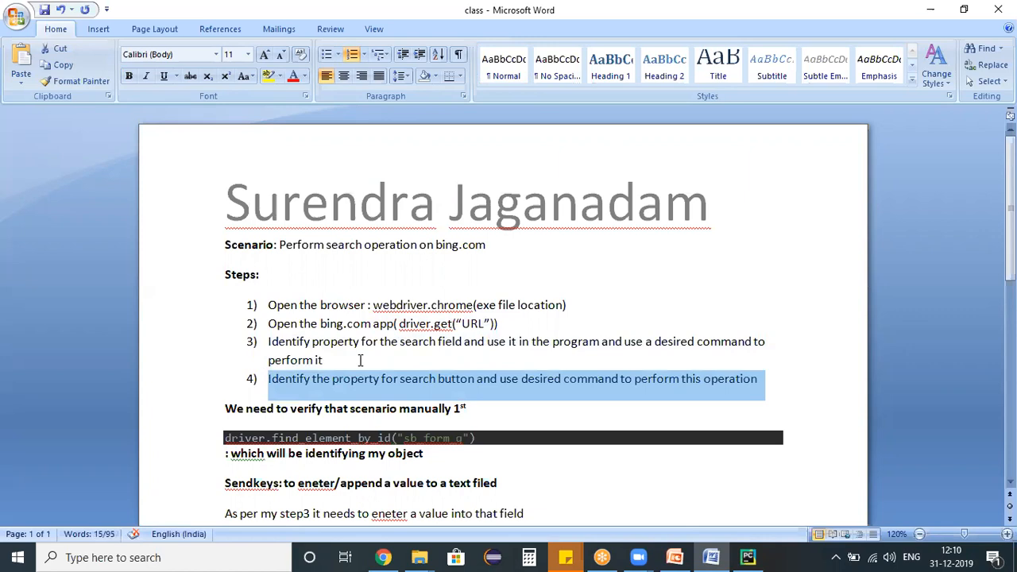
{"action": "left_click", "coordinate": [384, 557]}
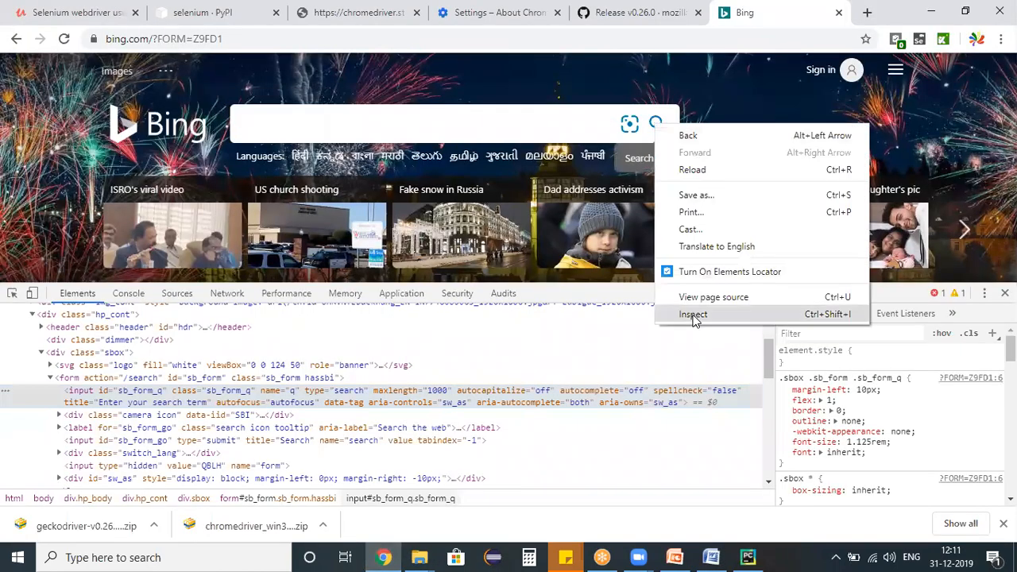
Step: Inspect Bing's search button and select its for attribute value sb_form_go
{"action": "left_click", "coordinate": [693, 314]}
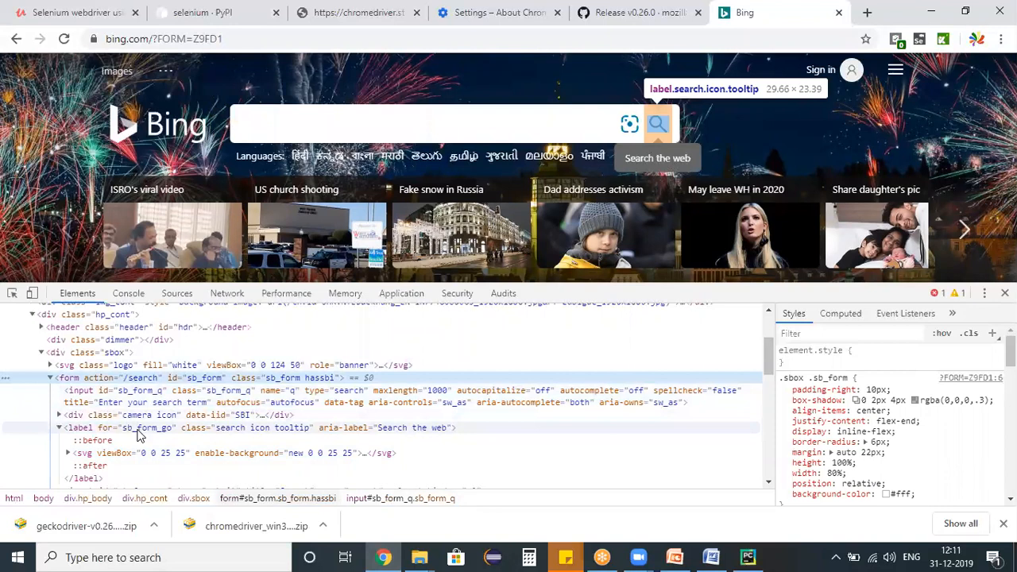
{"action": "left_click", "coordinate": [147, 428]}
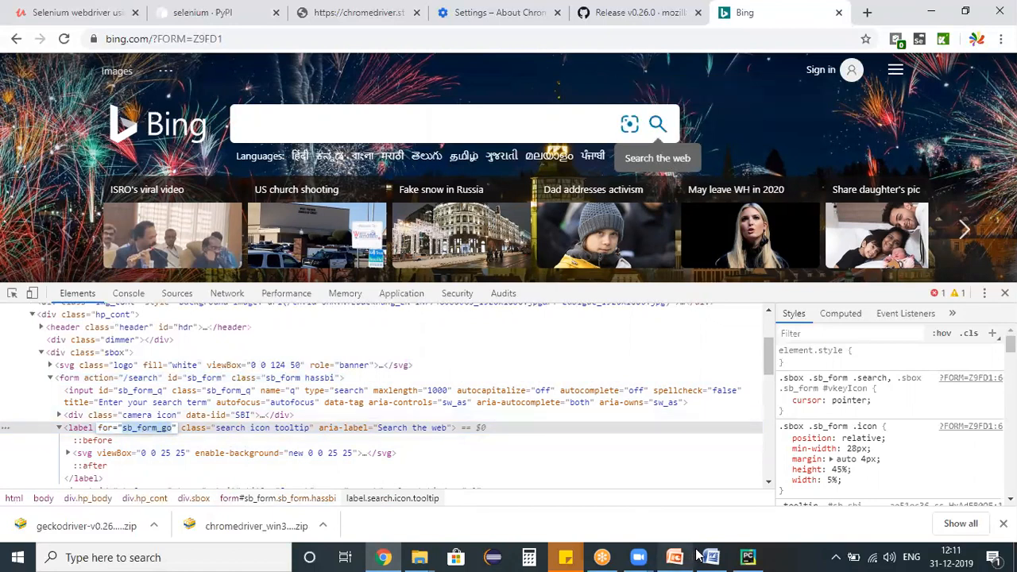
{"action": "left_click", "coordinate": [706, 557]}
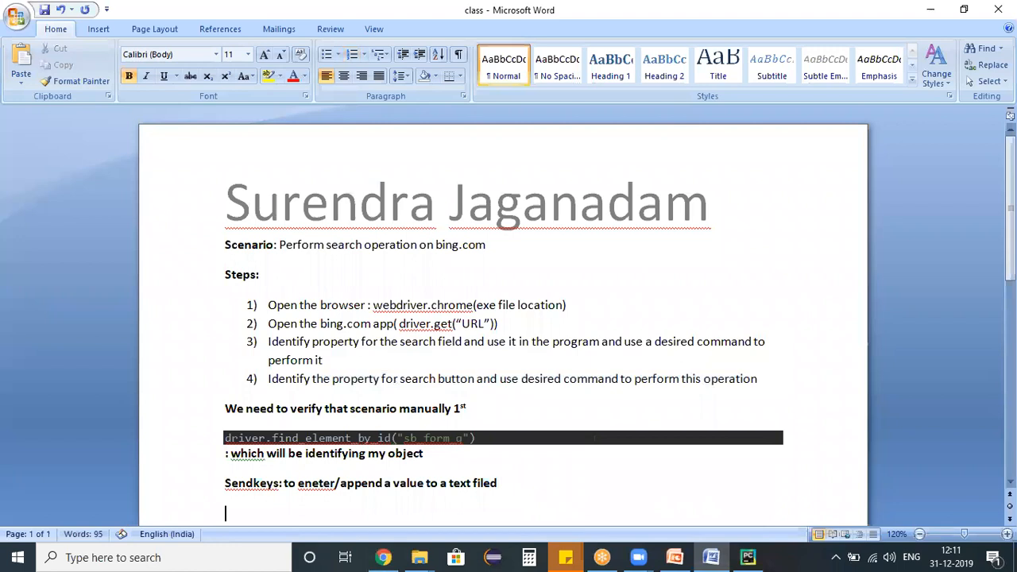
{"action": "type", "text": "As per my step3 it needs to eneter a value into that field."}
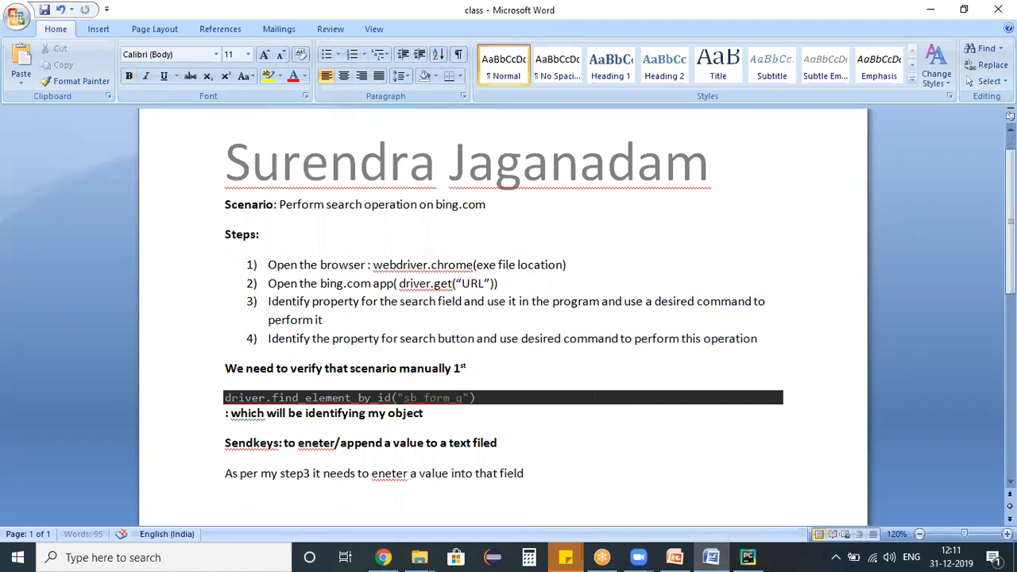
{"action": "type", "text": "//tagname"}
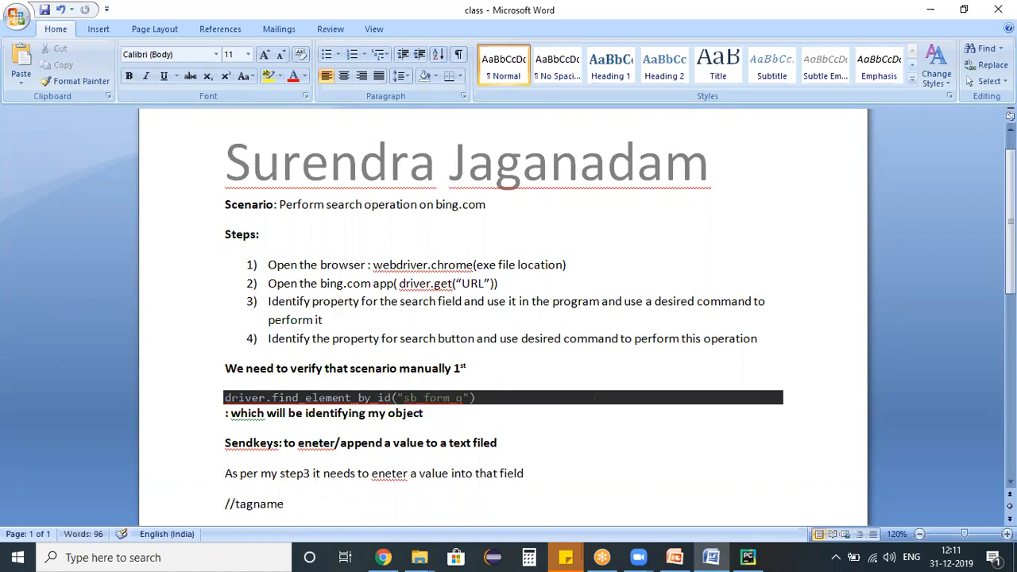
{"action": "type", "text": "[@property ty"}
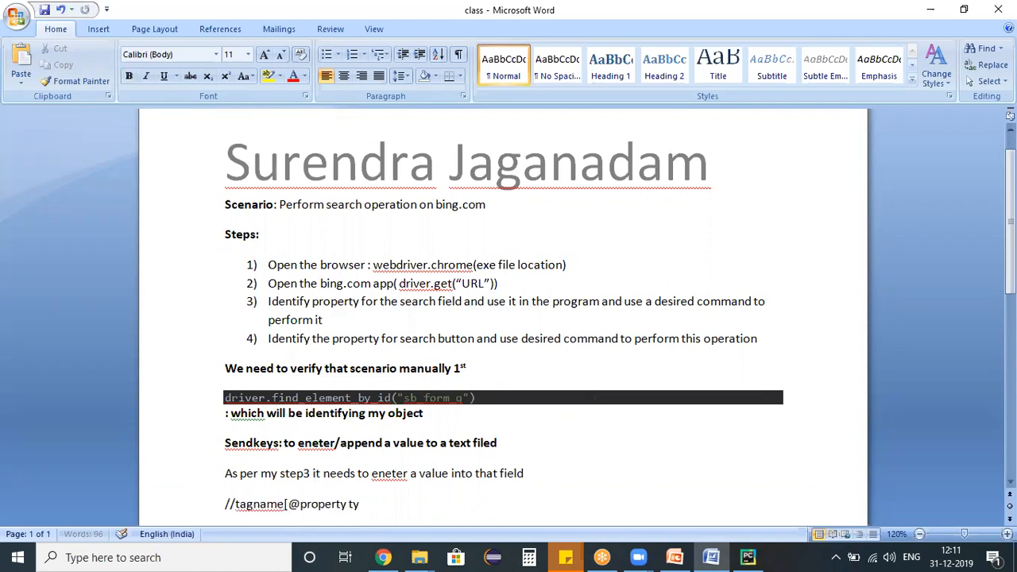
{"action": "type", "text": "type='property v"}
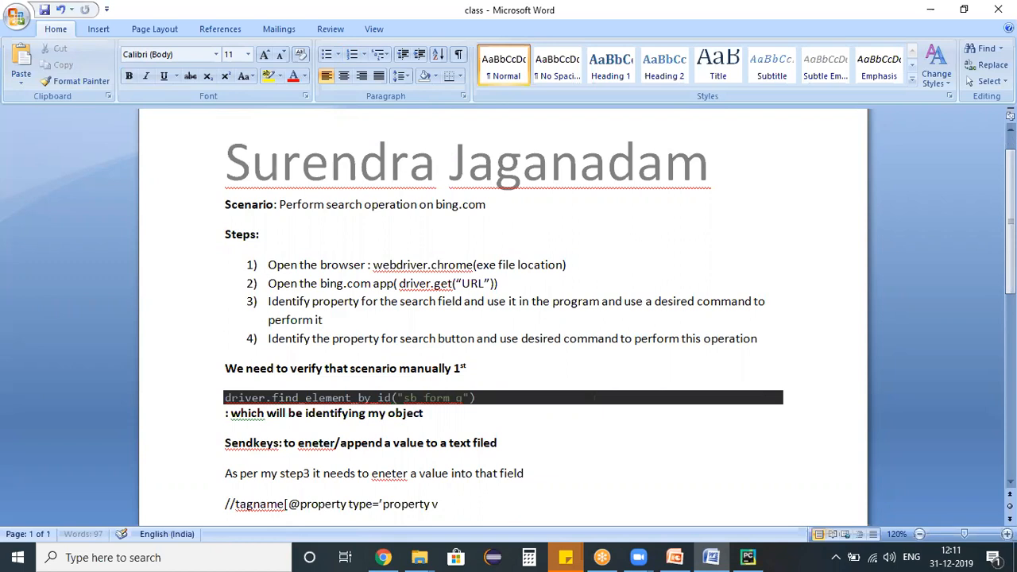
{"action": "type", "text": "alue']"}
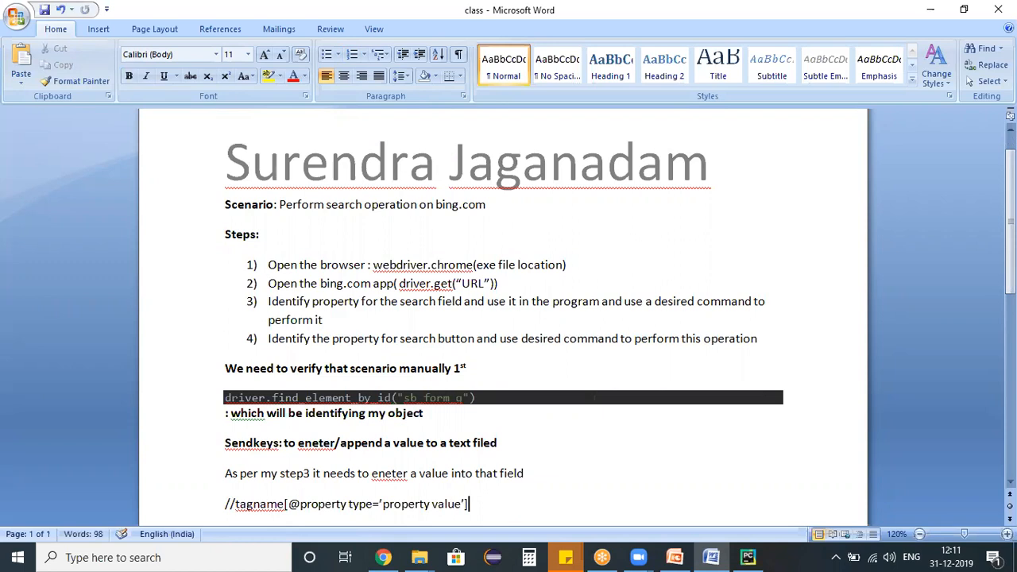
{"action": "mouse_move", "coordinate": [747, 556]}
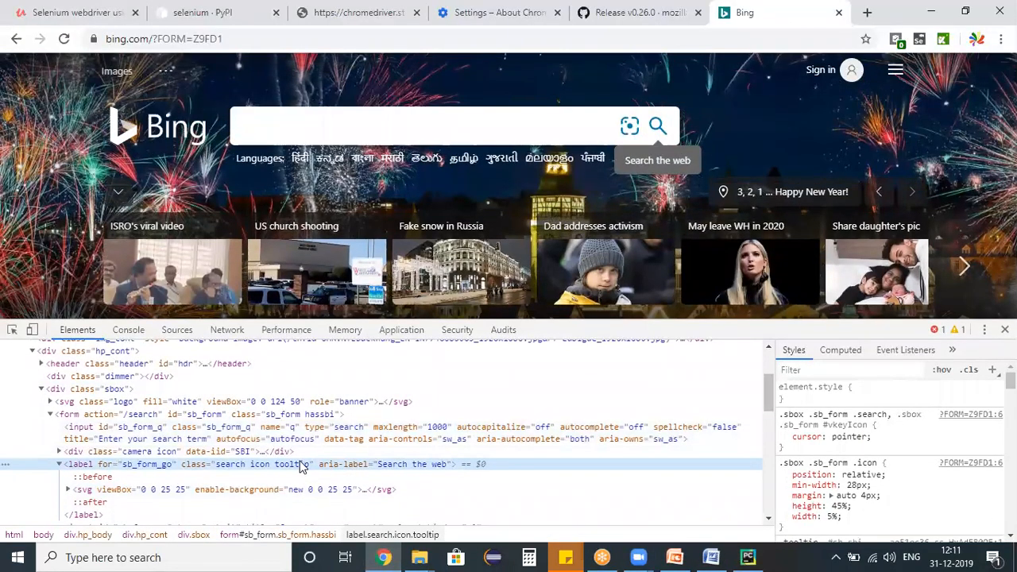
{"action": "key", "text": "Ctrl+f"}
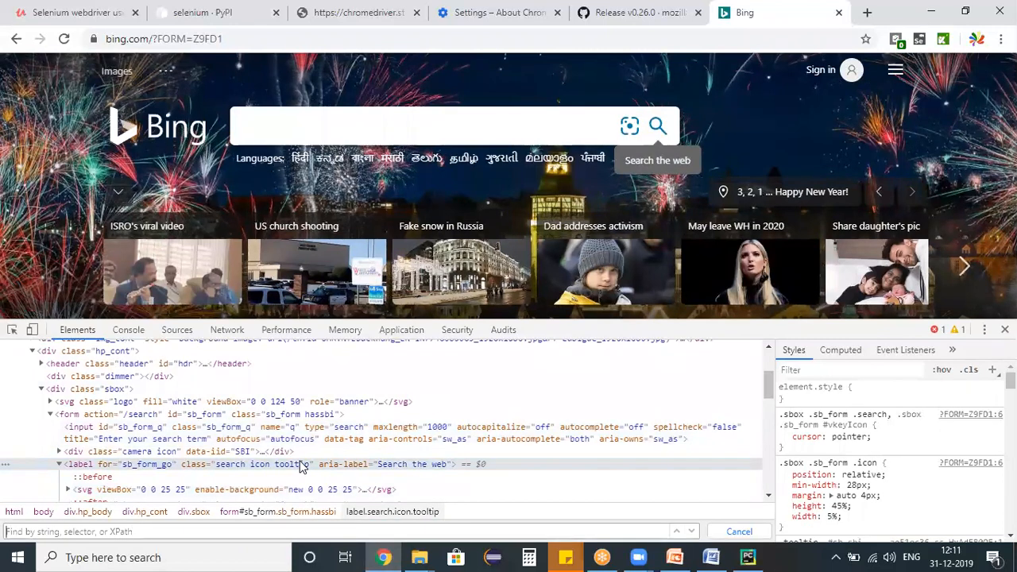
{"action": "mouse_move", "coordinate": [657, 126]}
{"action": "type", "text": "//label[@for='sb_form_go']"}
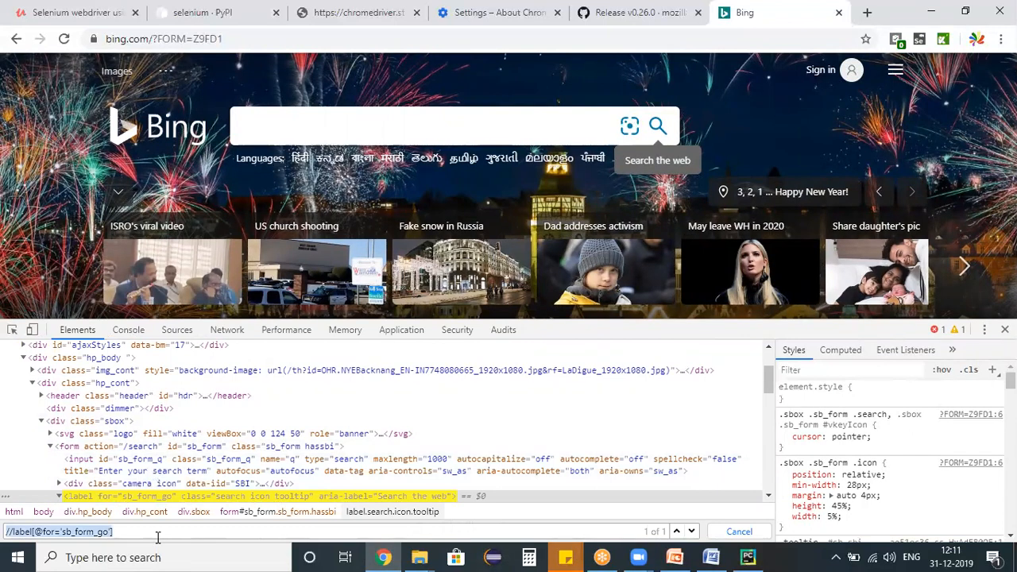
{"action": "left_click", "coordinate": [748, 557]}
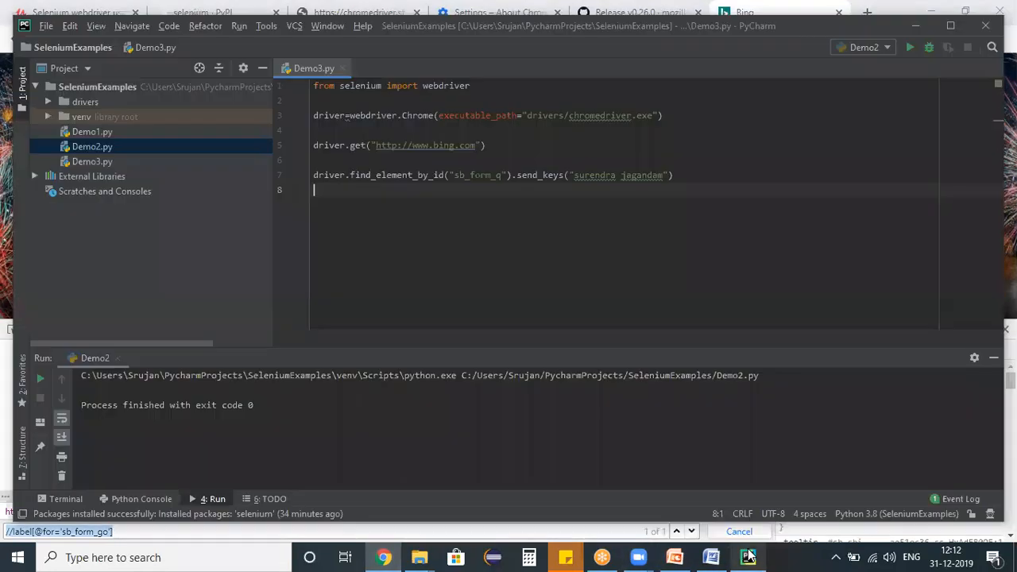
{"action": "type", "text": "driver"}
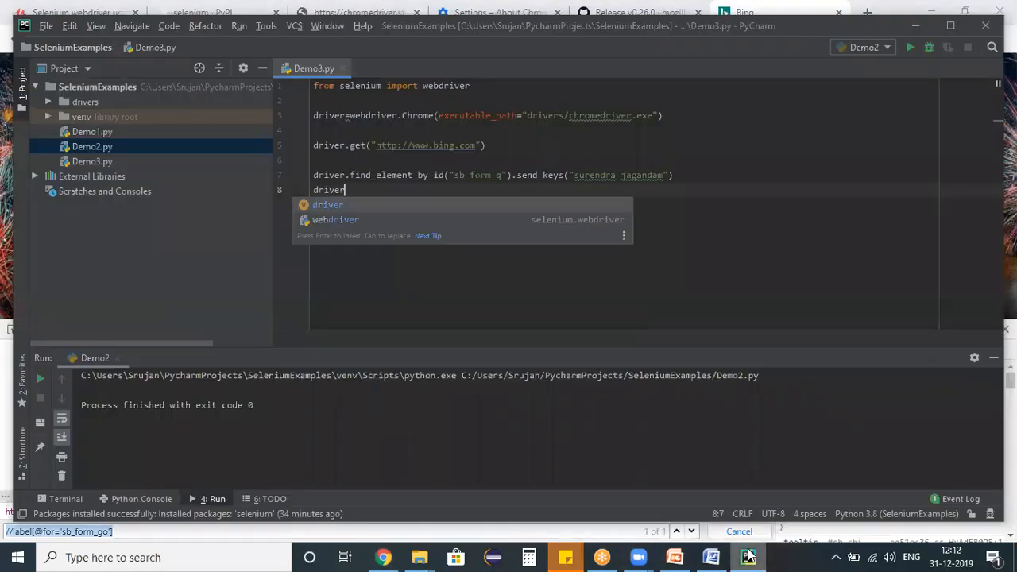
{"action": "type", "text": ".fi"}
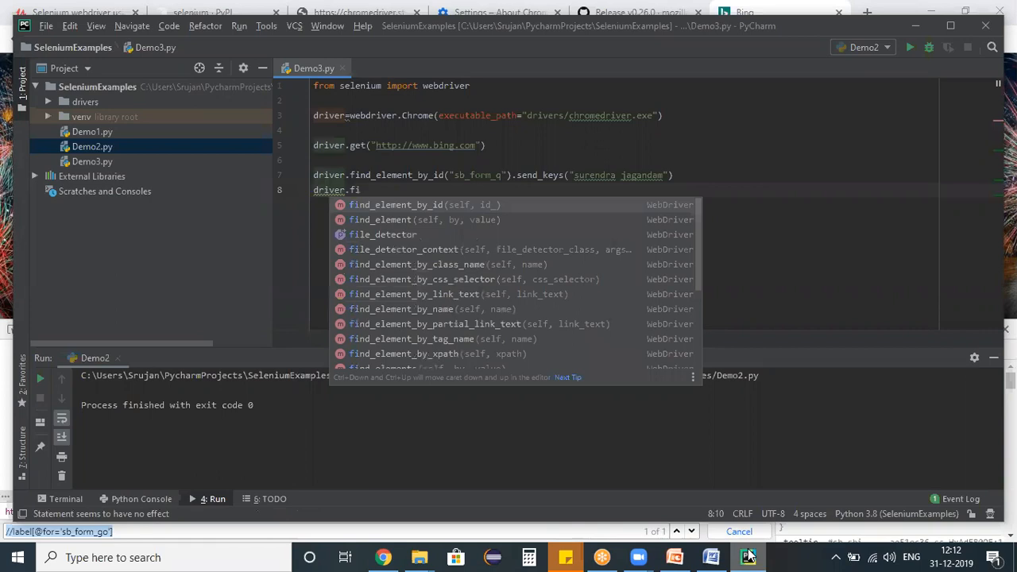
{"action": "key", "text": "down"}
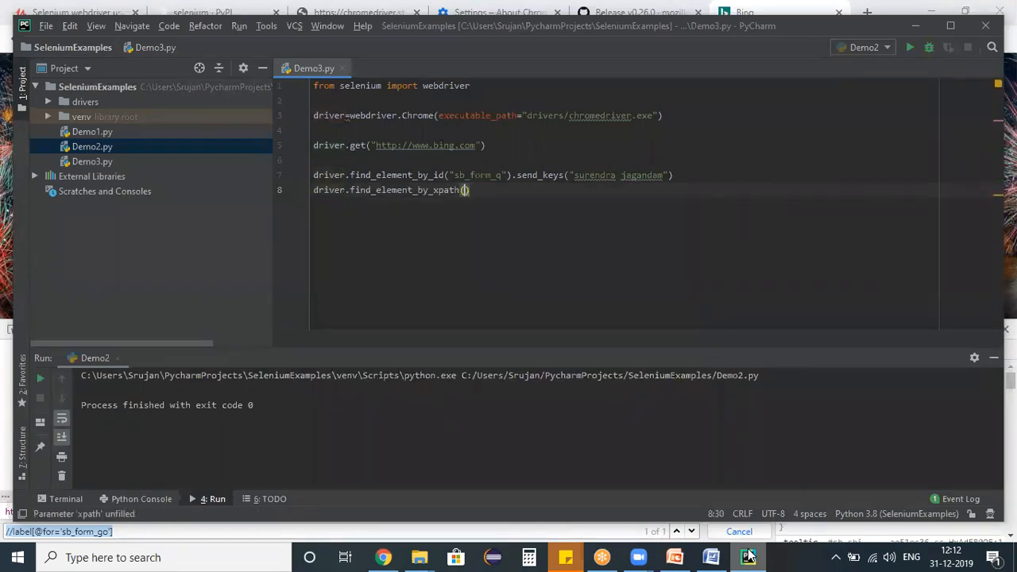
{"action": "type", "text": "\"//label[@for='sb_form_go']\""}
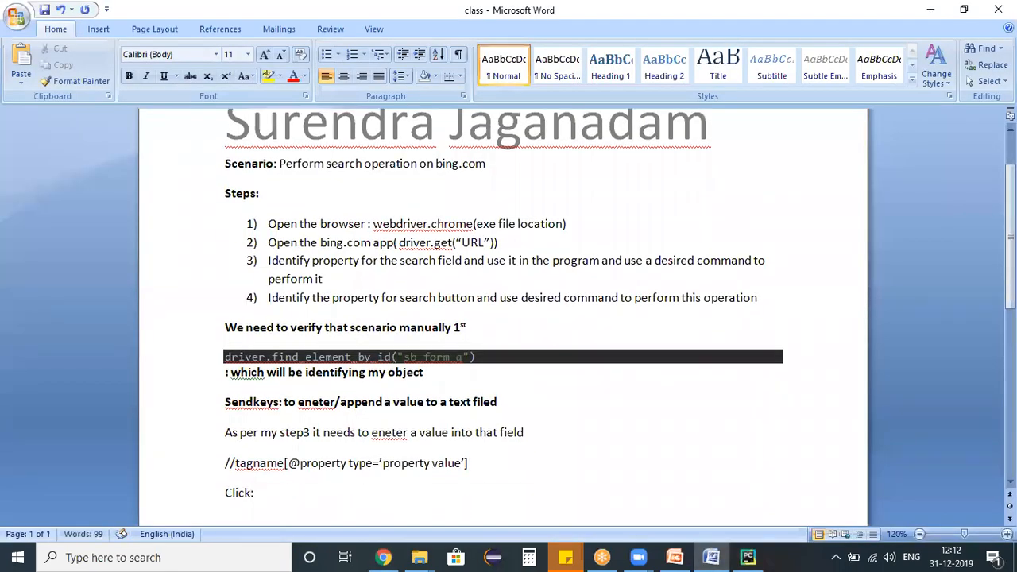
Step: Note that Click performs a click on any button, image, link, radio or check
{"action": "type", "text": "to perform click operation on any button or image or"}
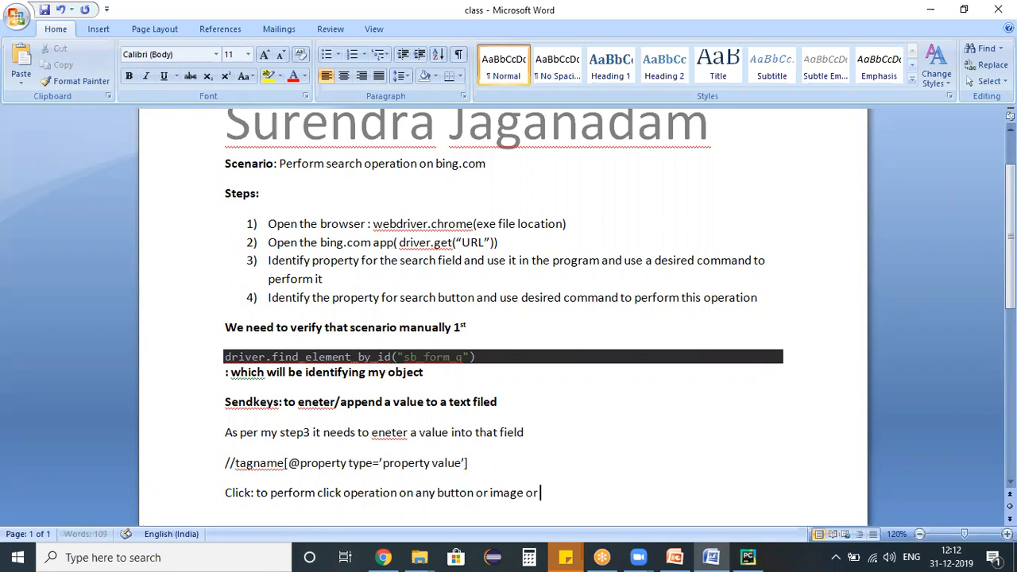
{"action": "type", "text": "link or radio"}
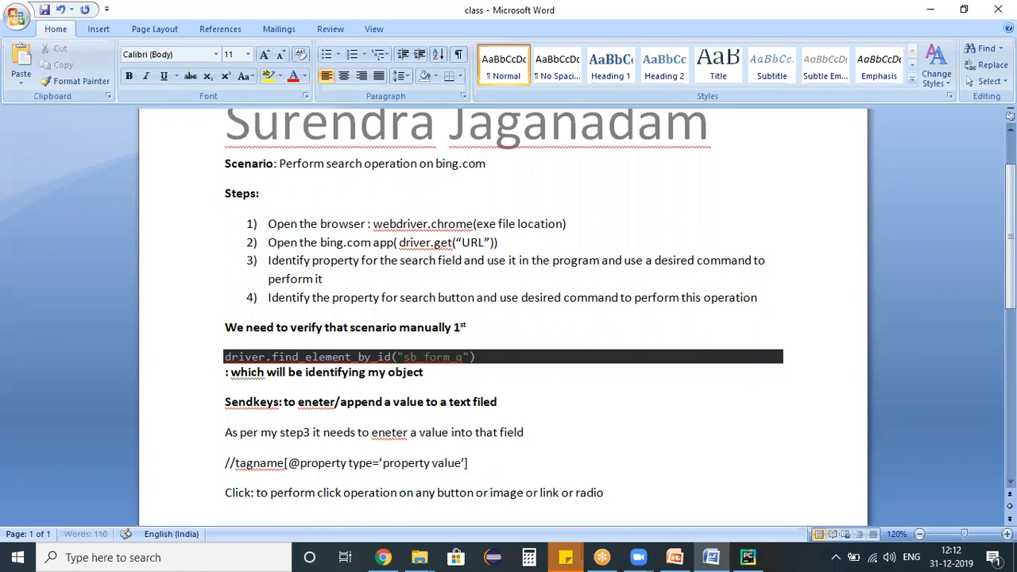
{"action": "type", "text": "check"}
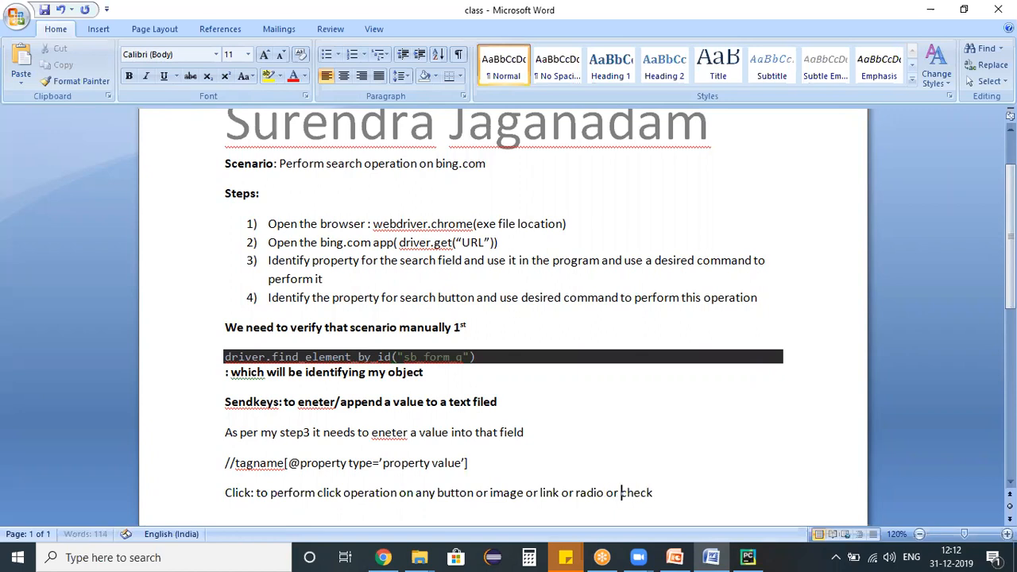
{"action": "left_click", "coordinate": [747, 556]}
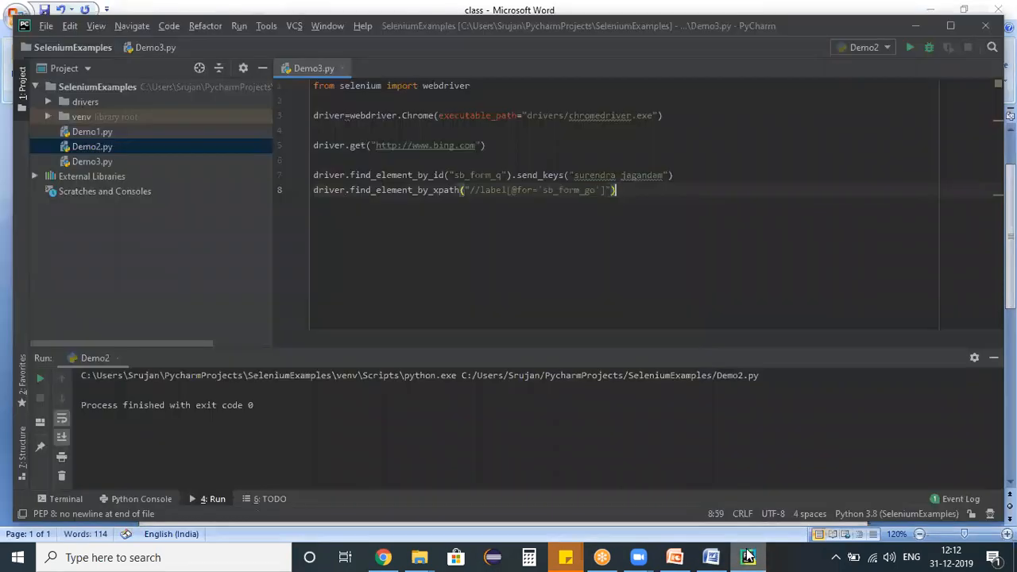
Step: Begin chaining a .click() call onto line 8's XPath lookup
{"action": "type", "text": "."}
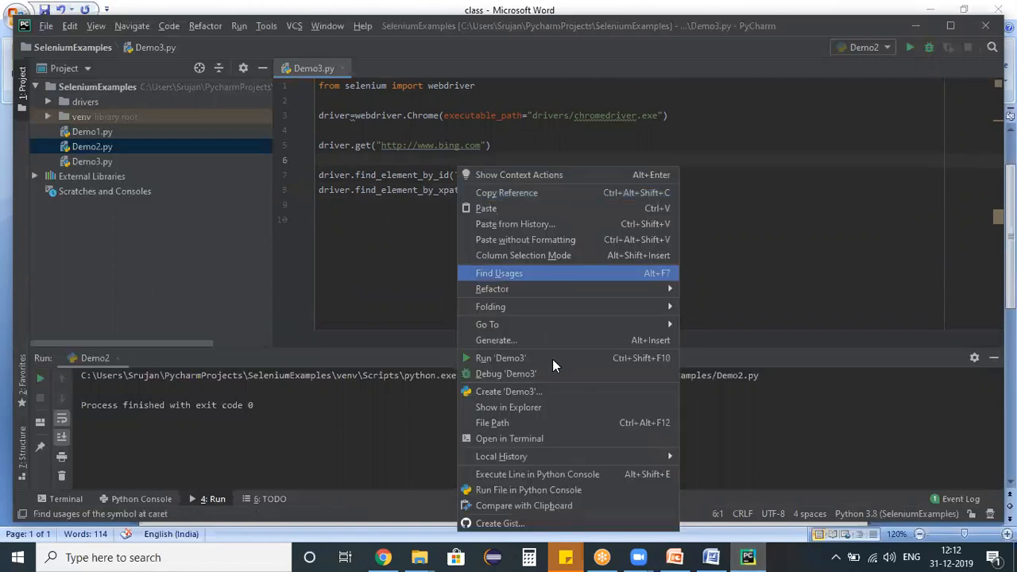
{"action": "left_click", "coordinate": [501, 358]}
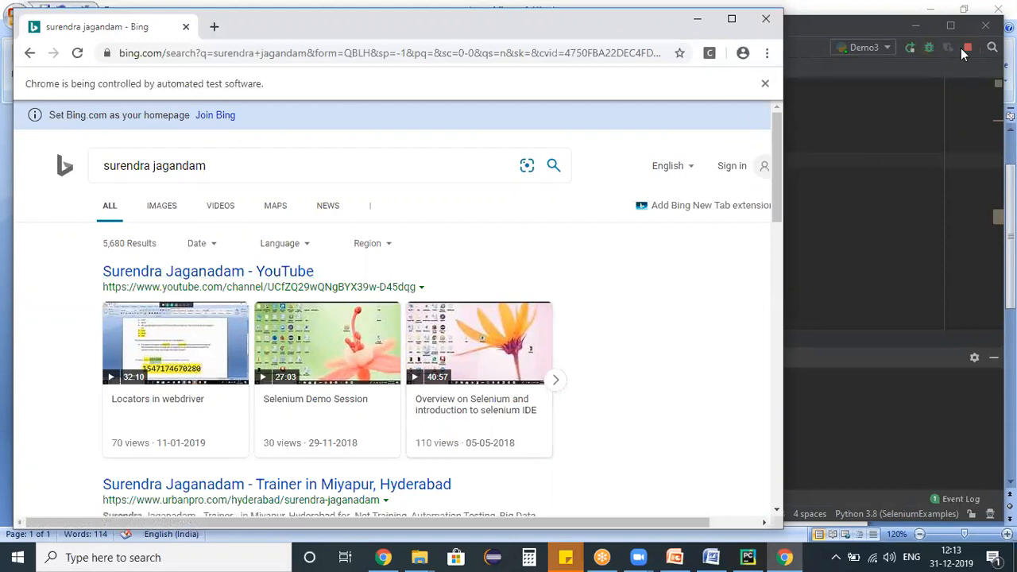
{"action": "left_click", "coordinate": [747, 557]}
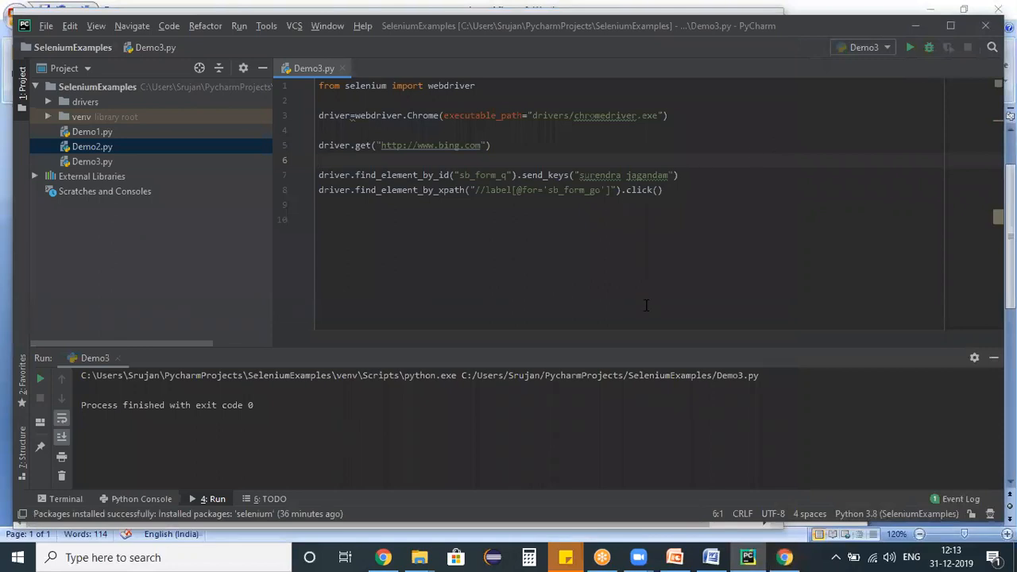
Step: Comment that last session's scenario launched another browser without code to close it
{"action": "right_click", "coordinate": [783, 557]}
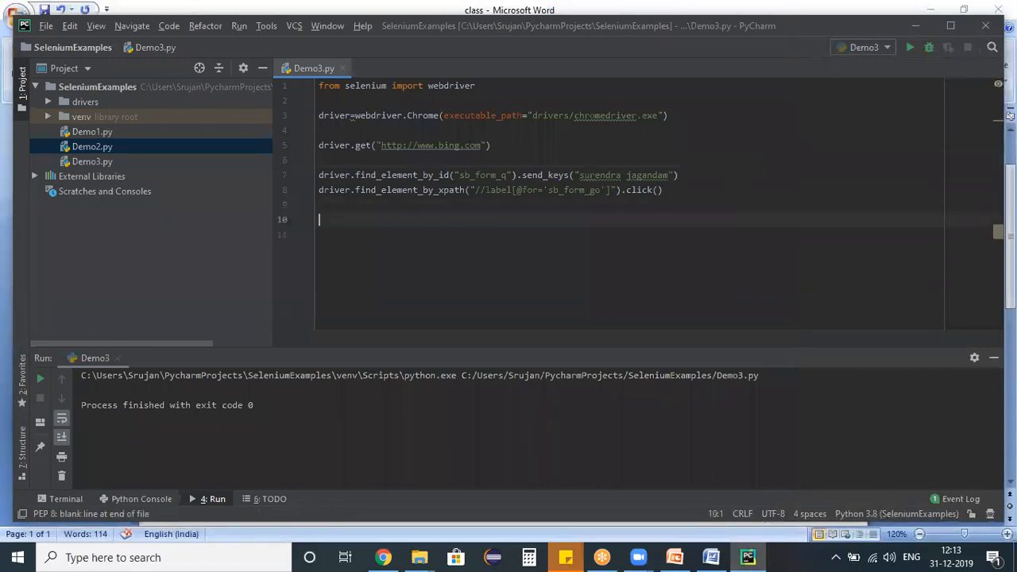
{"action": "type", "text": "#"}
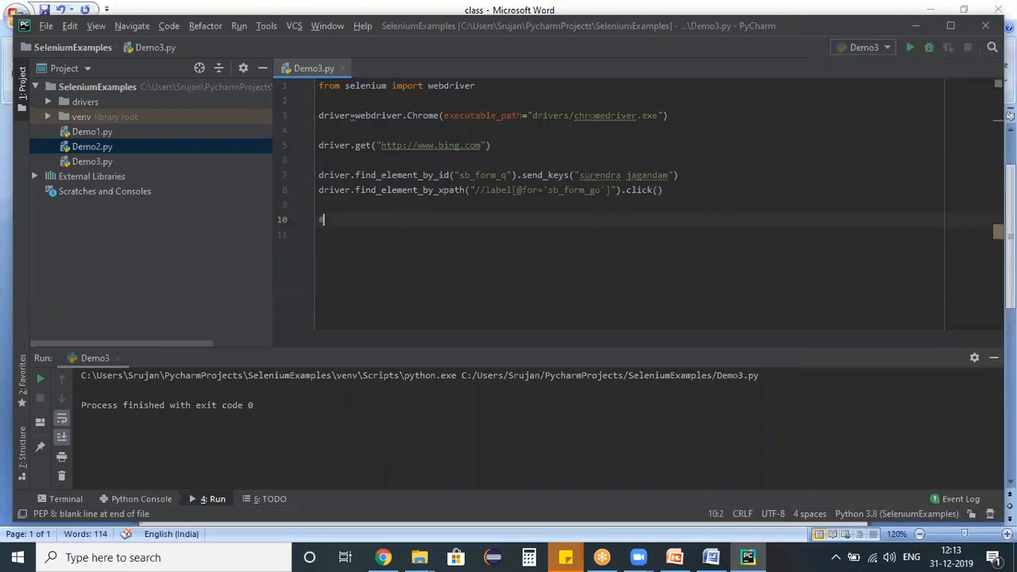
{"action": "type", "text": "in the last"}
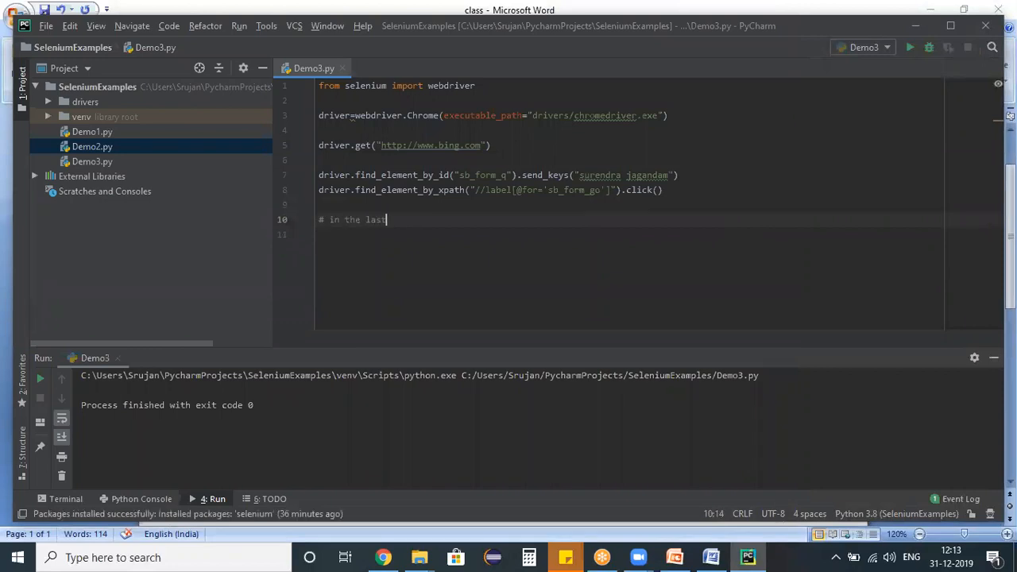
{"action": "type", "text": "seesion we"}
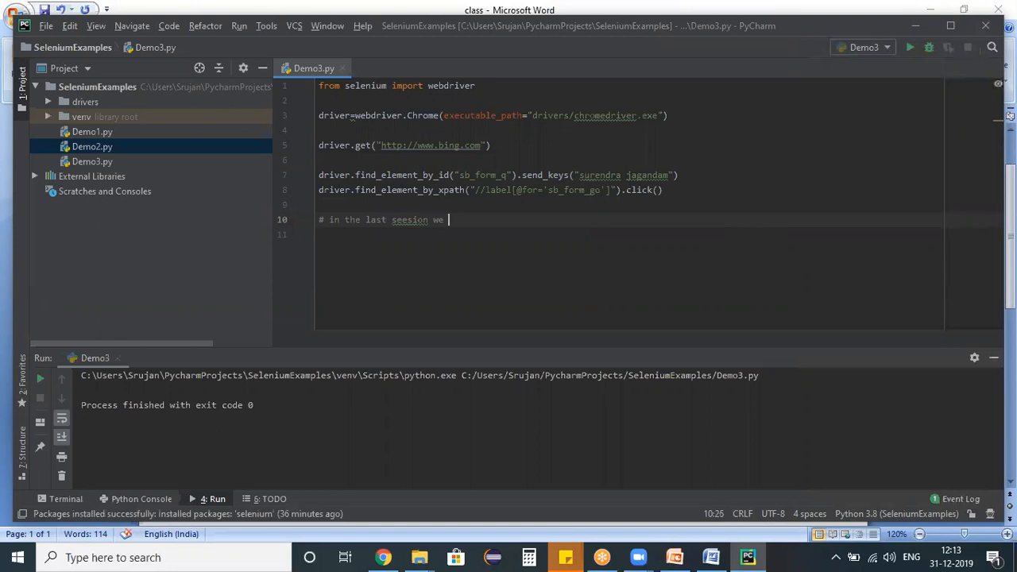
{"action": "type", "text": "crated 1 sce"}
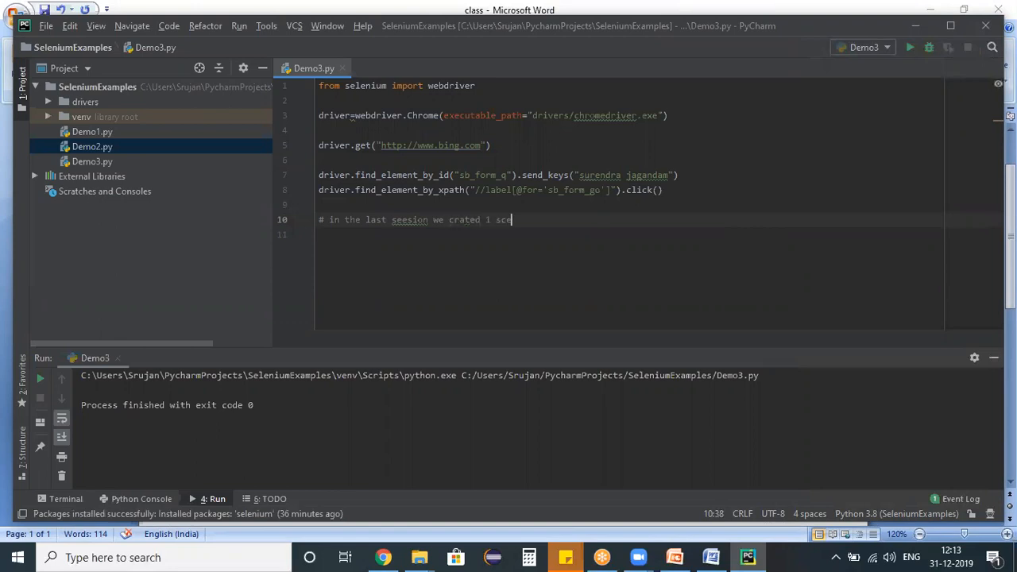
{"action": "type", "text": "nario it launched"}
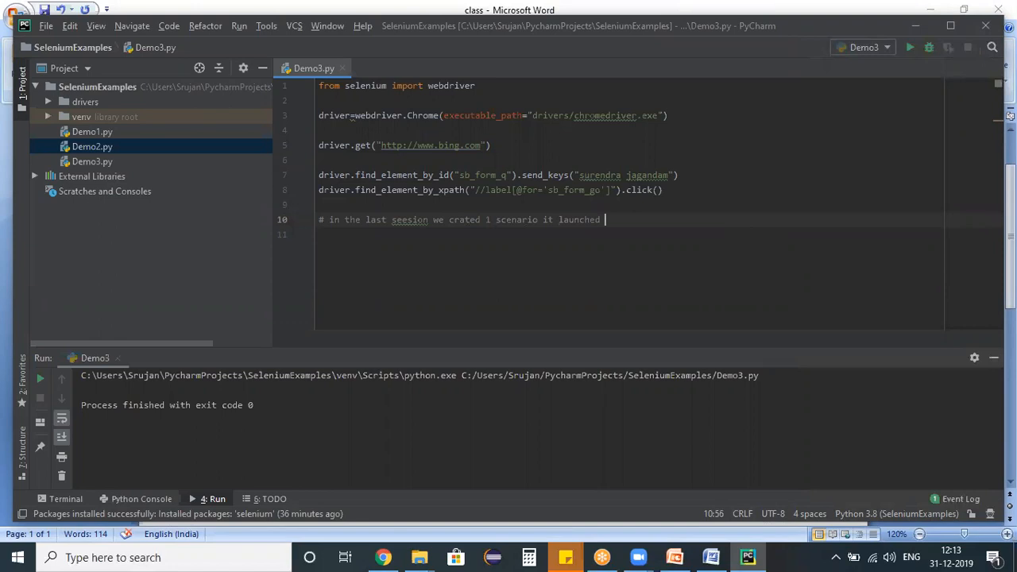
{"action": "type", "text": "another browser '"}
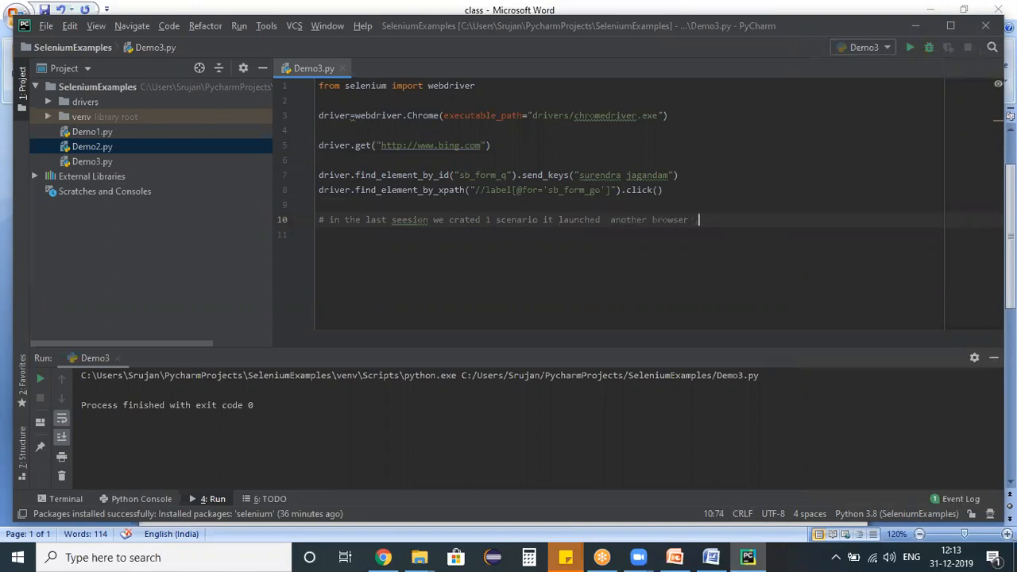
{"action": "type", "text": ", we are not writing any commands to close the browser"}
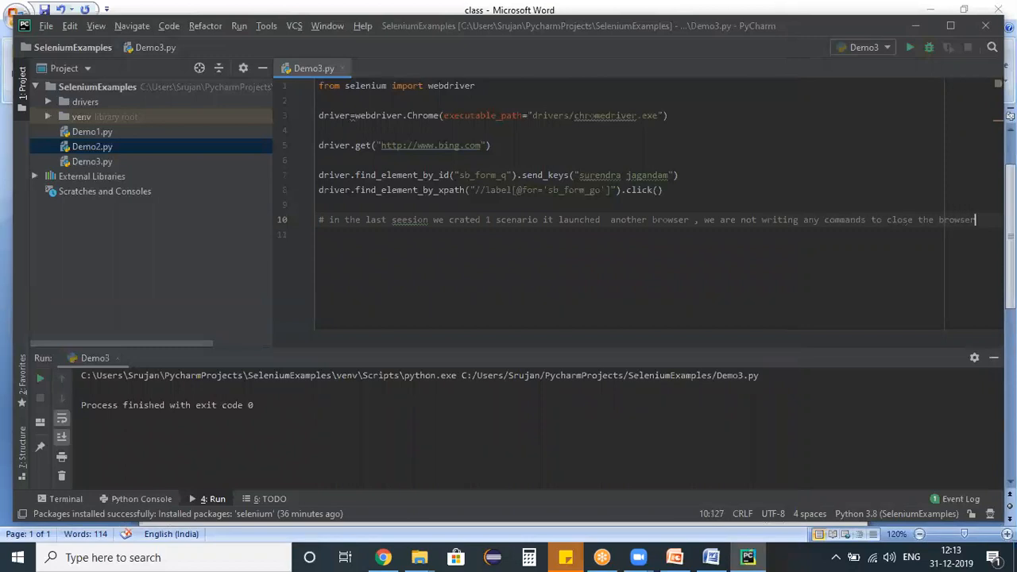
Step: Add comments that the system keeps memory allocated for the browser, reducing machine speed
{"action": "key", "text": "enter"}
{"action": "type", "text": "# usually"}
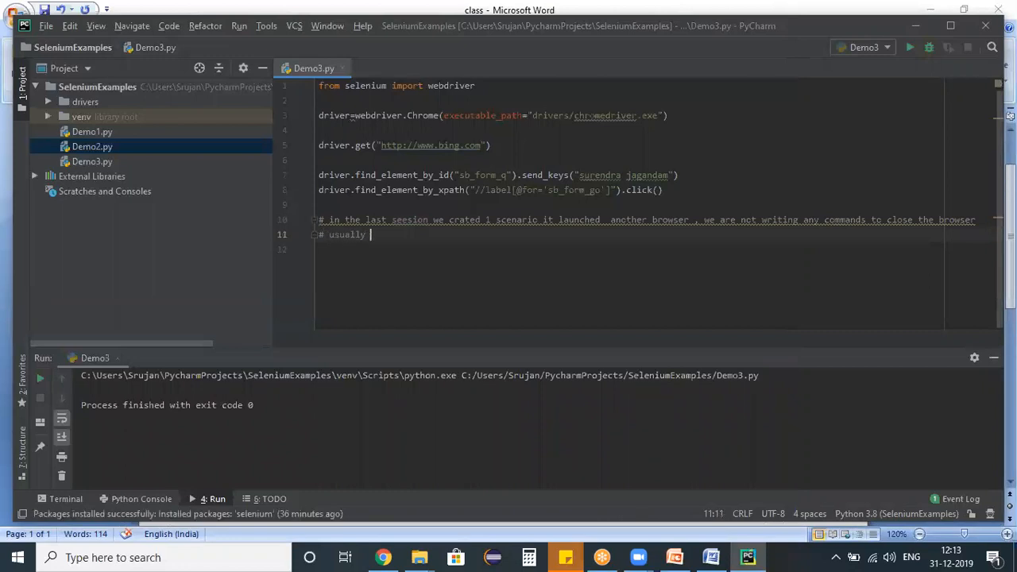
{"action": "type", "text": "our systme"}
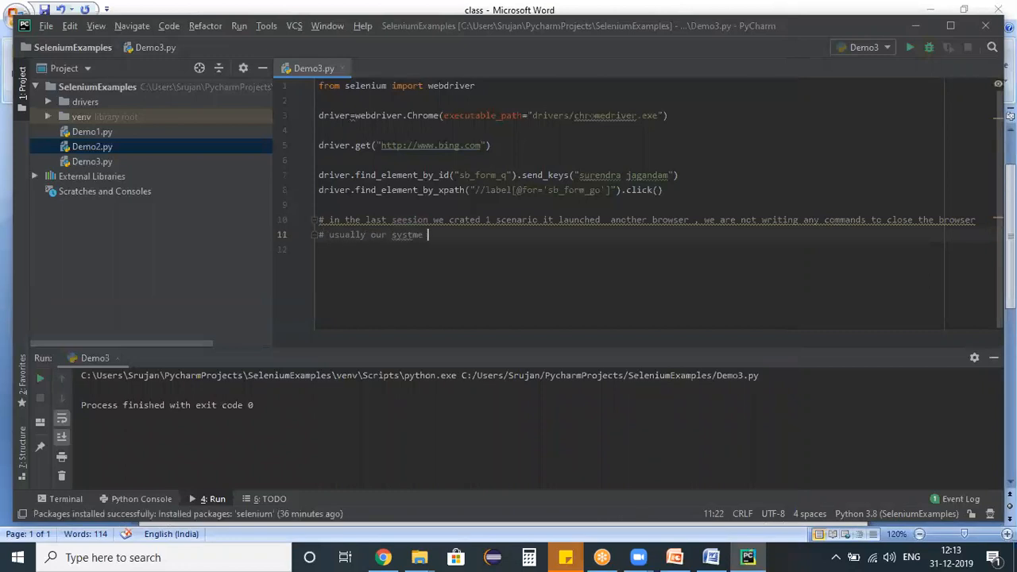
{"action": "type", "text": "will allocate sooe"}
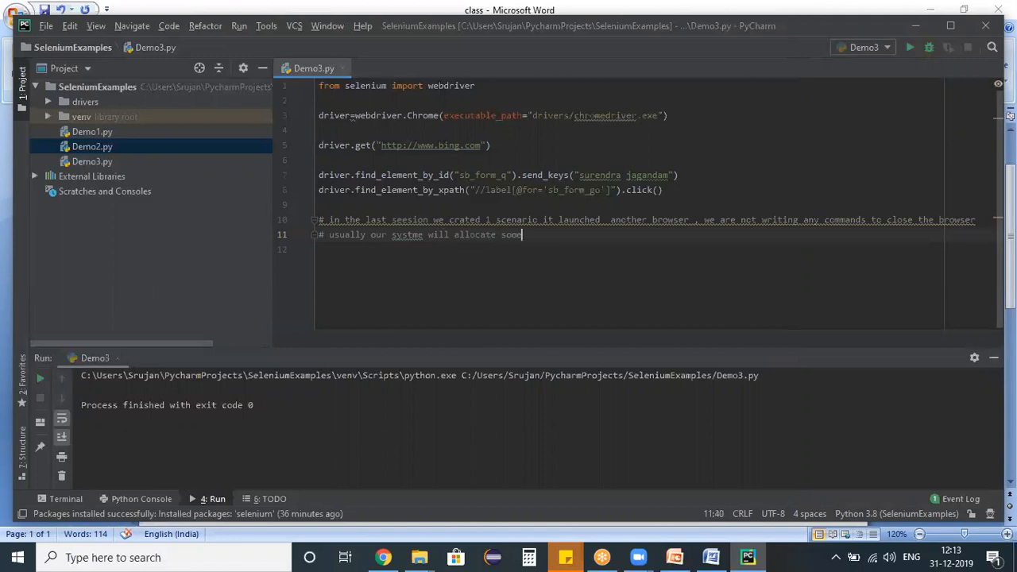
{"action": "type", "text": "memory : if we are not term"}
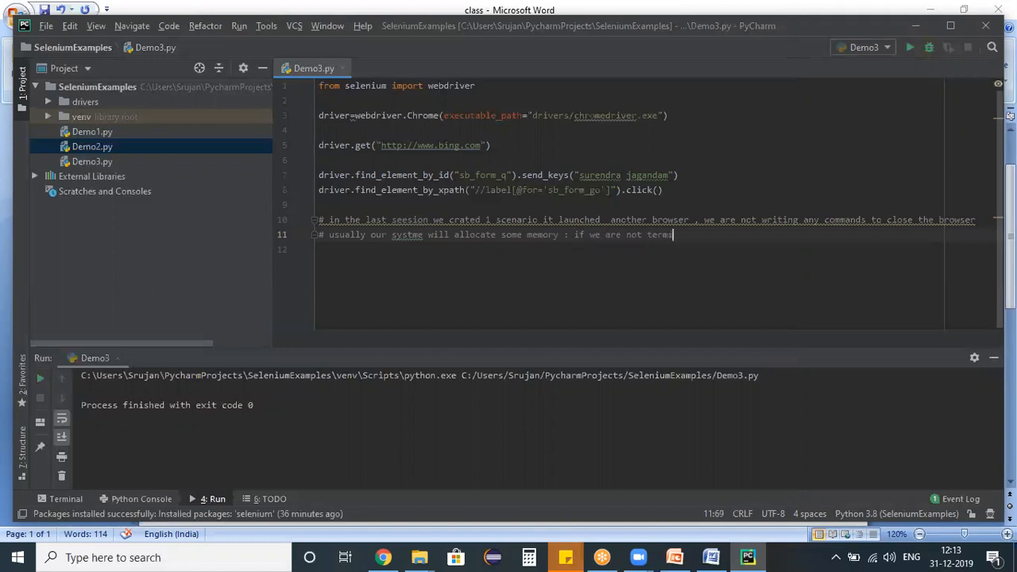
{"action": "type", "text": "nating the browser means we will encounter ,"}
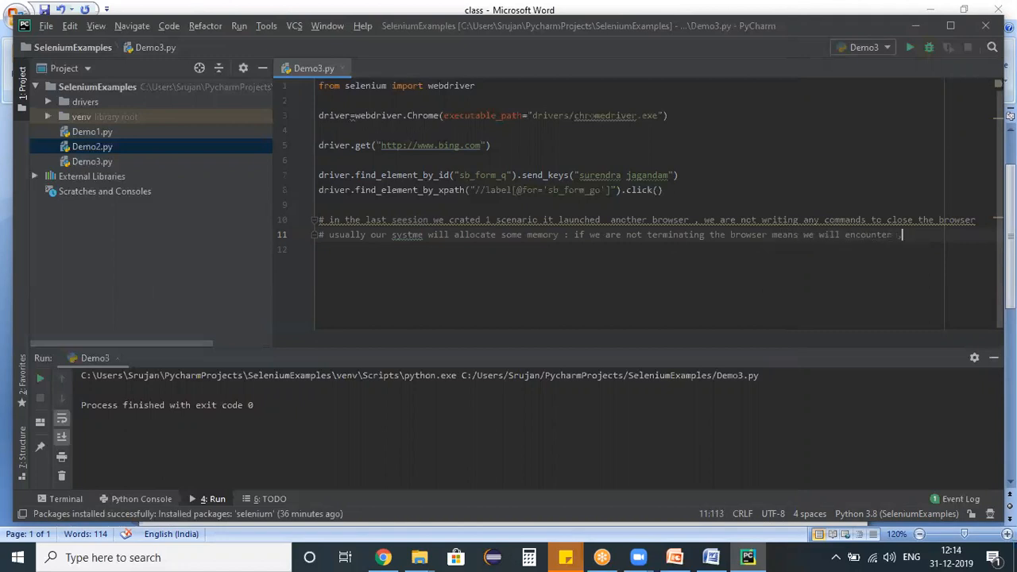
{"action": "type", "text": "and"}
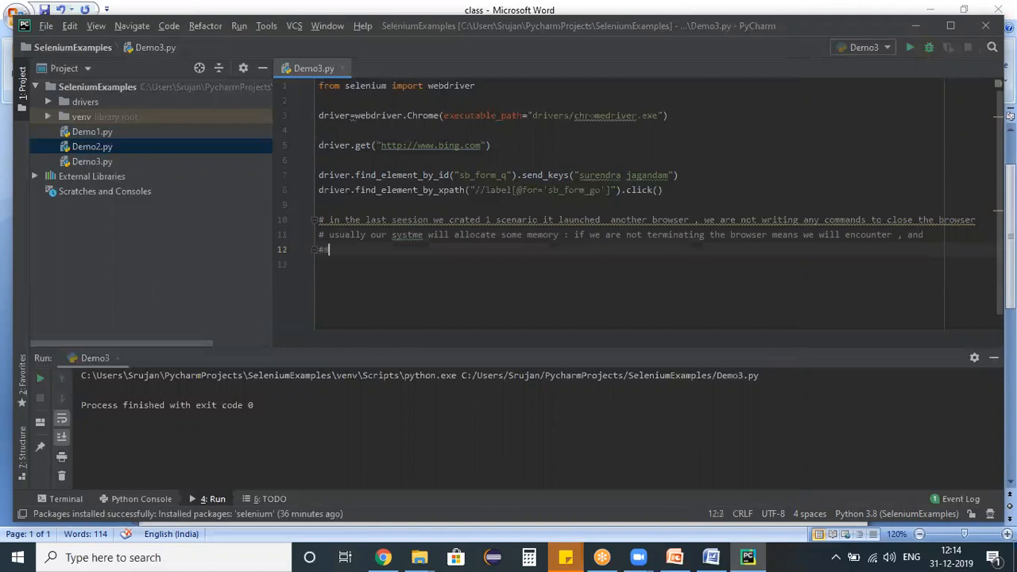
{"action": "type", "text": "speed of our me"}
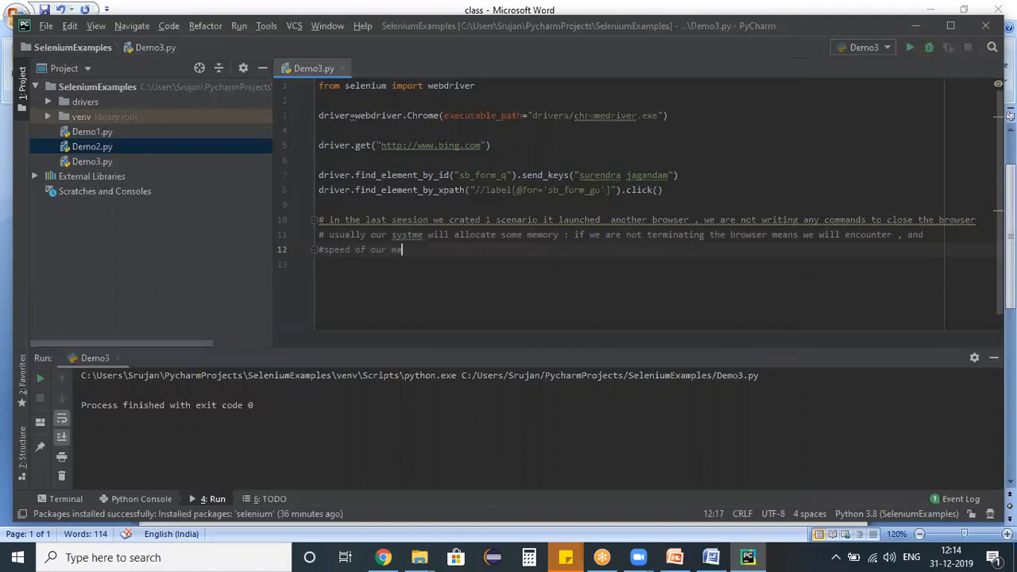
{"action": "type", "text": "achine will reduce"}
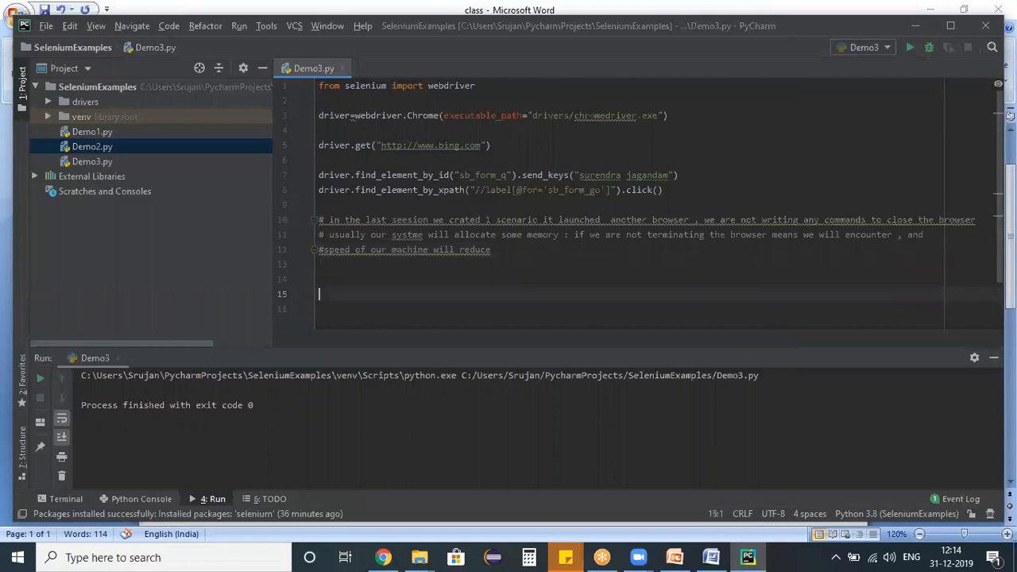
Step: End the script with driver.quit() plus a comment that it closes the browser
{"action": "type", "text": "driver"}
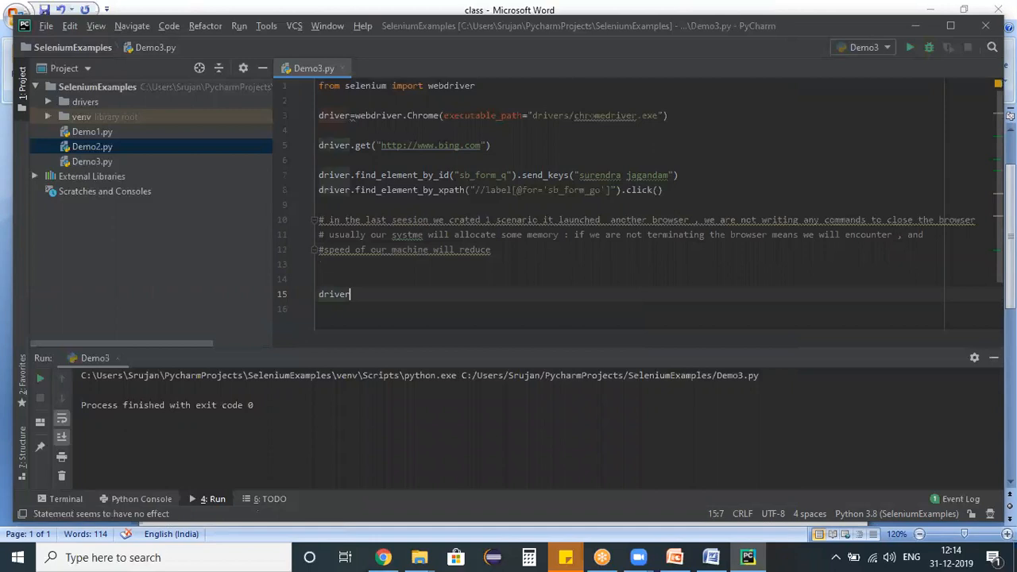
{"action": "type", "text": ".quit()"}
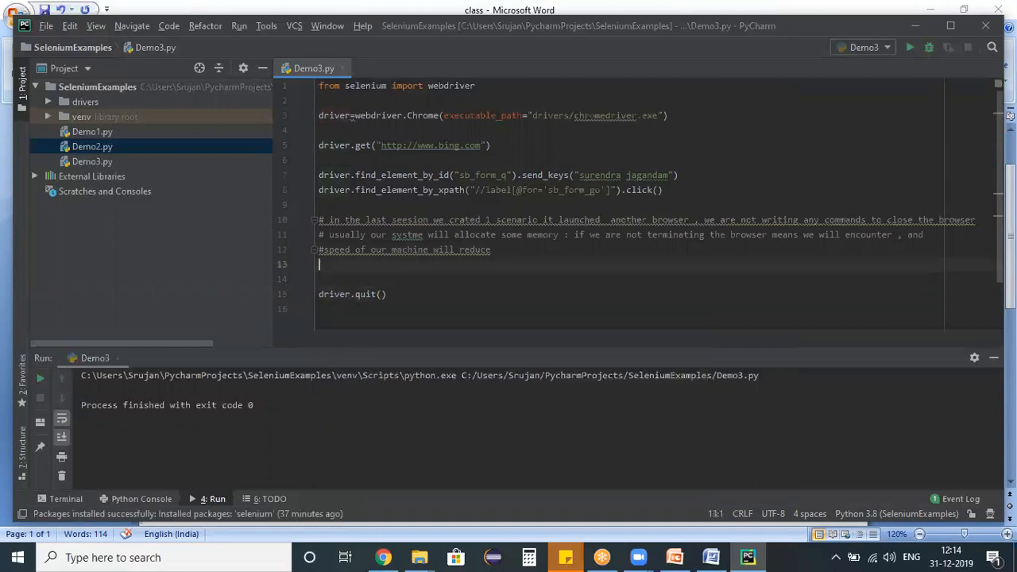
{"action": "type", "text": "# it wi"}
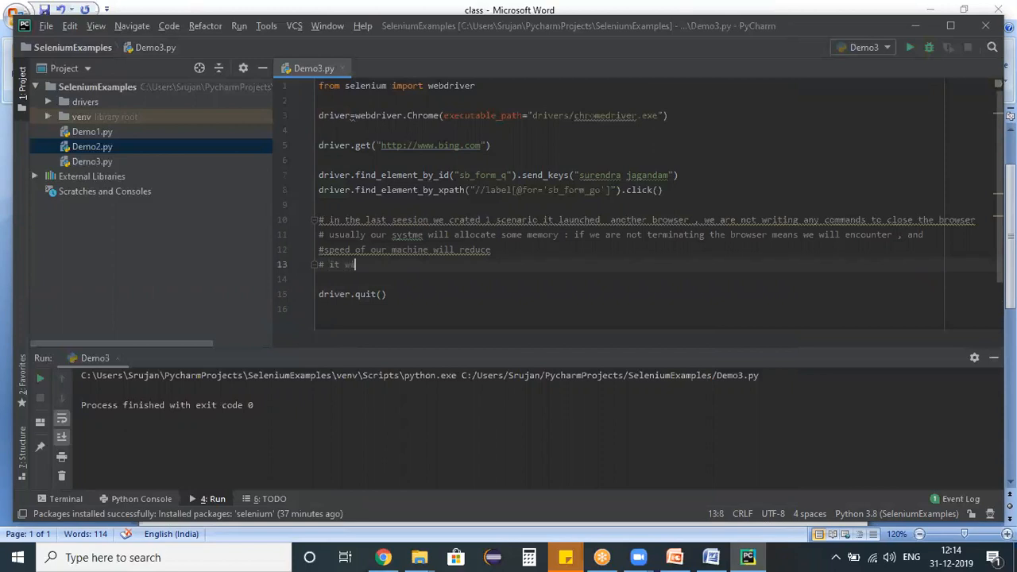
{"action": "type", "text": "ill close the browser and will relase the memory which is aloocated"}
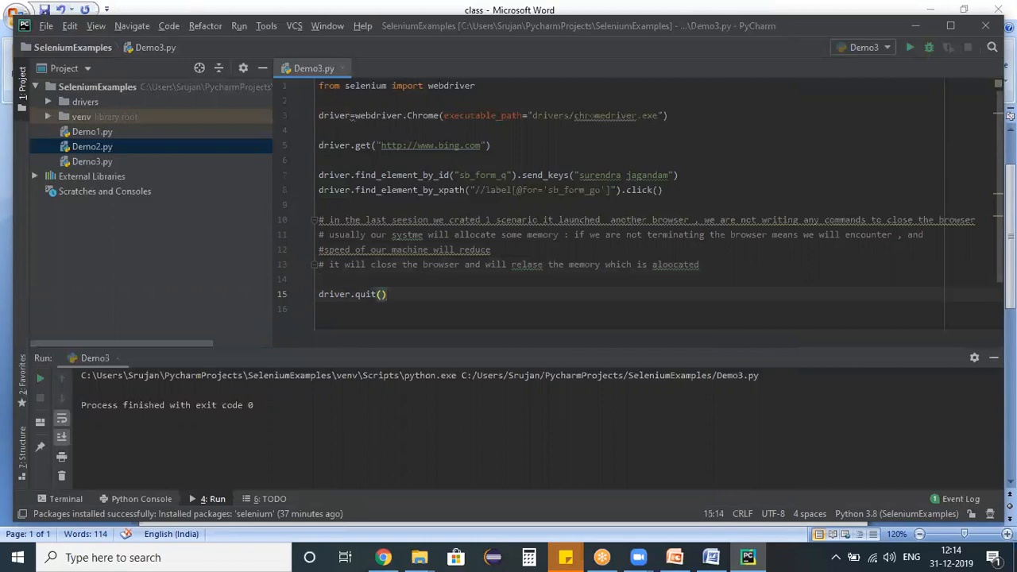
{"action": "left_click", "coordinate": [664, 190]}
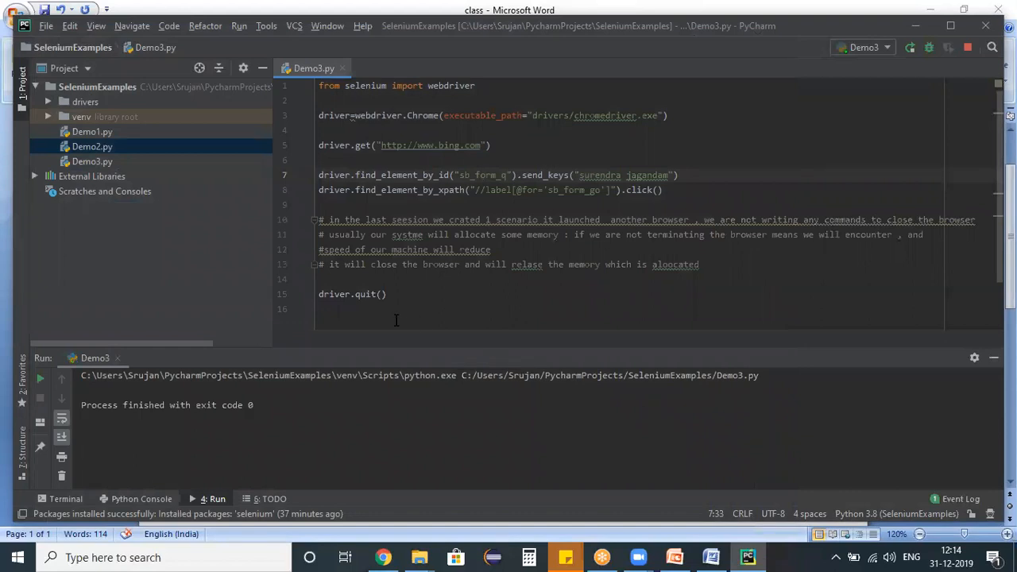
{"action": "key", "text": "enter"}
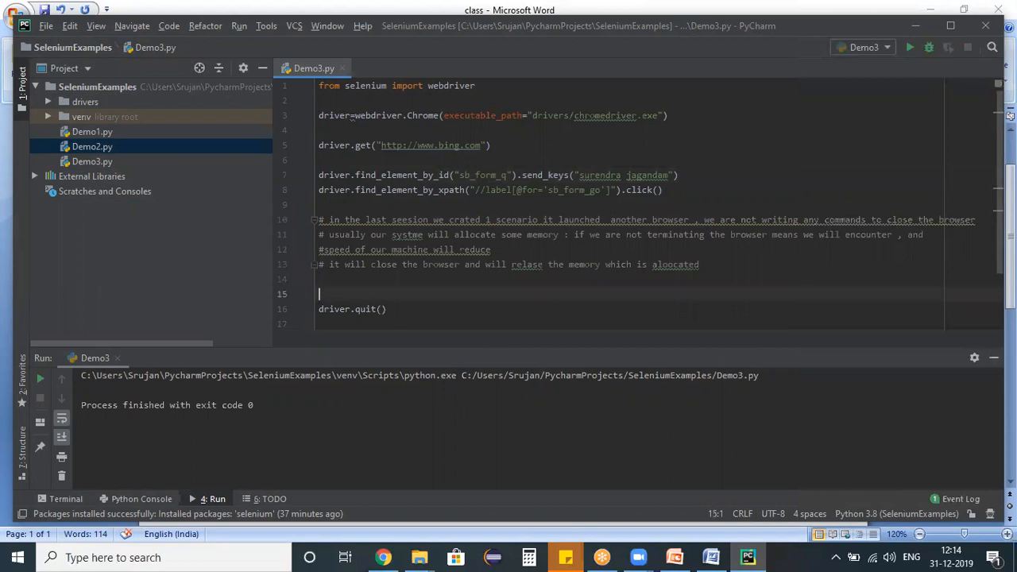
Step: Add time.sleep(2) just before driver.quit() and import the time module
{"action": "type", "text": "t"}
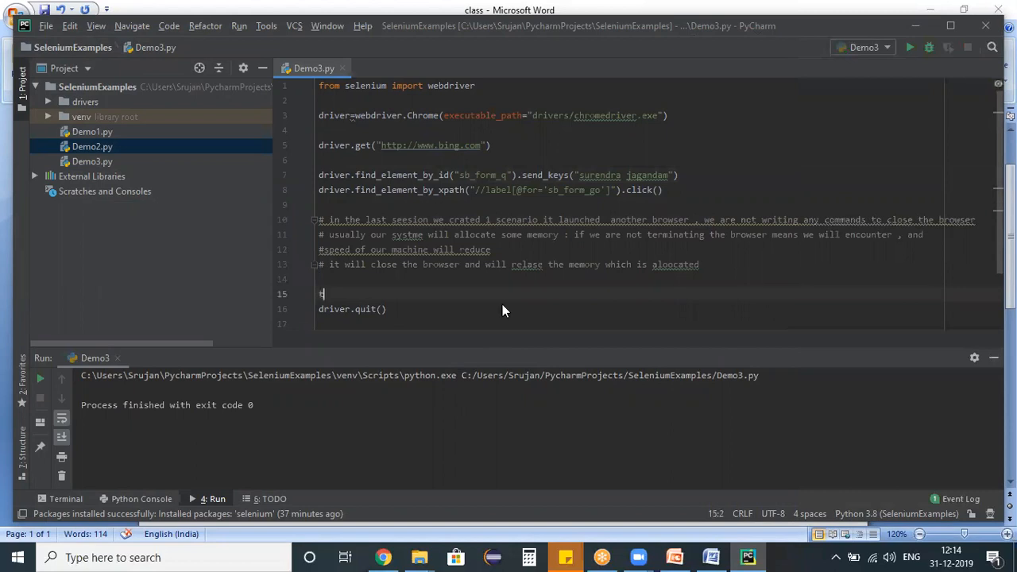
{"action": "type", "text": "ime"}
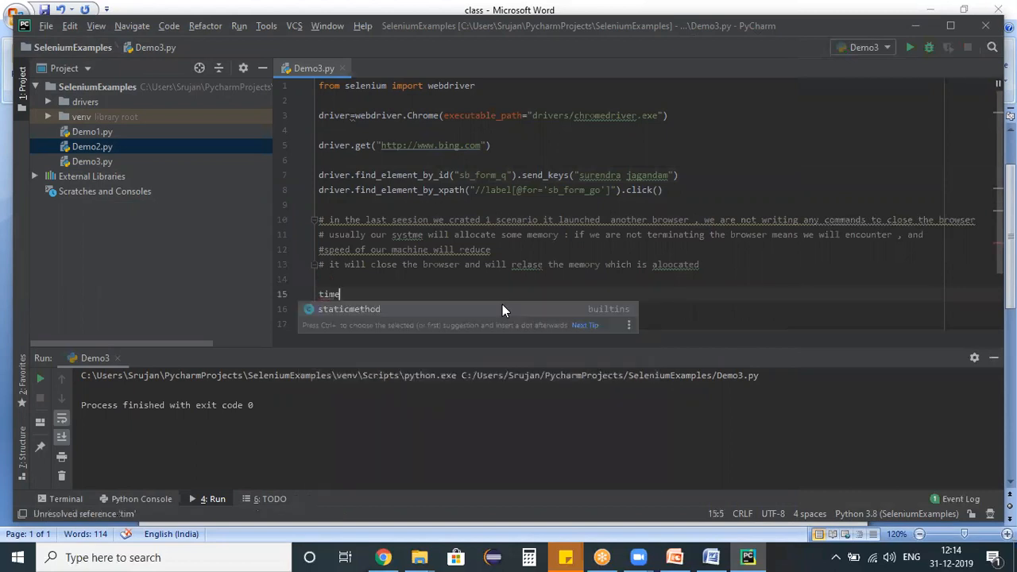
{"action": "type", "text": ".s"}
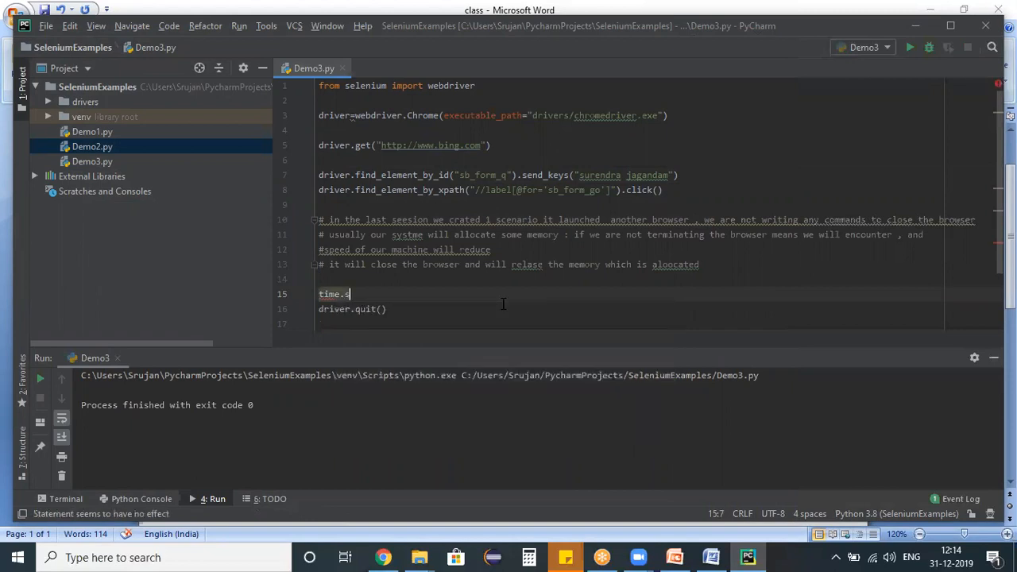
{"action": "type", "text": "leep"}
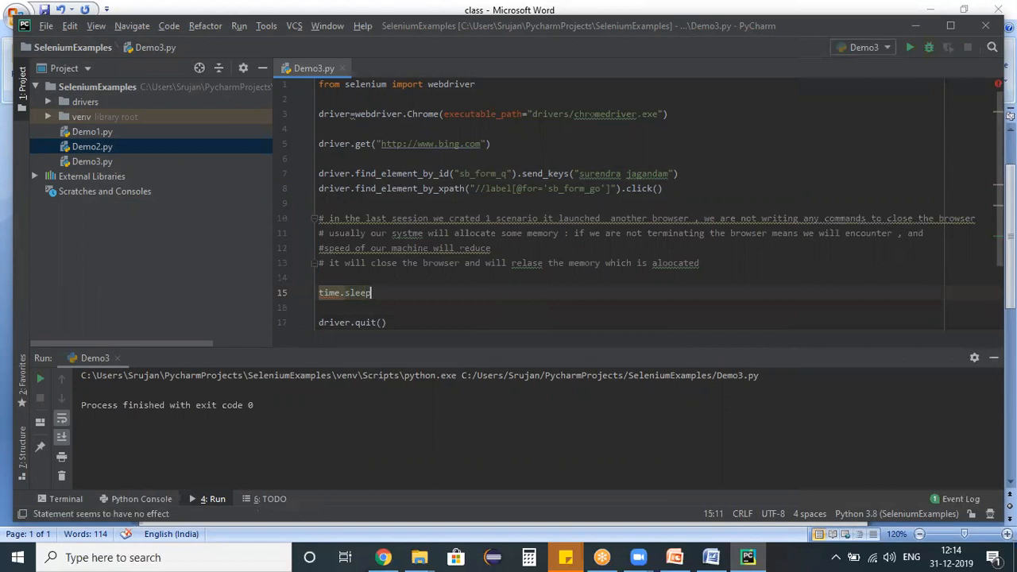
{"action": "type", "text": "(2)"}
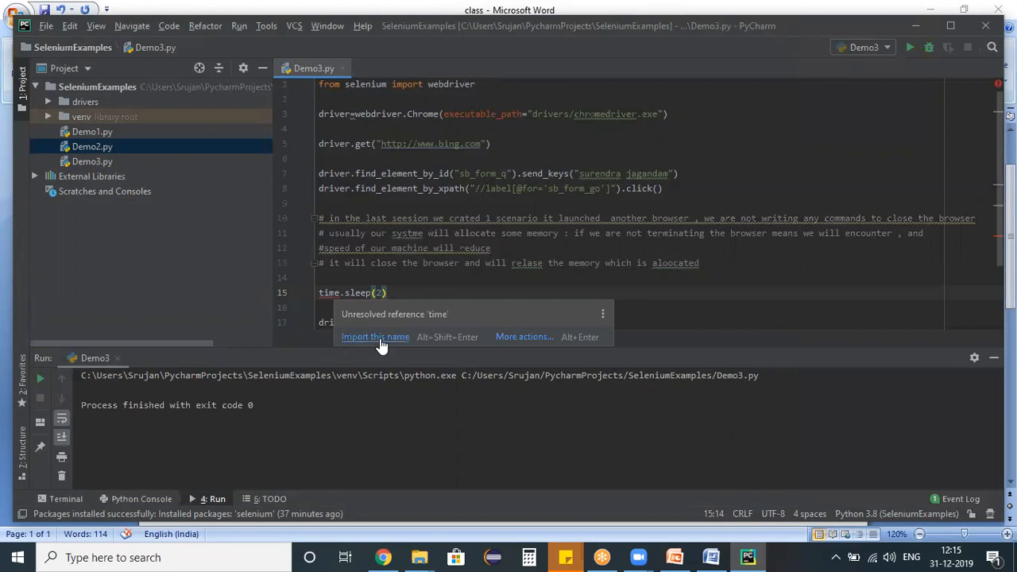
{"action": "left_click", "coordinate": [375, 337]}
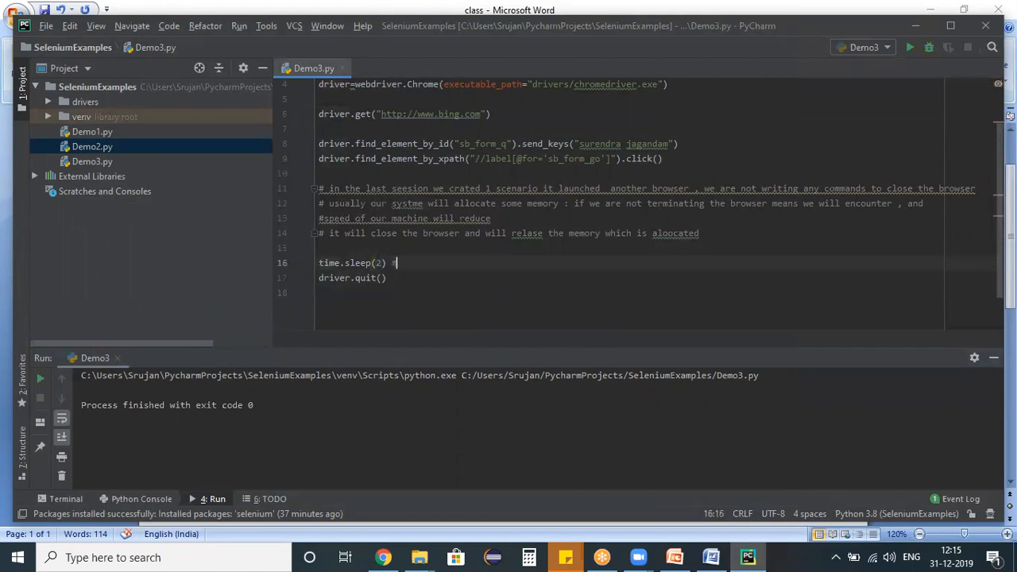
Step: Comment the sleep line as waiting 2 seconds, comment the quit line, and change sleep to 5
{"action": "type", "text": "#which will"}
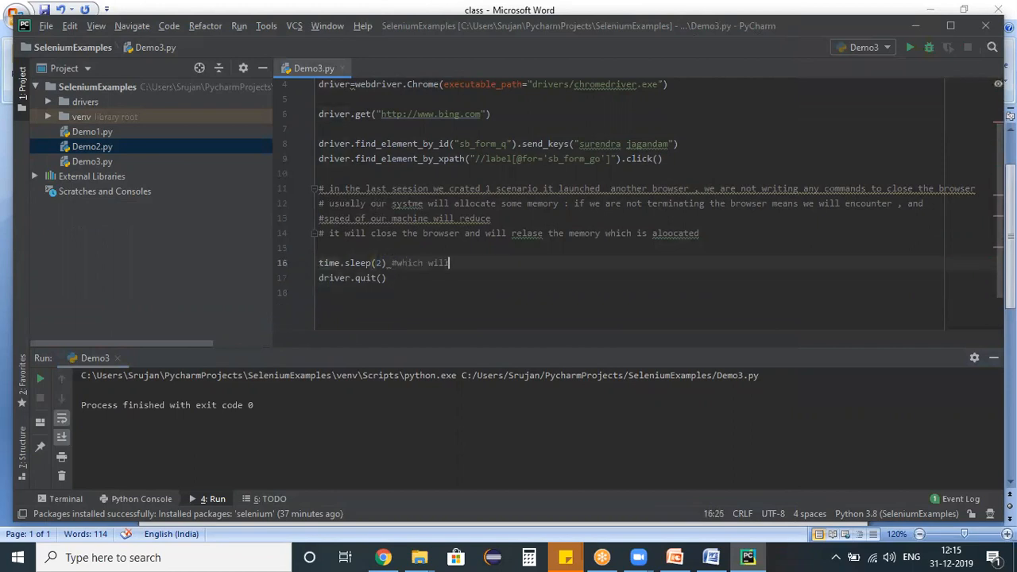
{"action": "type", "text": "wait for 2 seconds"}
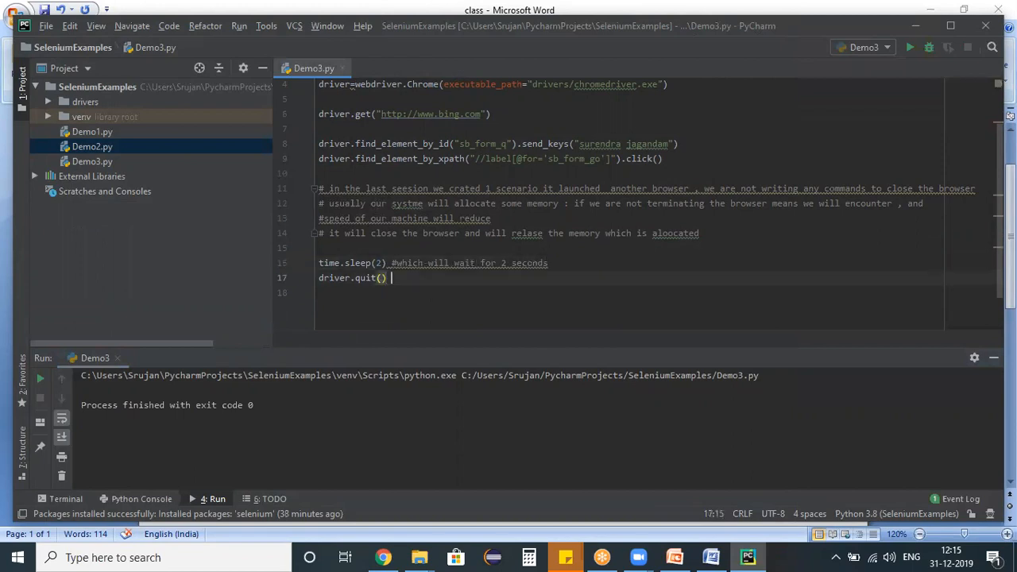
{"action": "type", "text": "# which will termate thr bwower m"}
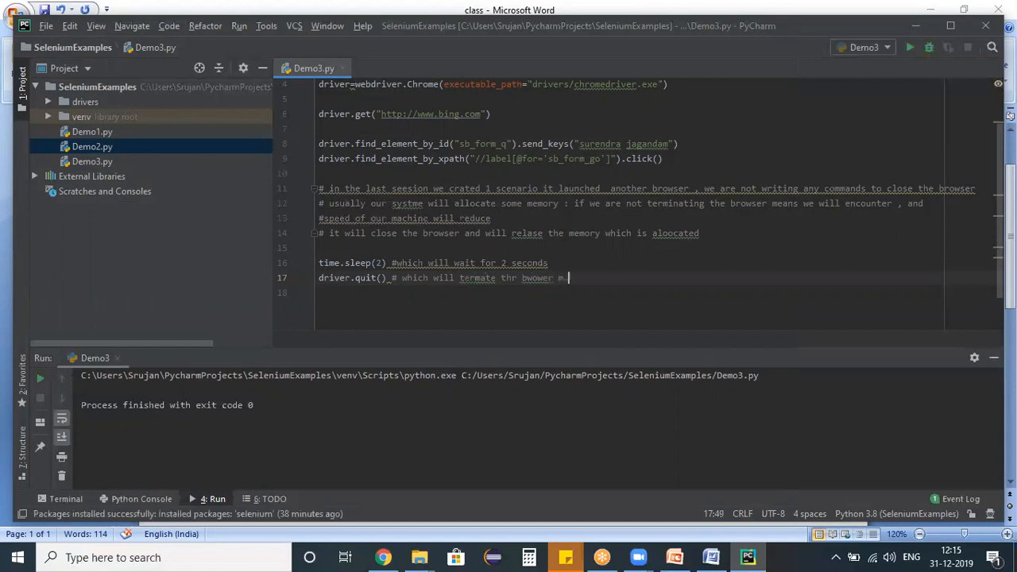
{"action": "type", "text": "release"}
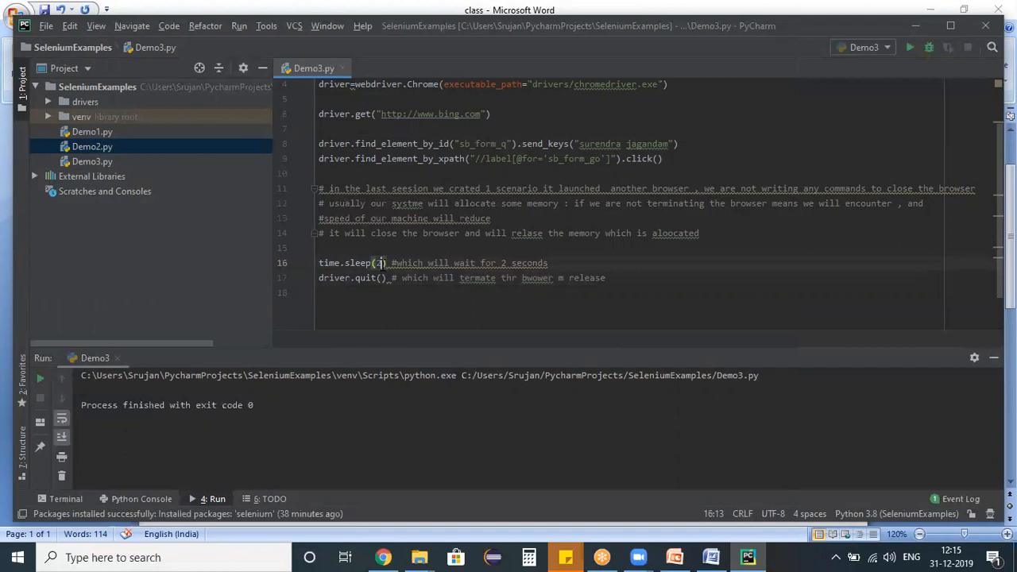
{"action": "type", "text": "5"}
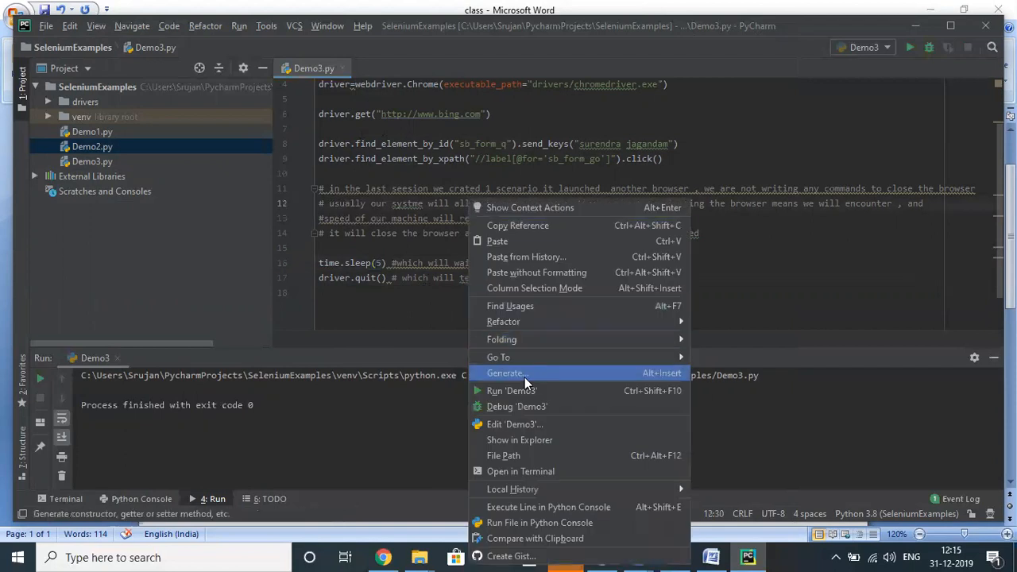
{"action": "left_click", "coordinate": [512, 390]}
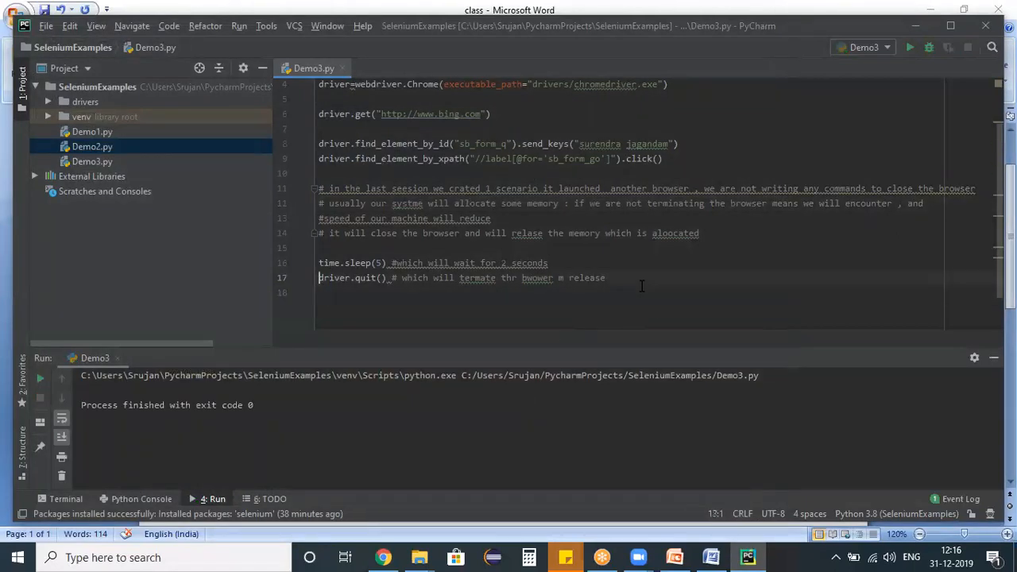
{"action": "scroll", "scroll_direction": "up", "scroll_amount": 3}
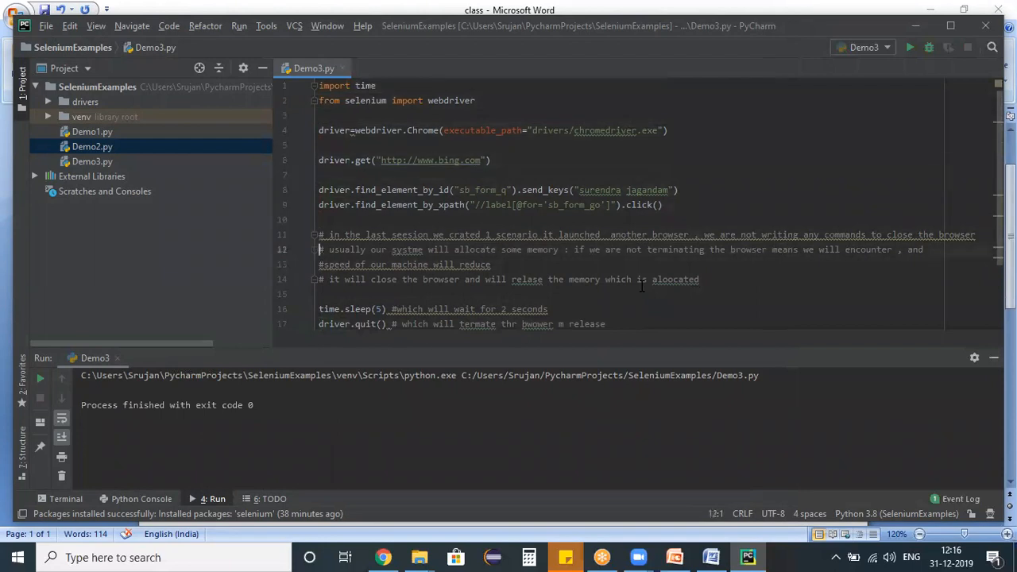
{"action": "scroll", "scroll_direction": "down", "scroll_amount": 3}
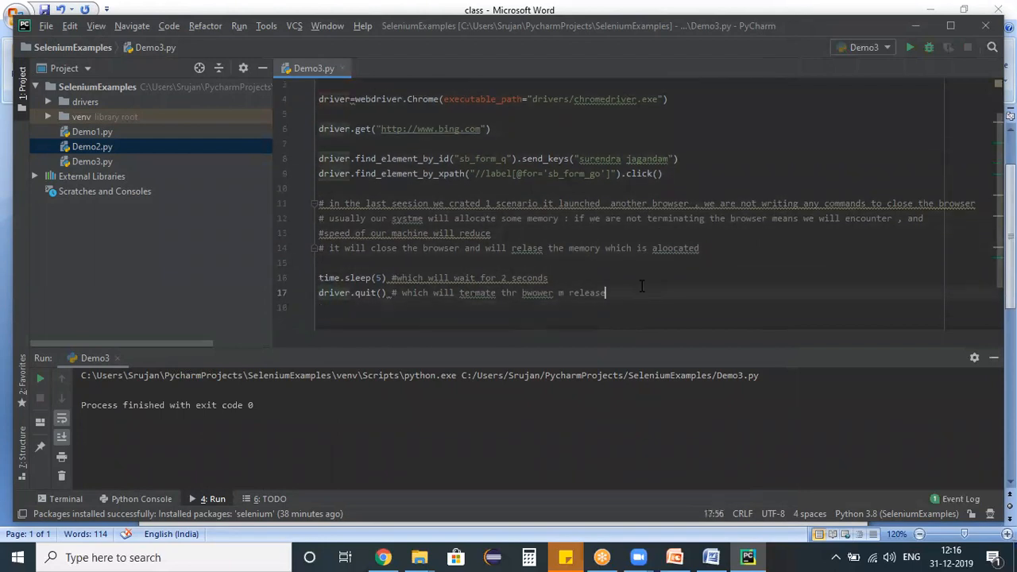